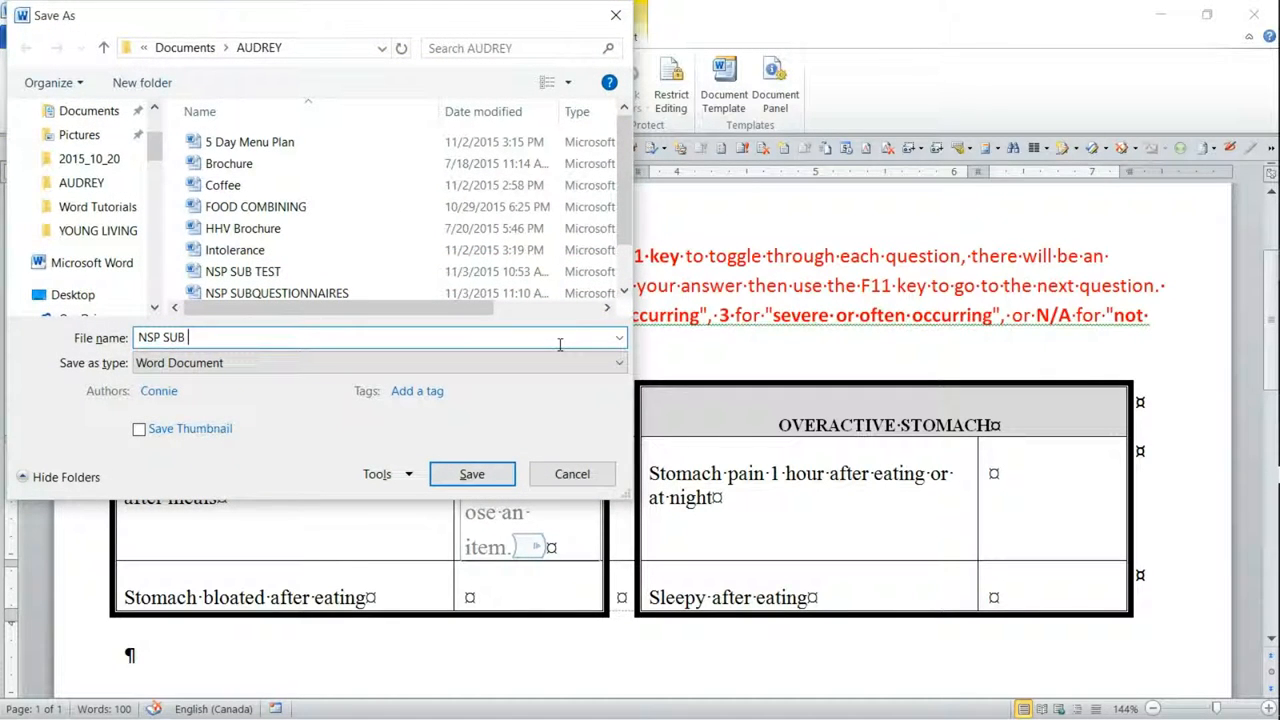
Save the questionnaire as 'NSP SUB TEST', replacing the existing file of that name
text(TEST)
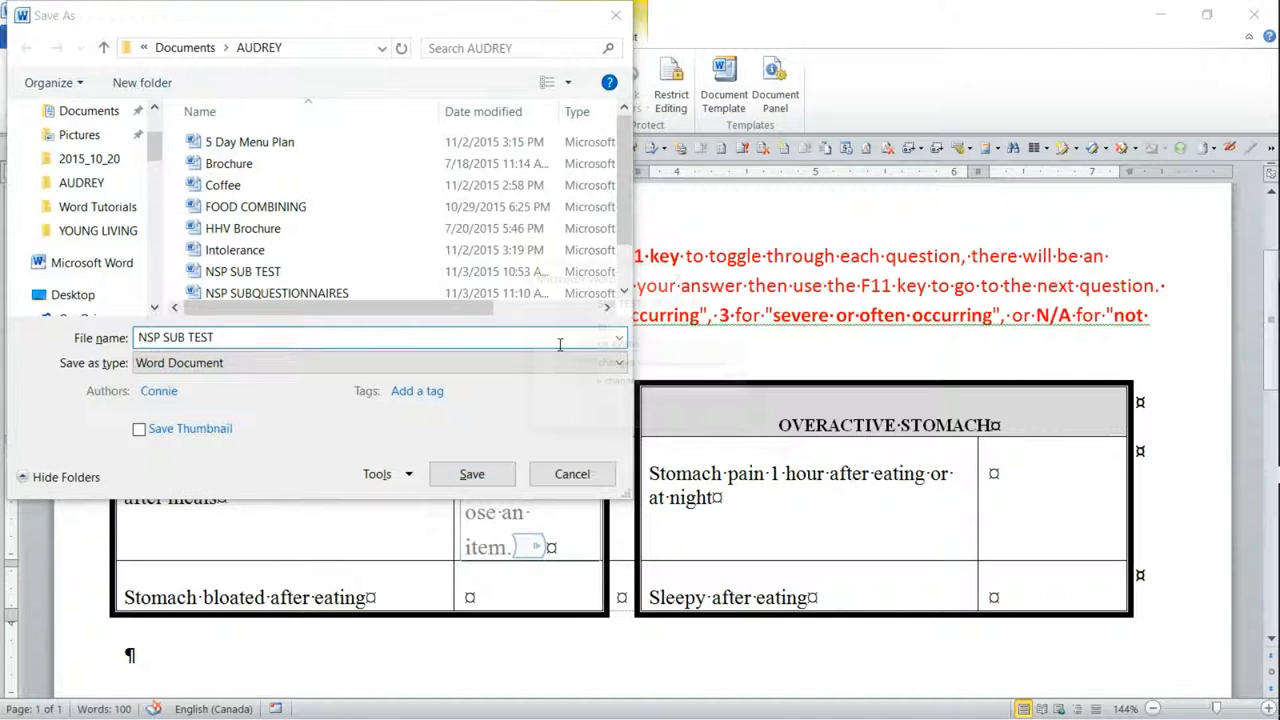
click(471, 473)
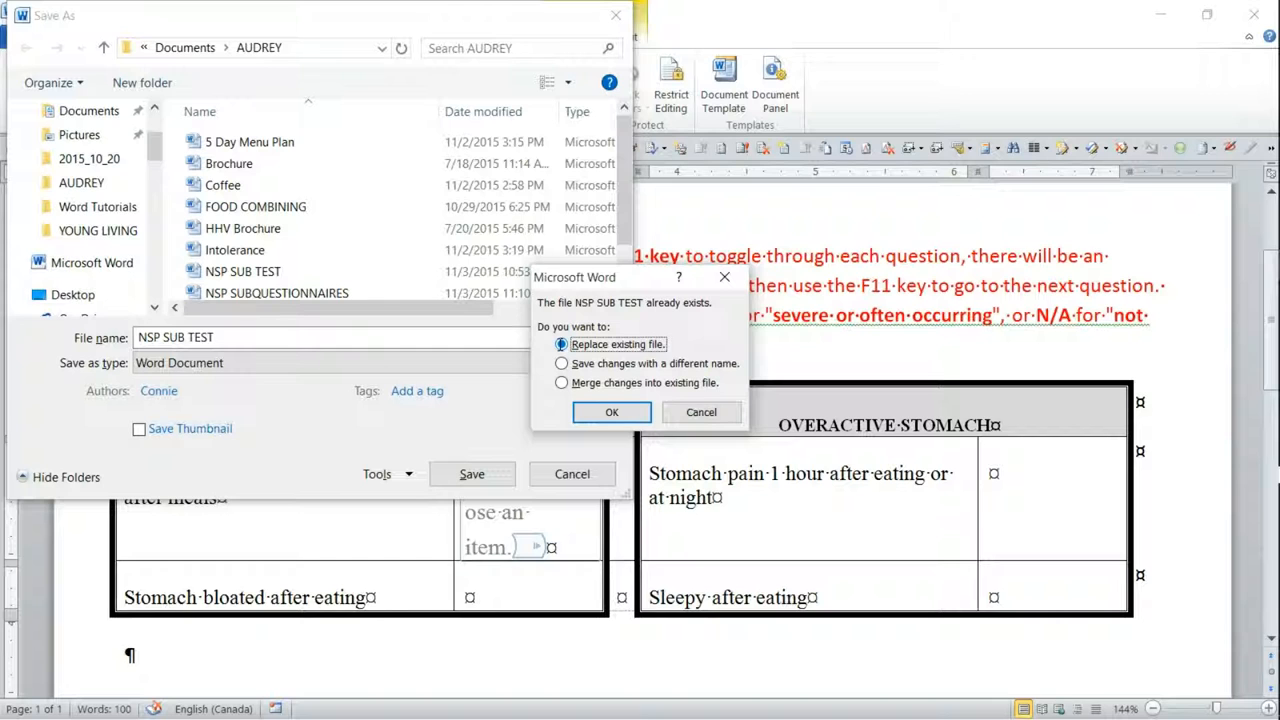
click(611, 412)
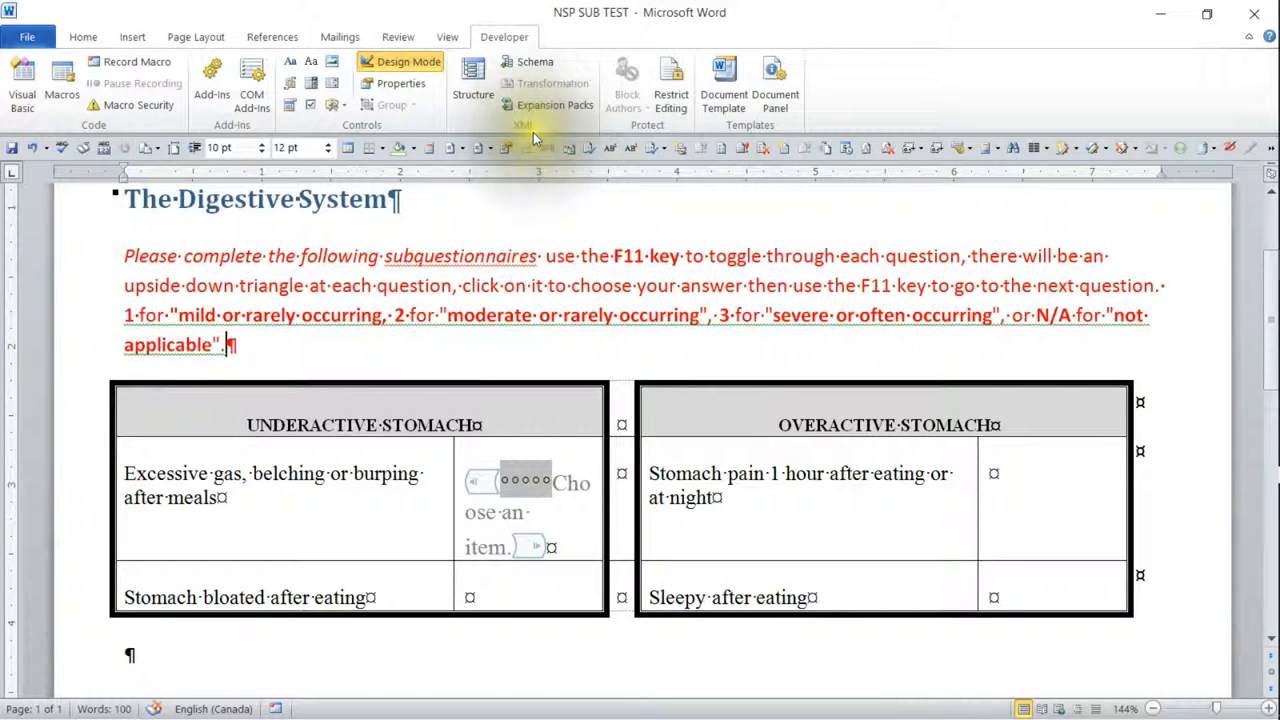
Turn off Design Mode and answer the first Underactive Stomach dropdown with N/A
click(510, 480)
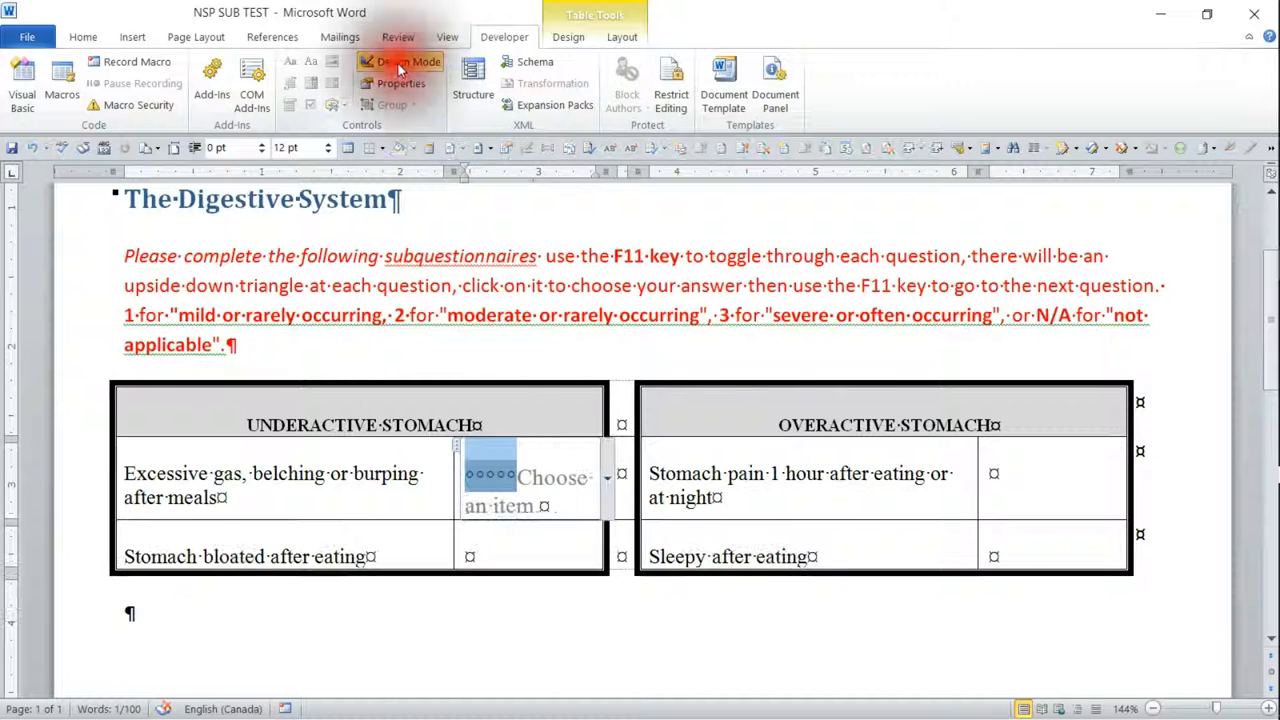
click(408, 61)
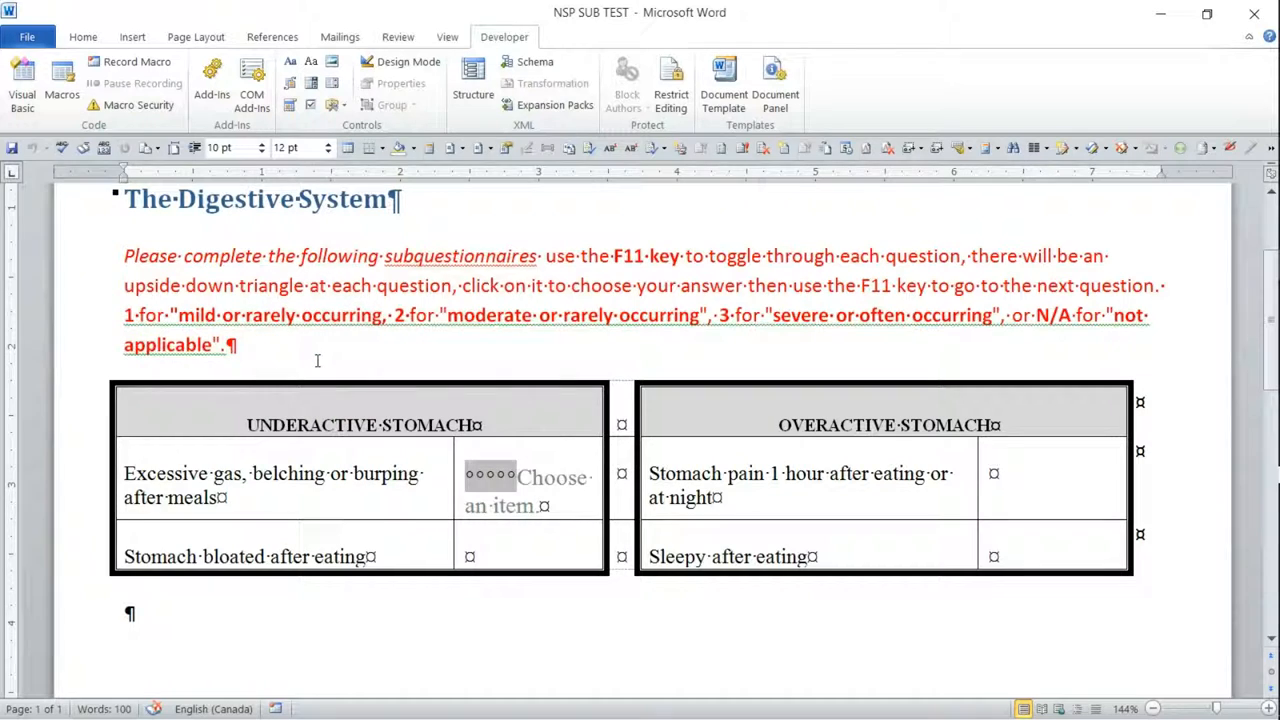
click(526, 490)
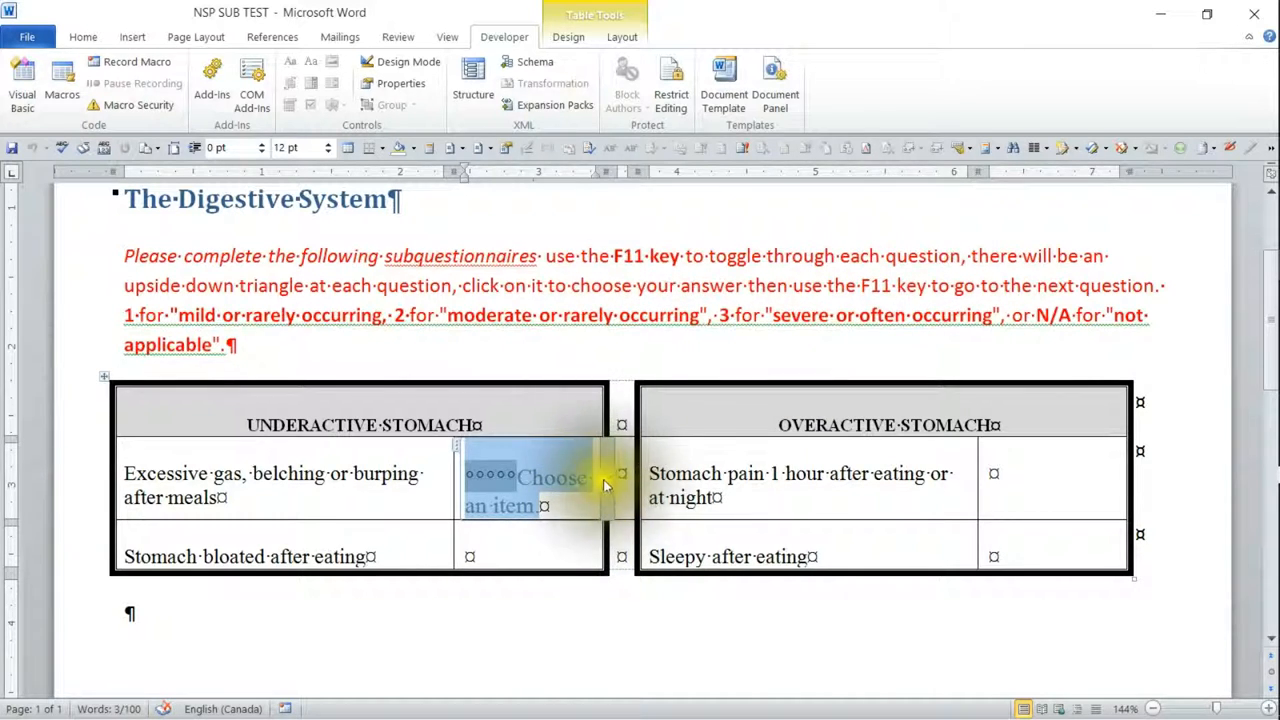
click(607, 476)
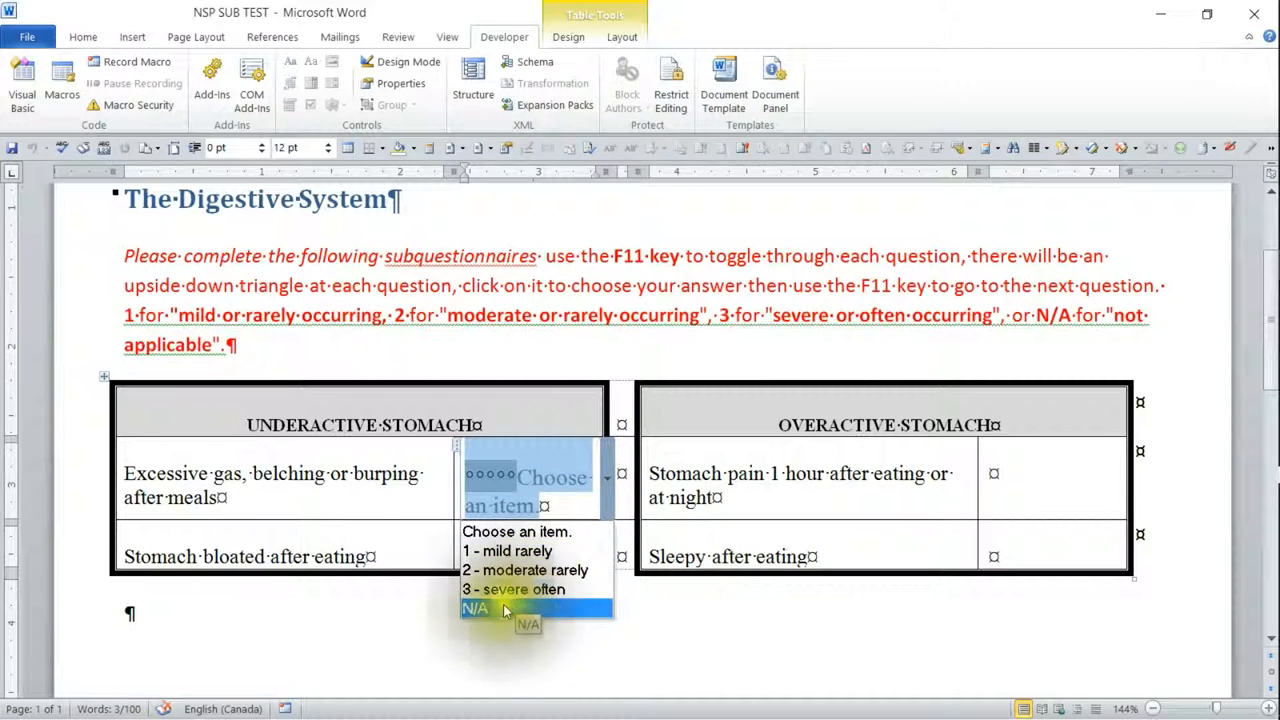
click(475, 609)
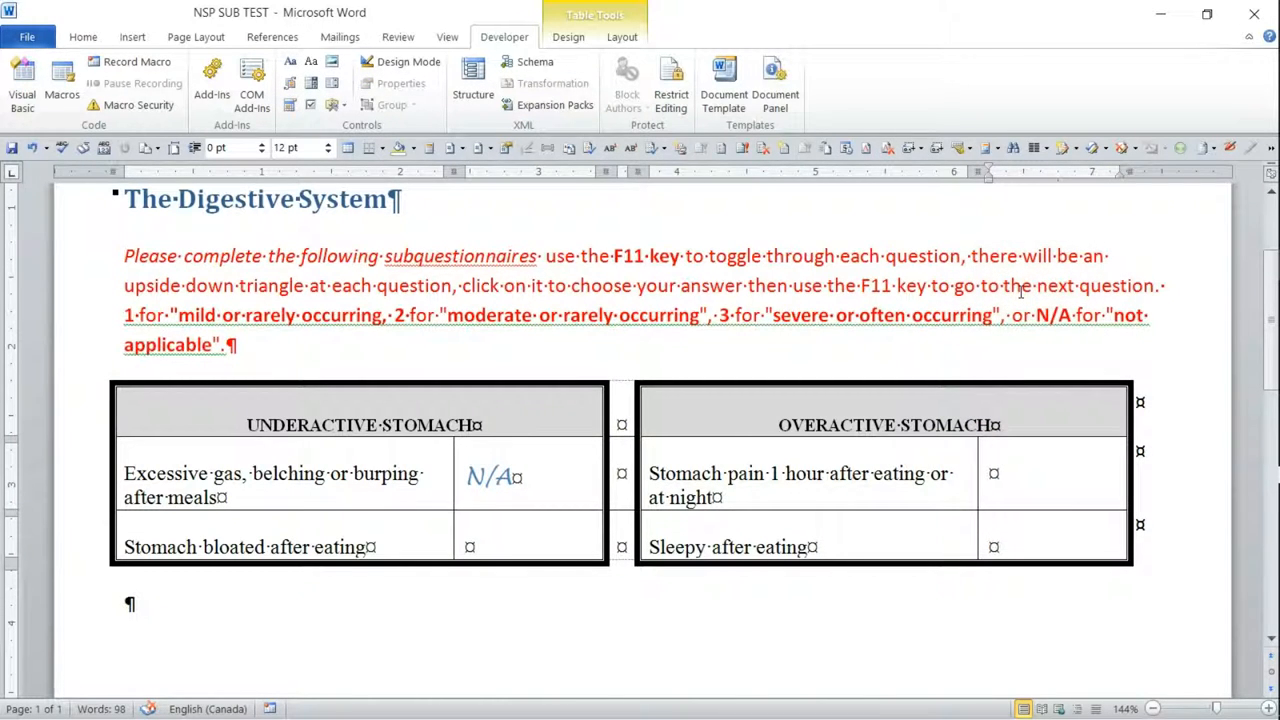
Add a dropdown to the Stomach pain cell, inspect the failing macro line, and return to Word
click(1037, 477)
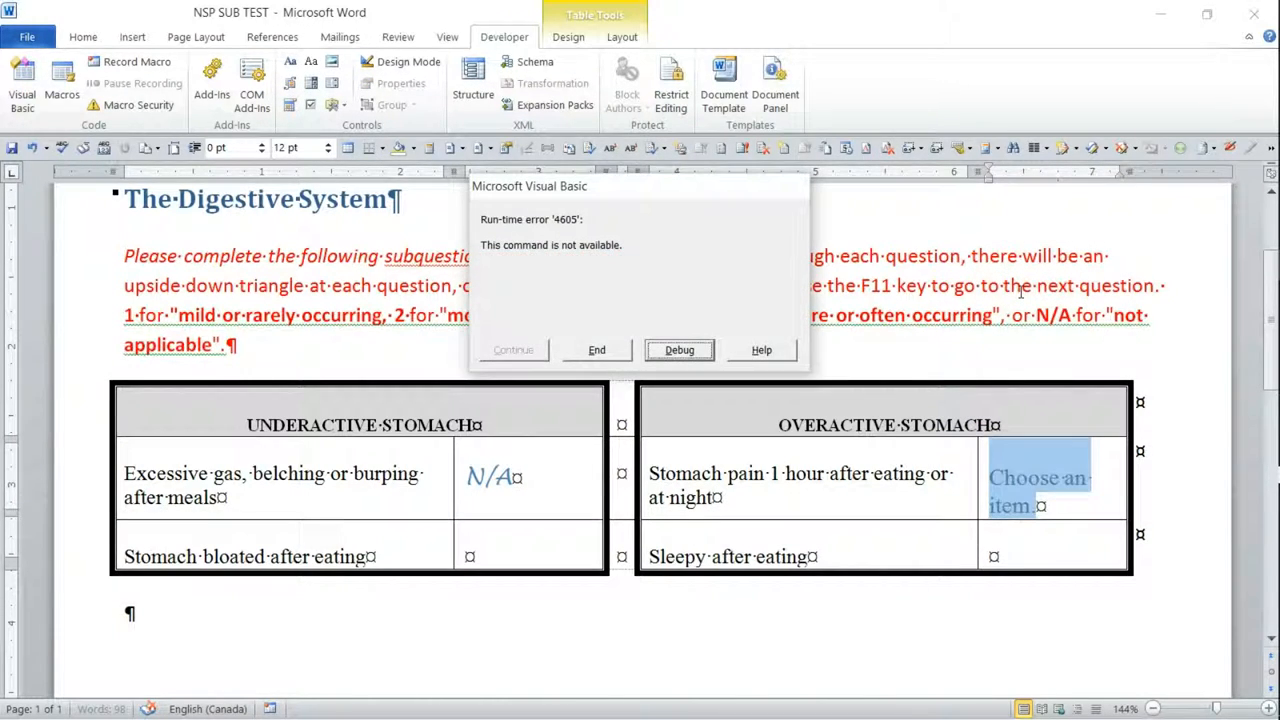
click(679, 350)
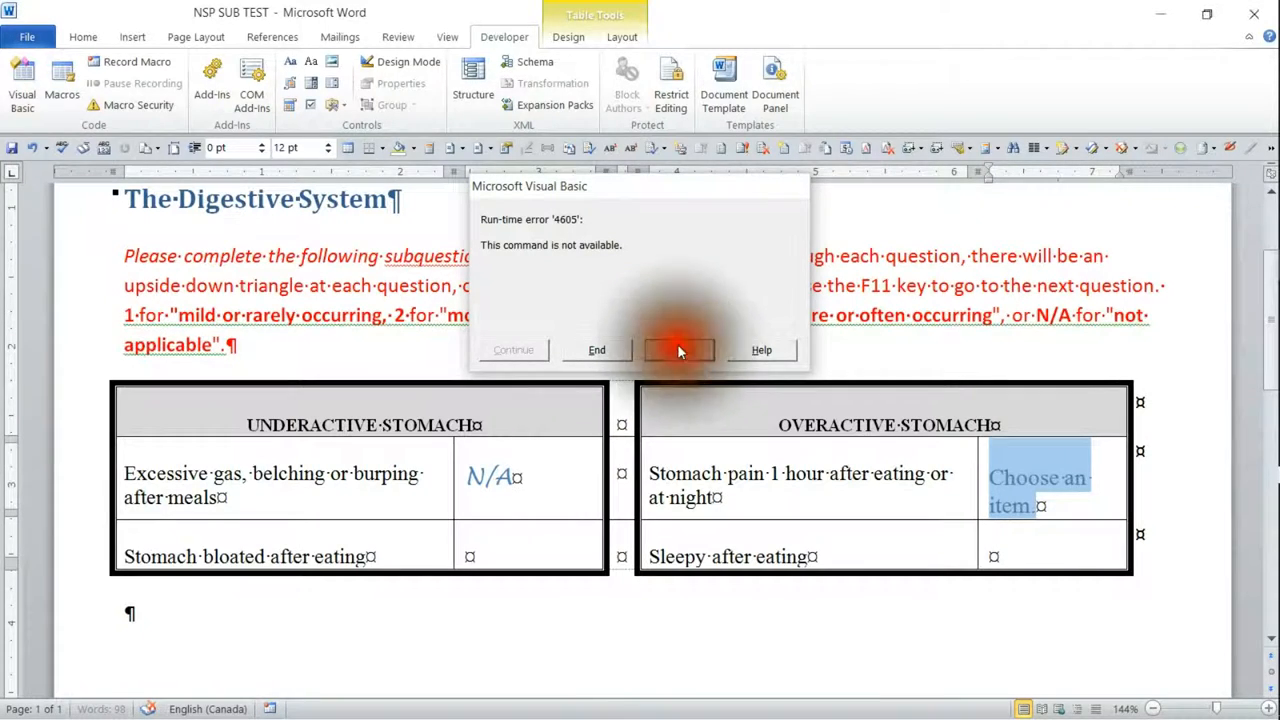
click(597, 350)
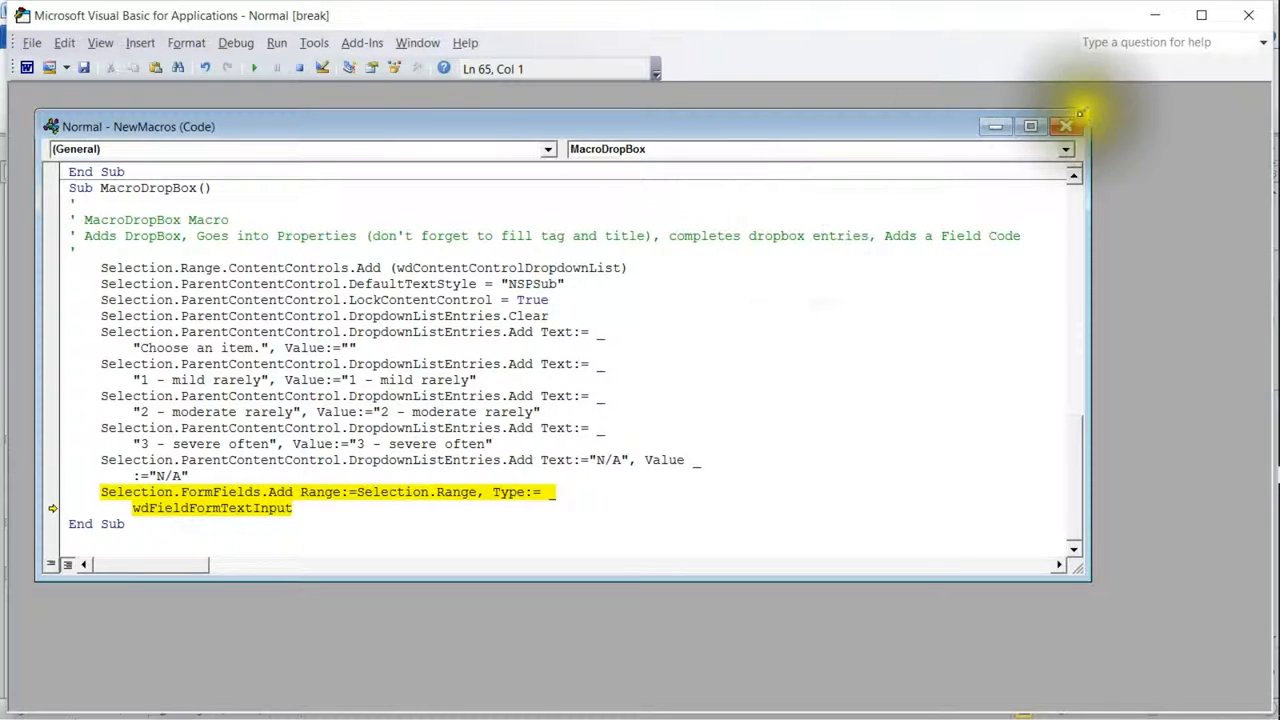
mouse_move(1066, 126)
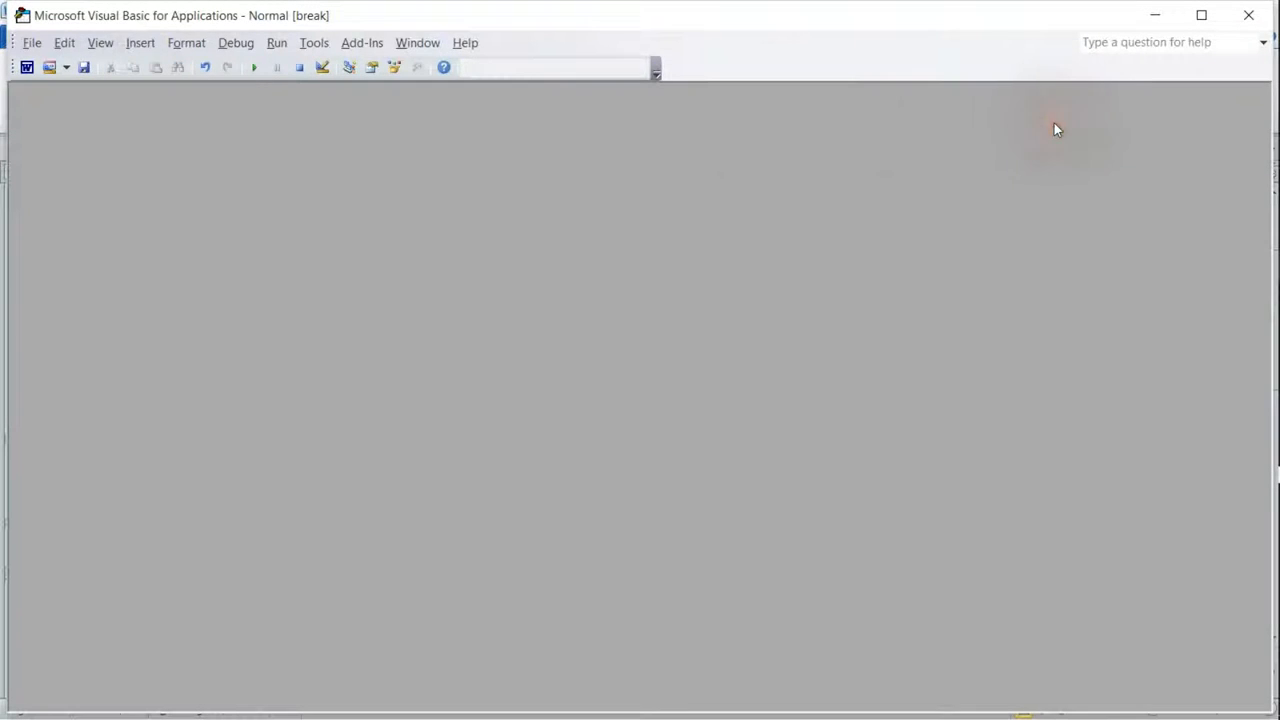
click(32, 42)
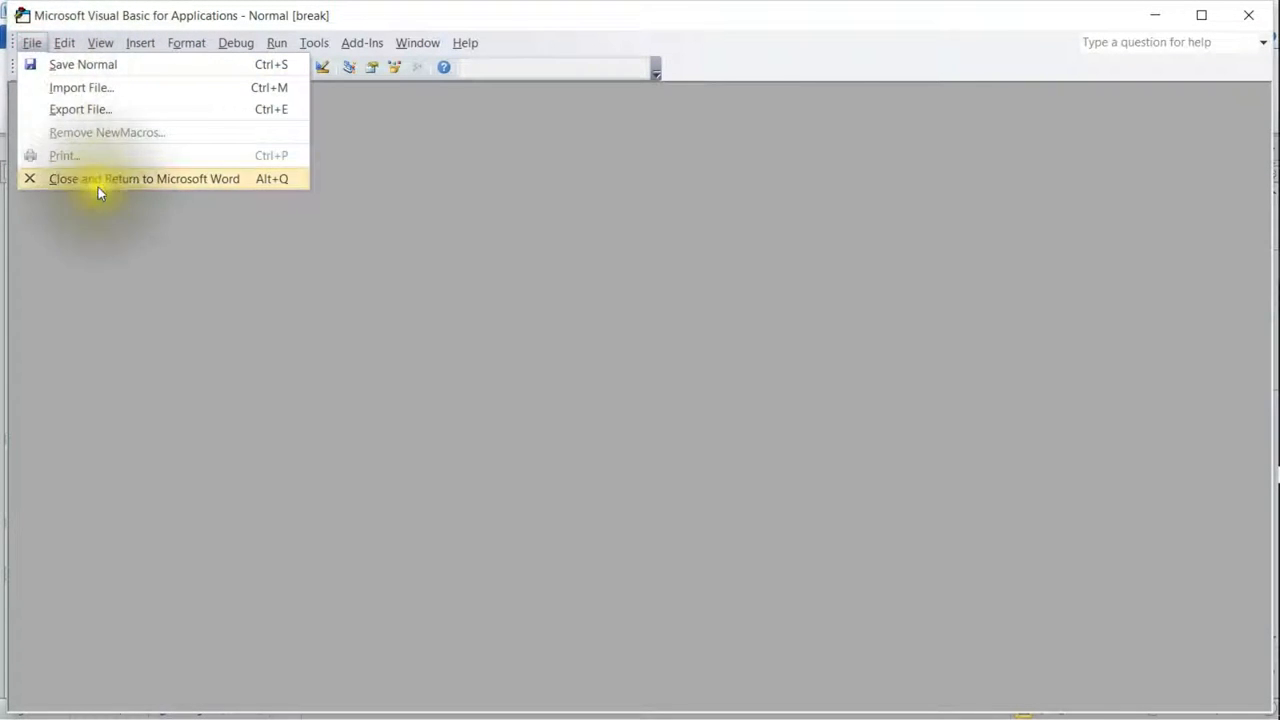
click(144, 178)
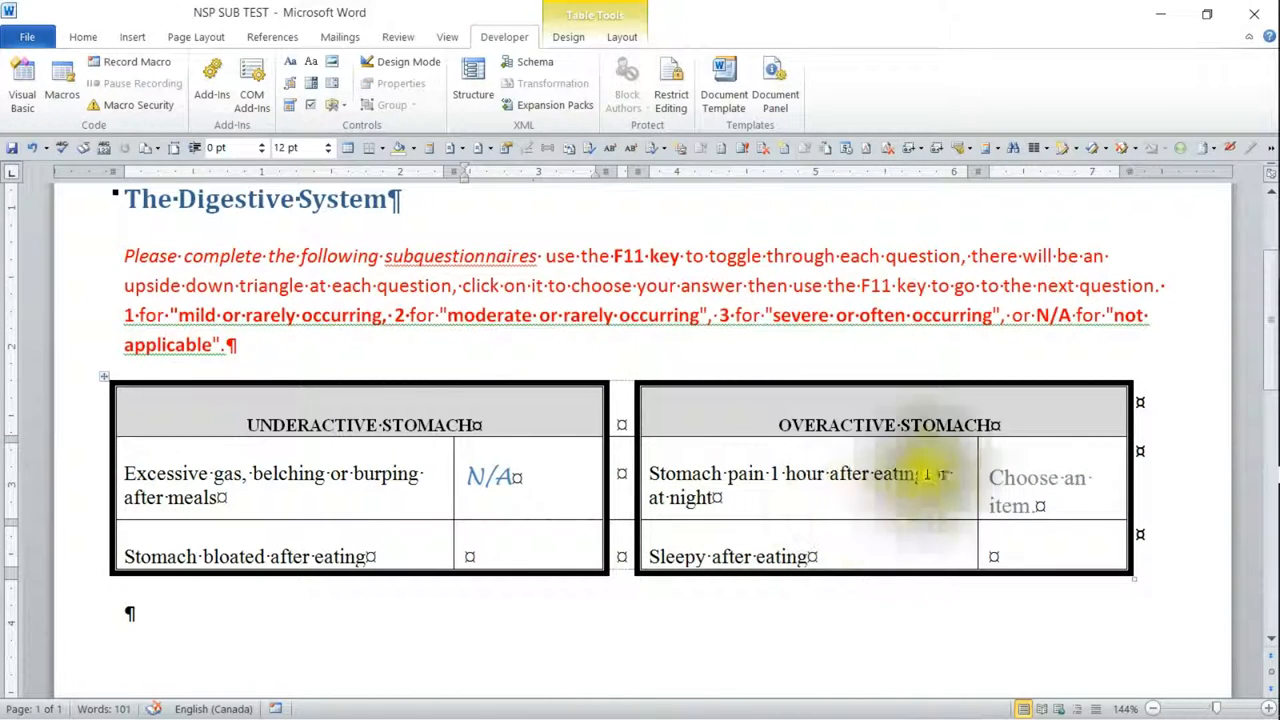
Test the Stomach pain dropdown and the N/A answer in the first cell
click(1040, 490)
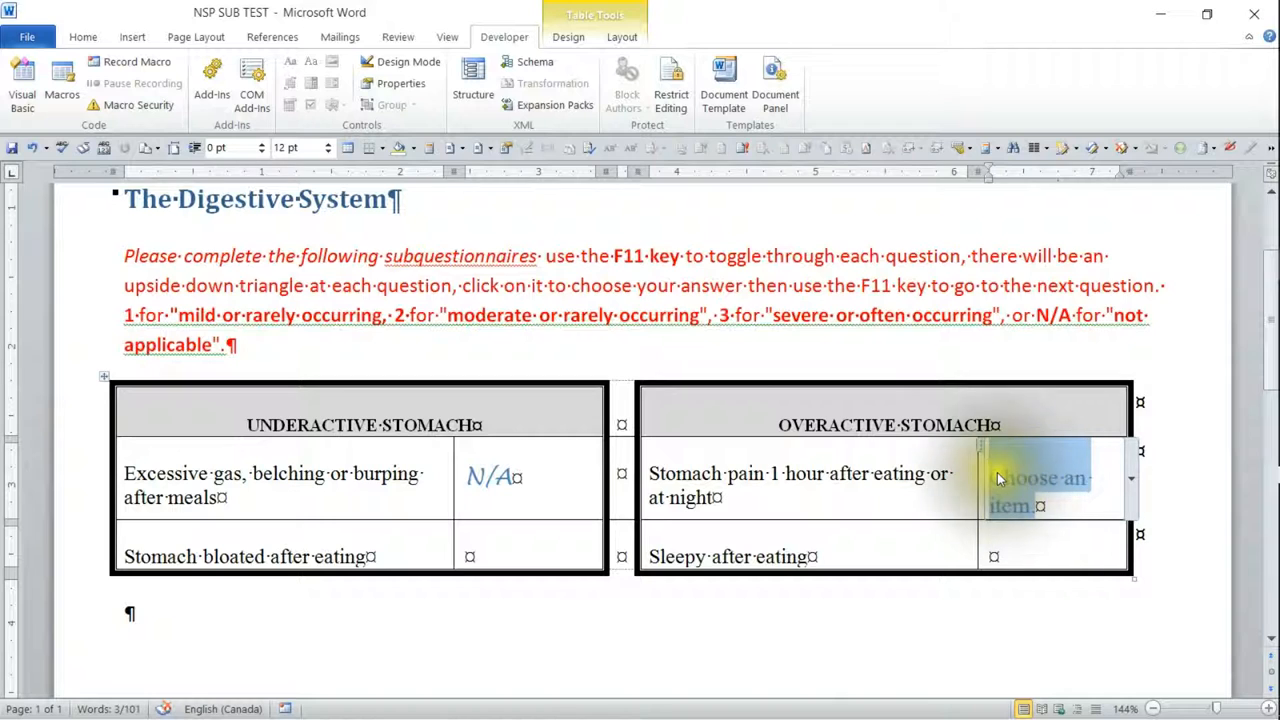
click(1040, 485)
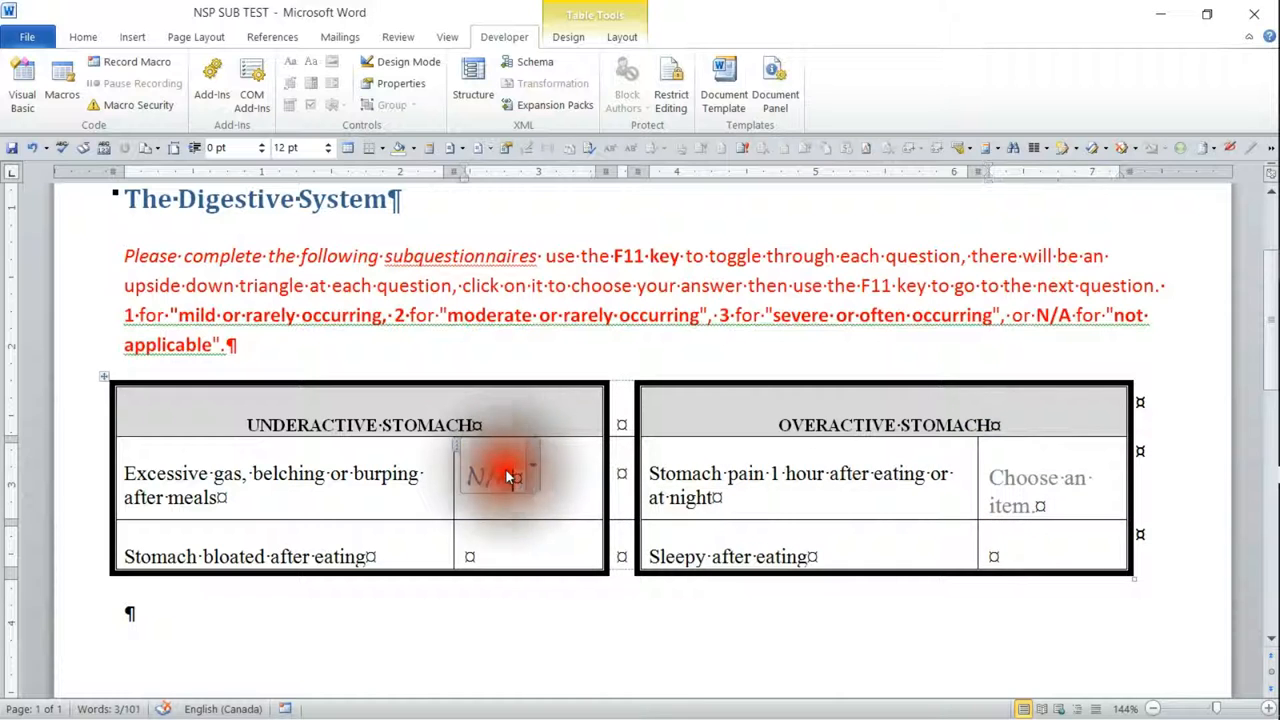
click(500, 473)
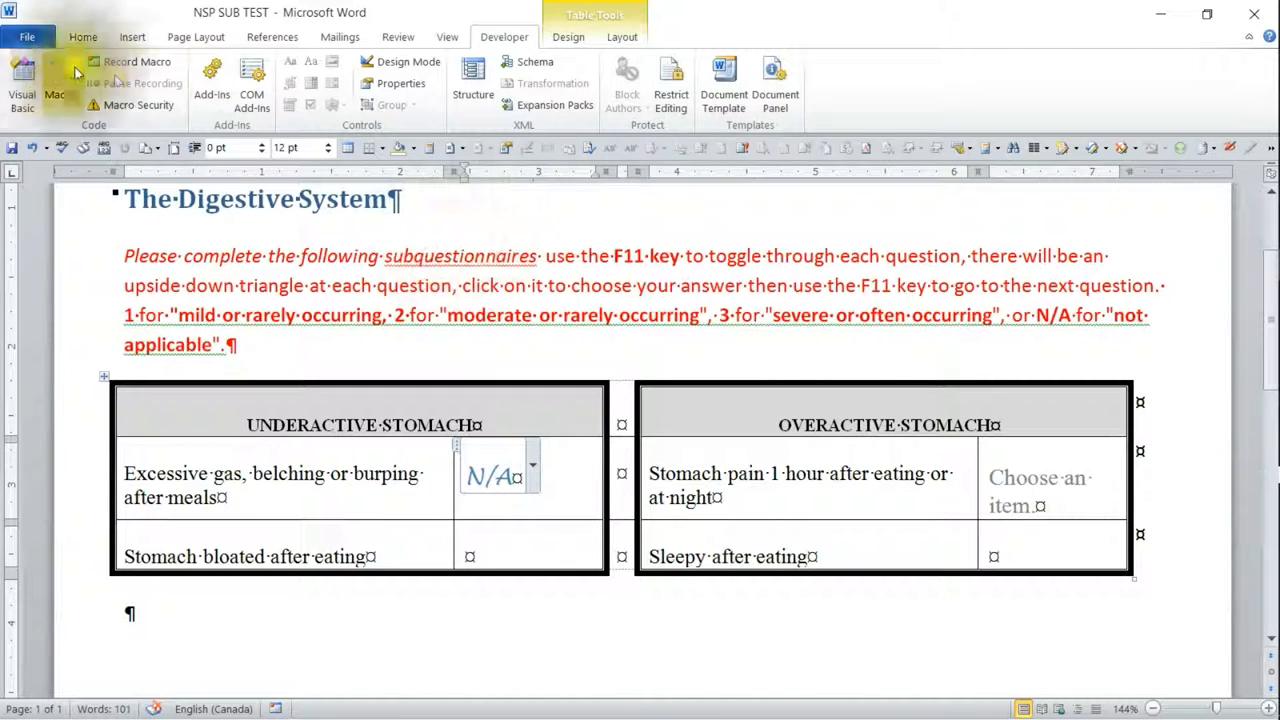
Open the NSP SUBQUESTIONNAIRES document
click(27, 37)
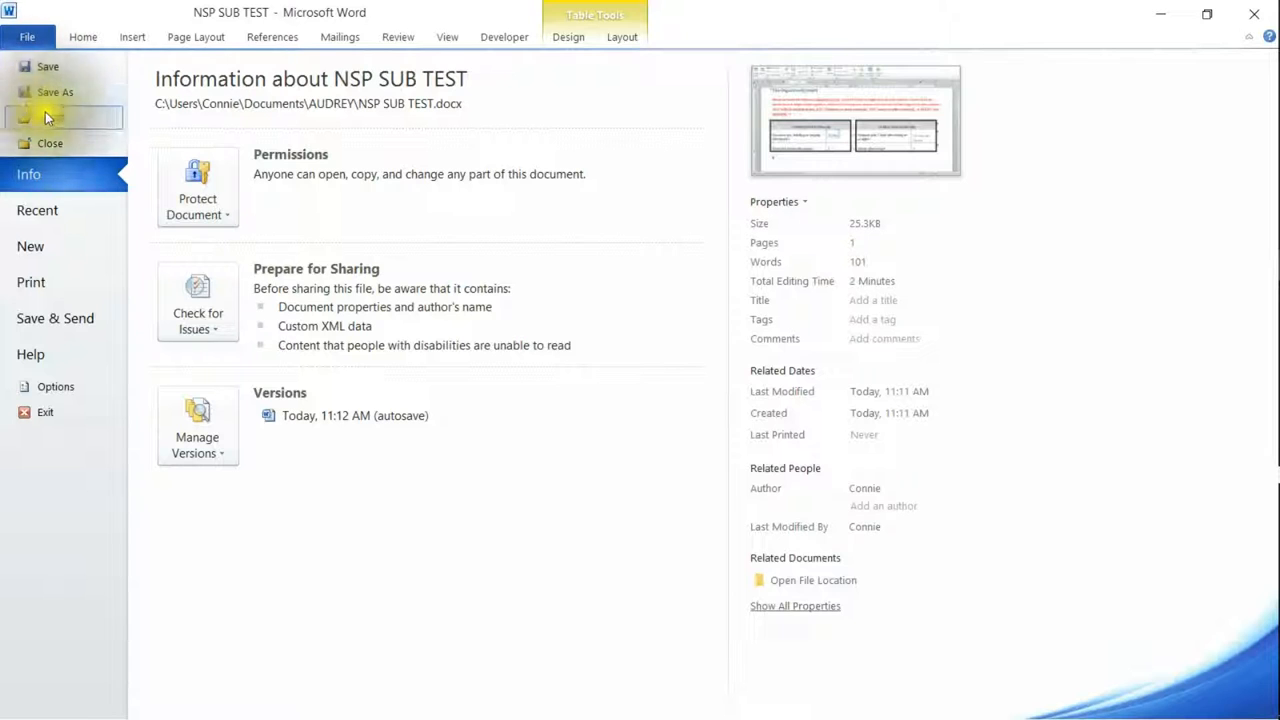
click(48, 117)
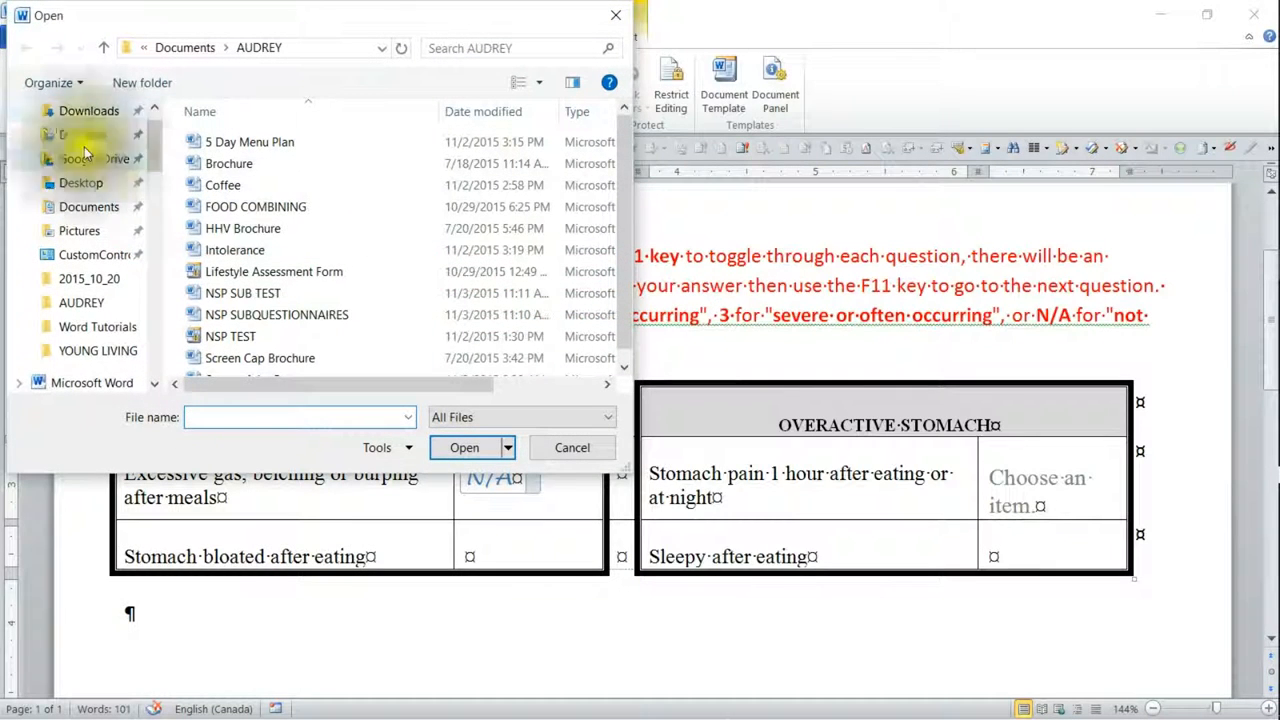
click(276, 314)
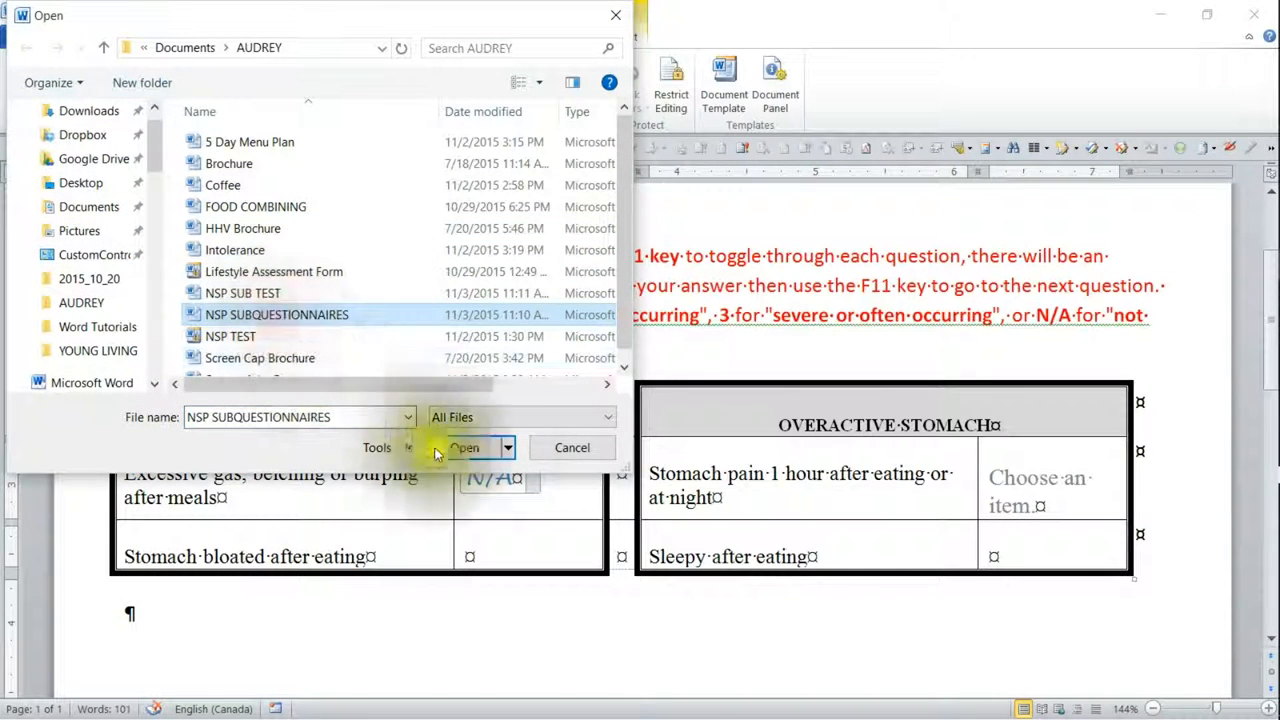
click(465, 447)
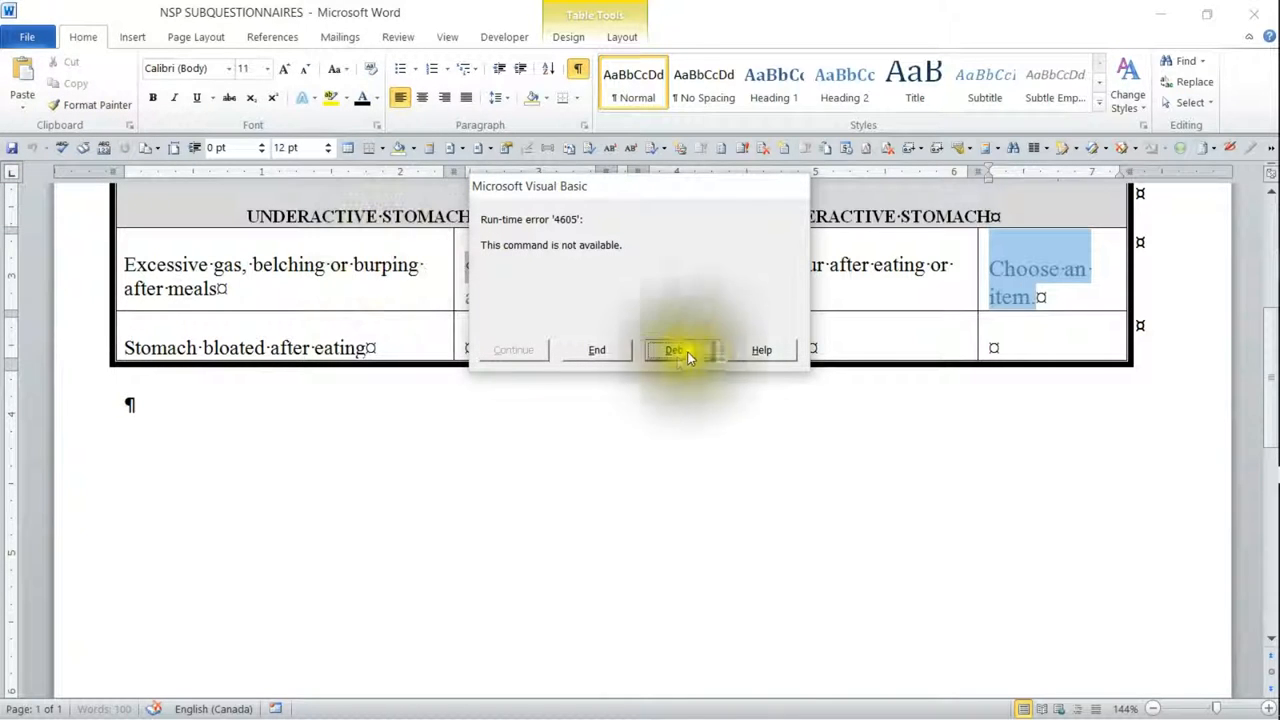
Debug the dropdown macro error, then stop and reset the VBA project
click(673, 350)
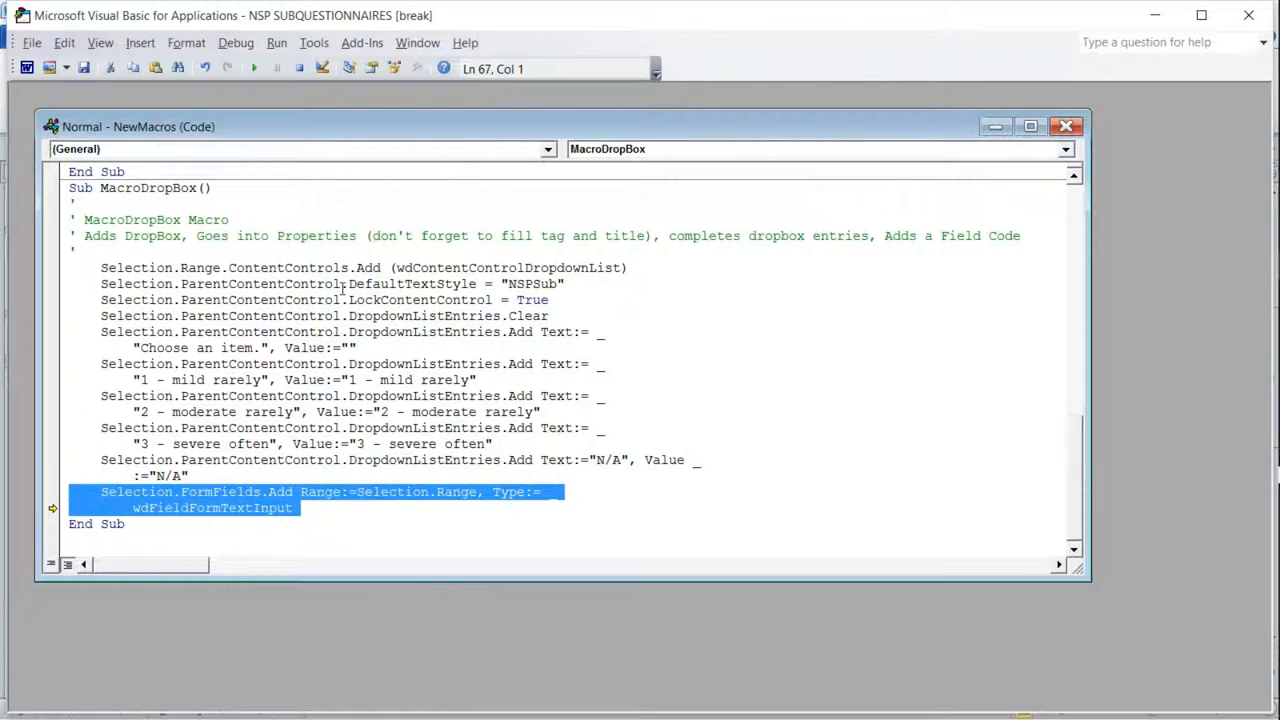
click(253, 68)
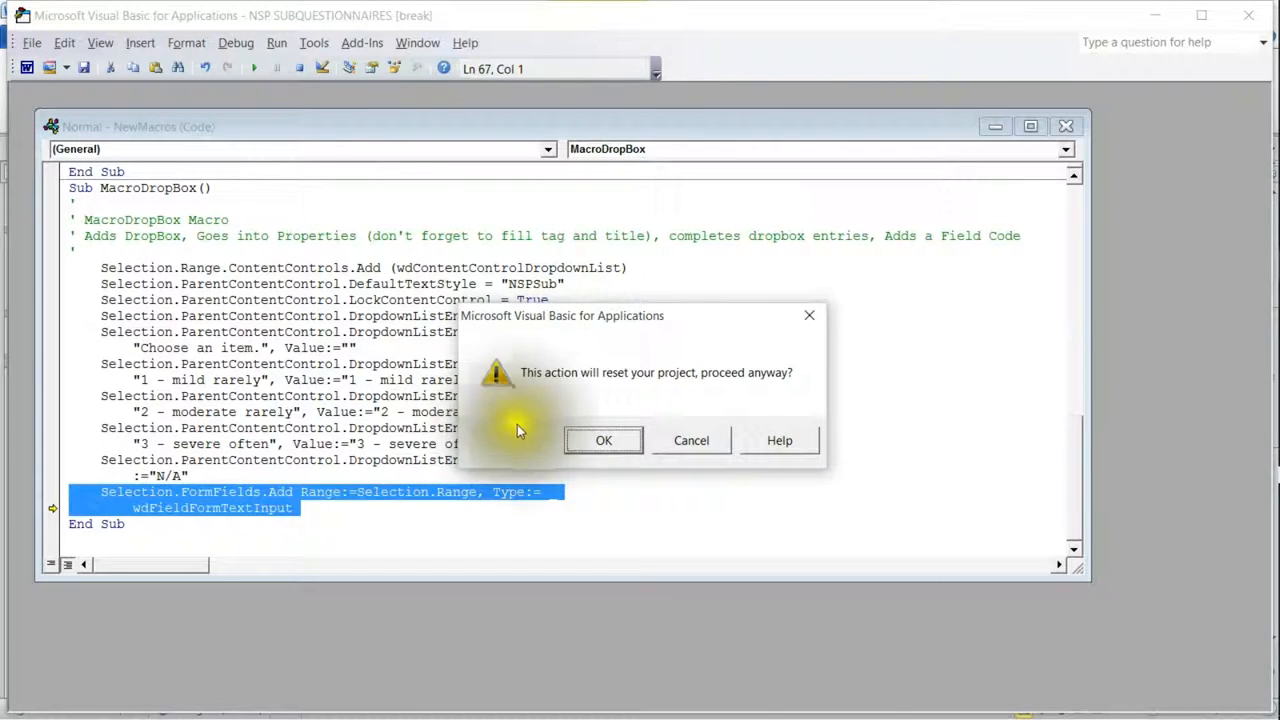
click(603, 440)
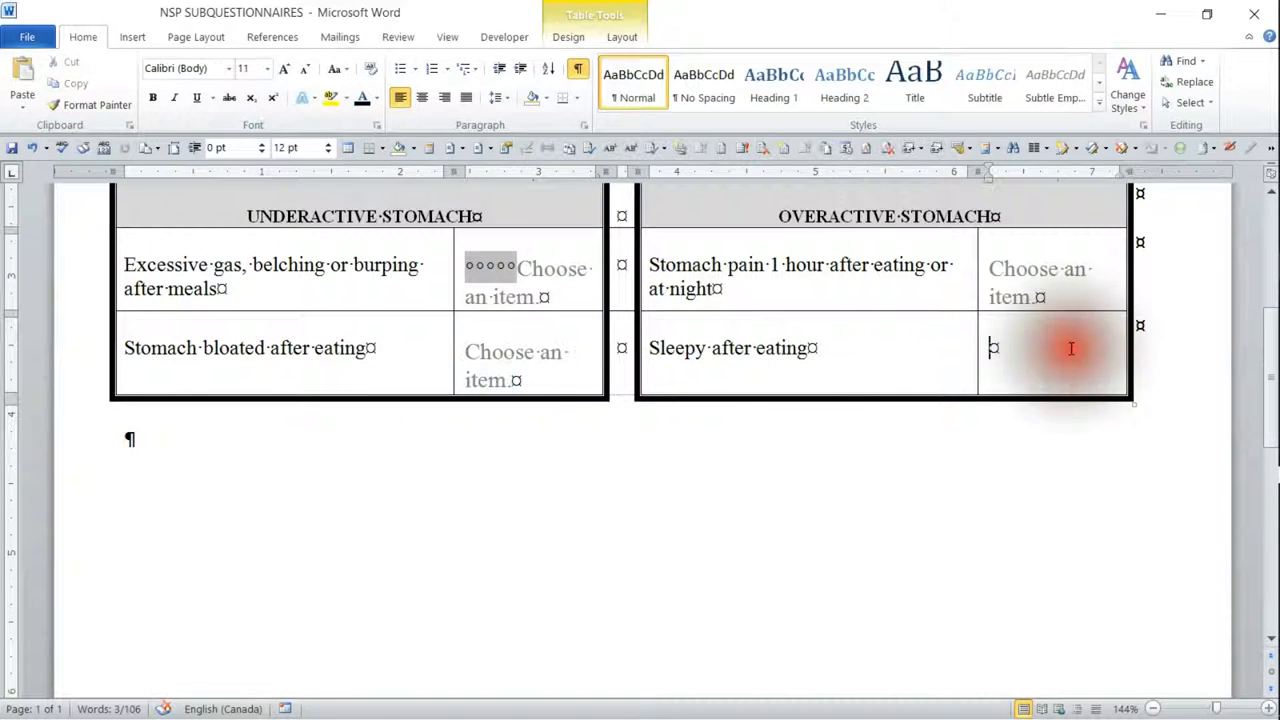
Add a dropdown to the Sleepy after eating cell and check the Excessive gas and Stomach bloated dropdowns
click(1050, 365)
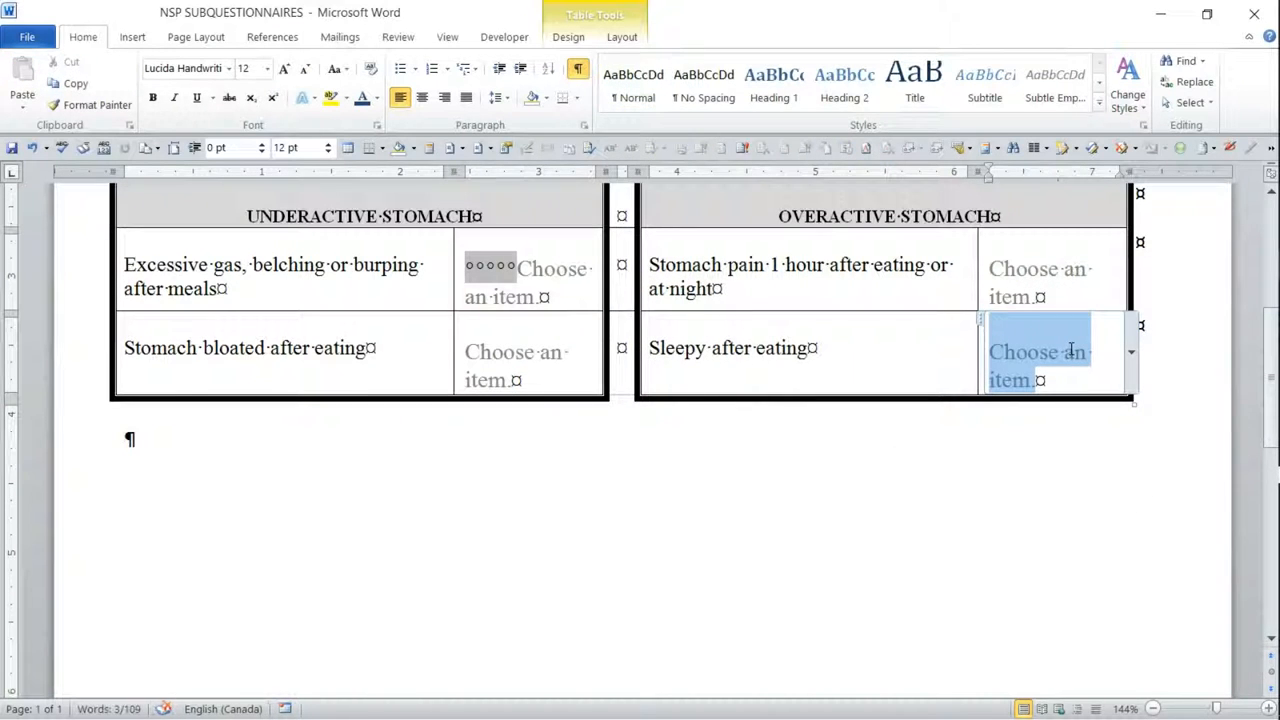
click(527, 277)
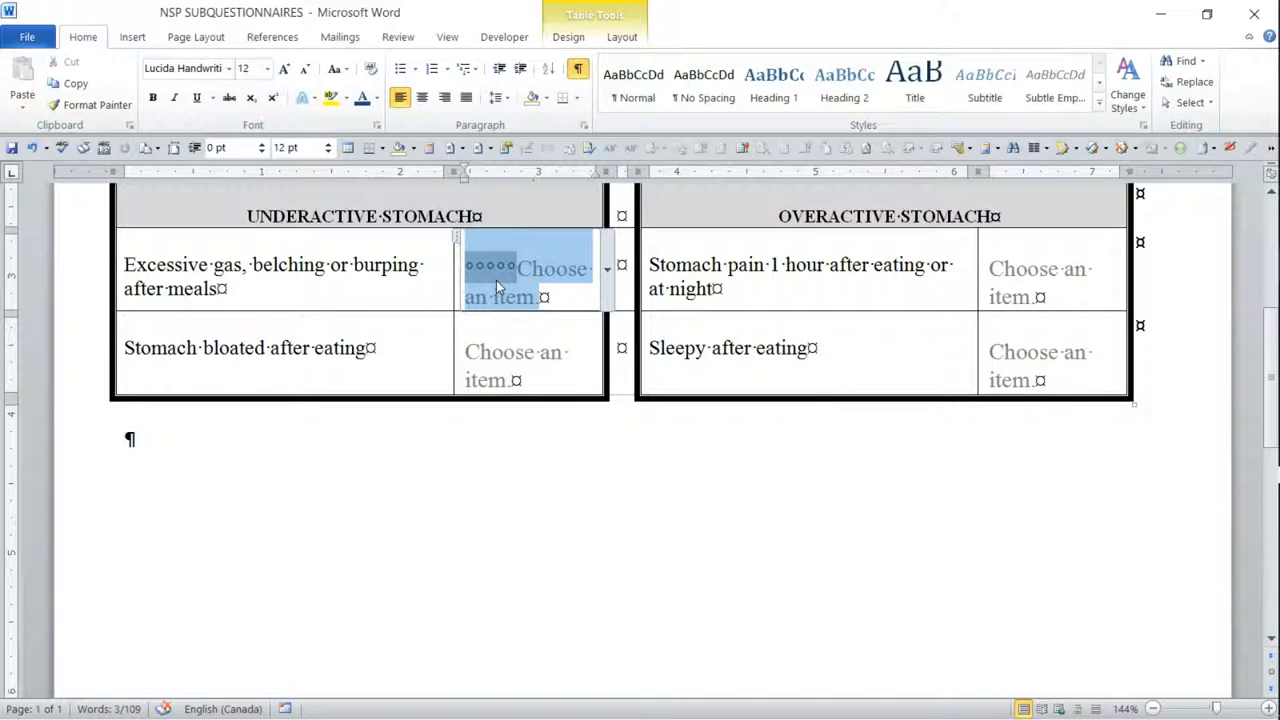
click(515, 365)
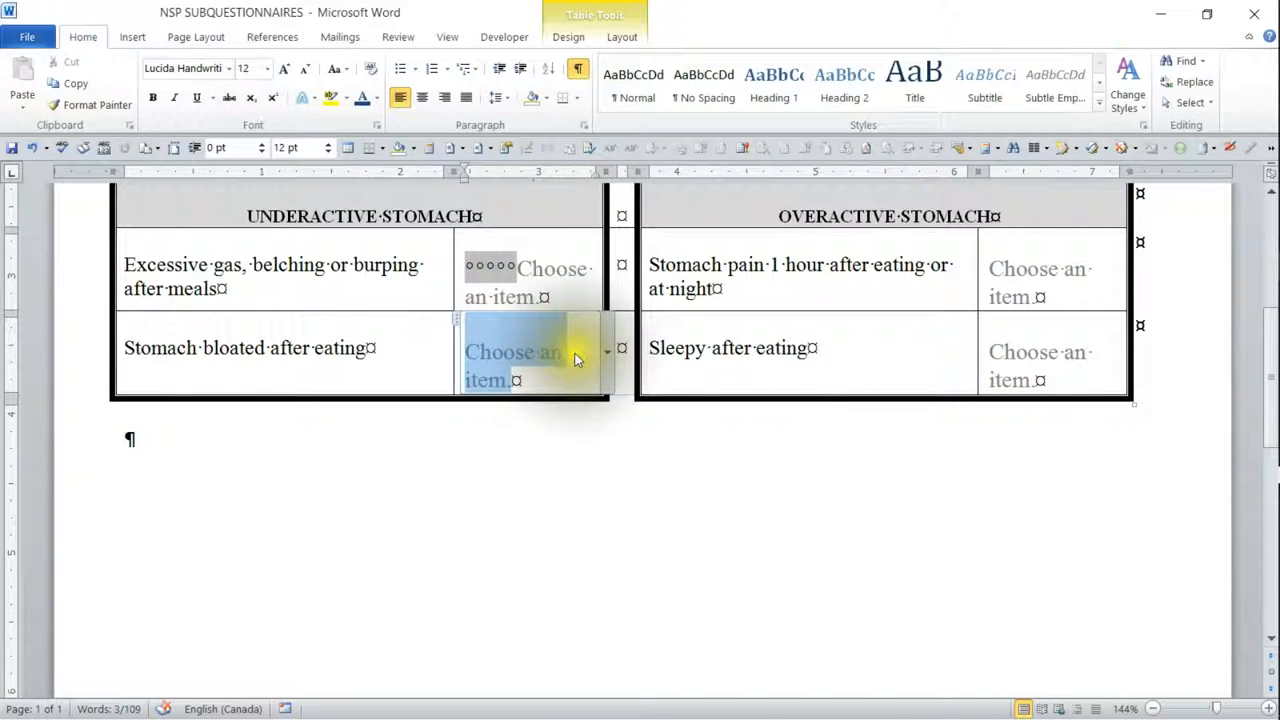
click(513, 365)
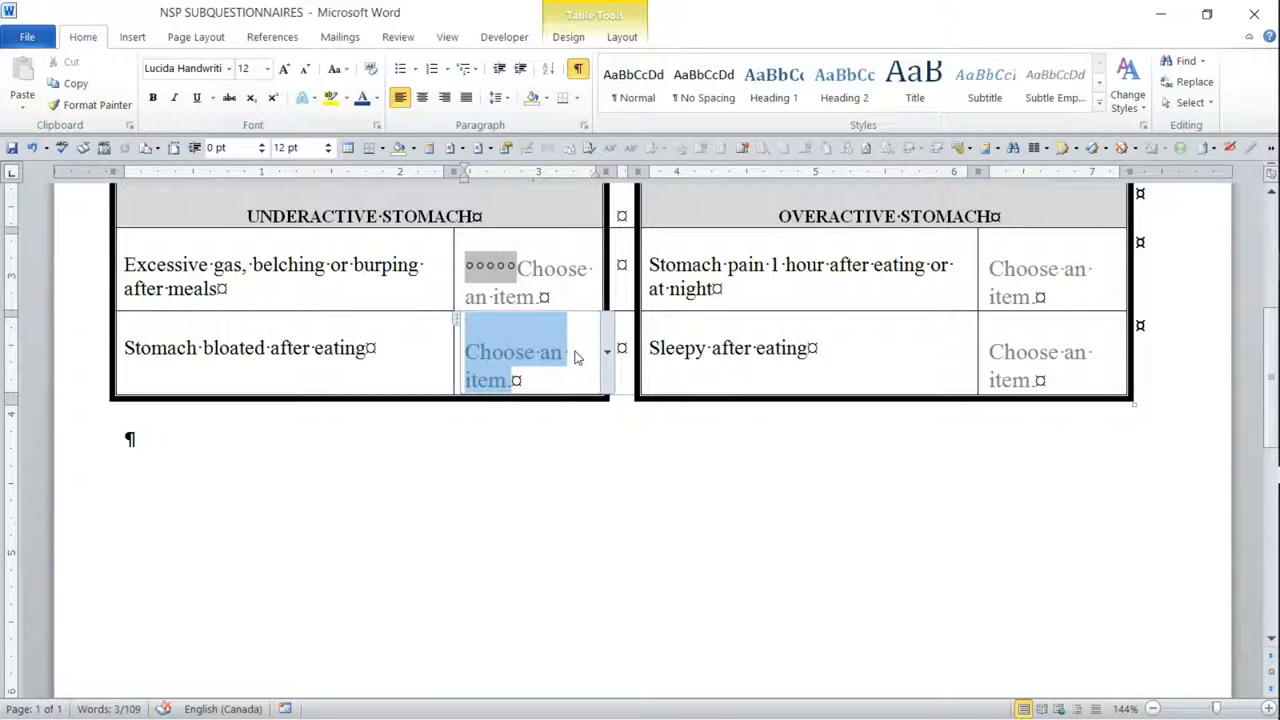
click(504, 37)
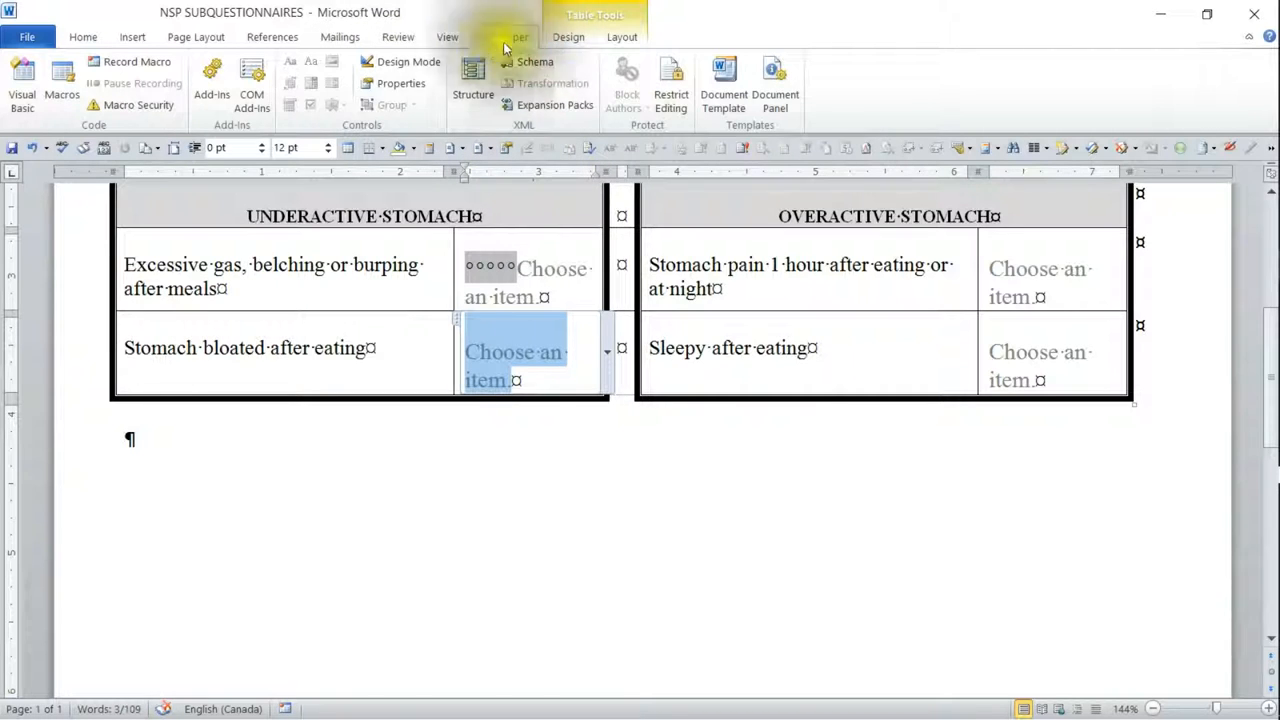
Toggle Design Mode on, off and on again, then click into the Sleepy after eating row
click(400, 62)
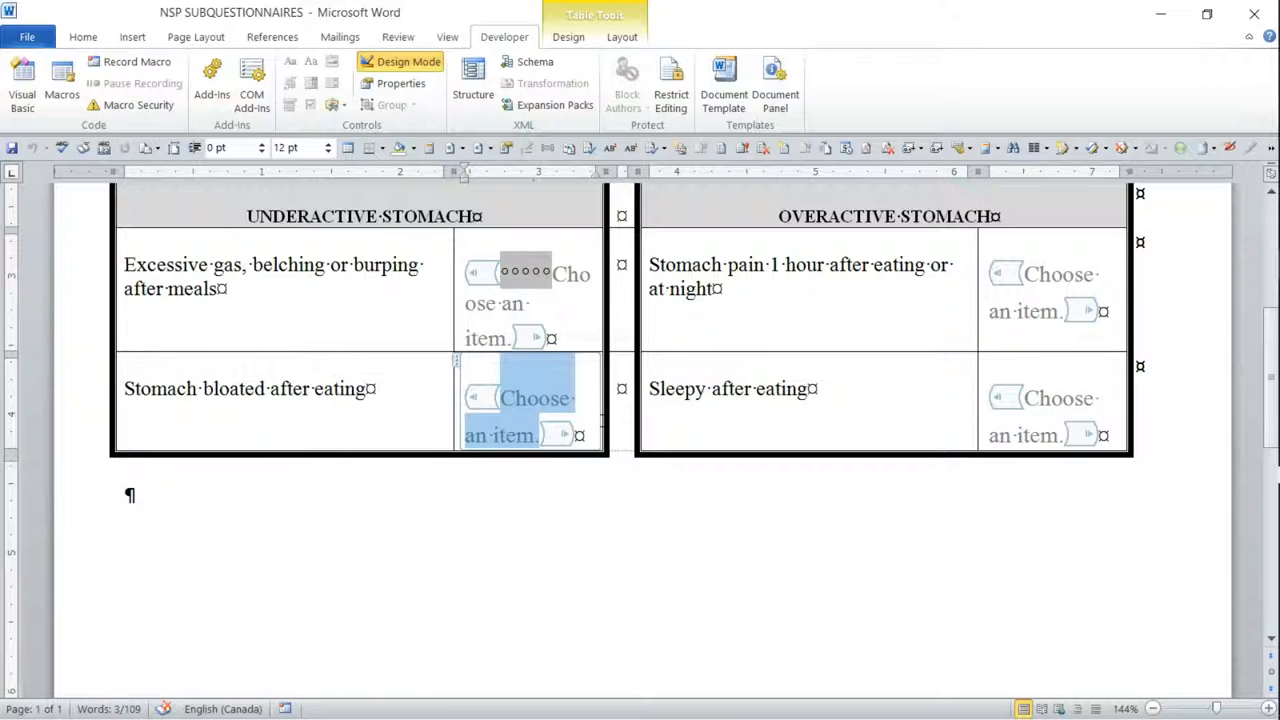
mouse_move(597, 418)
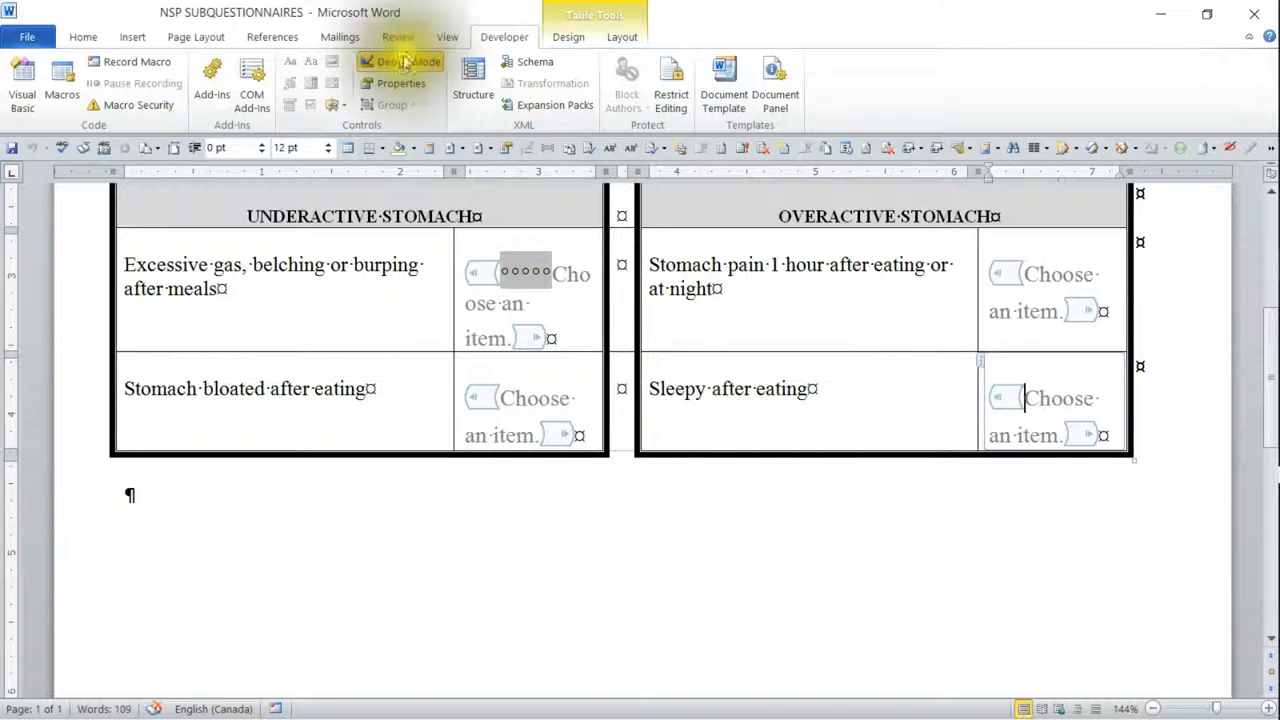
click(408, 61)
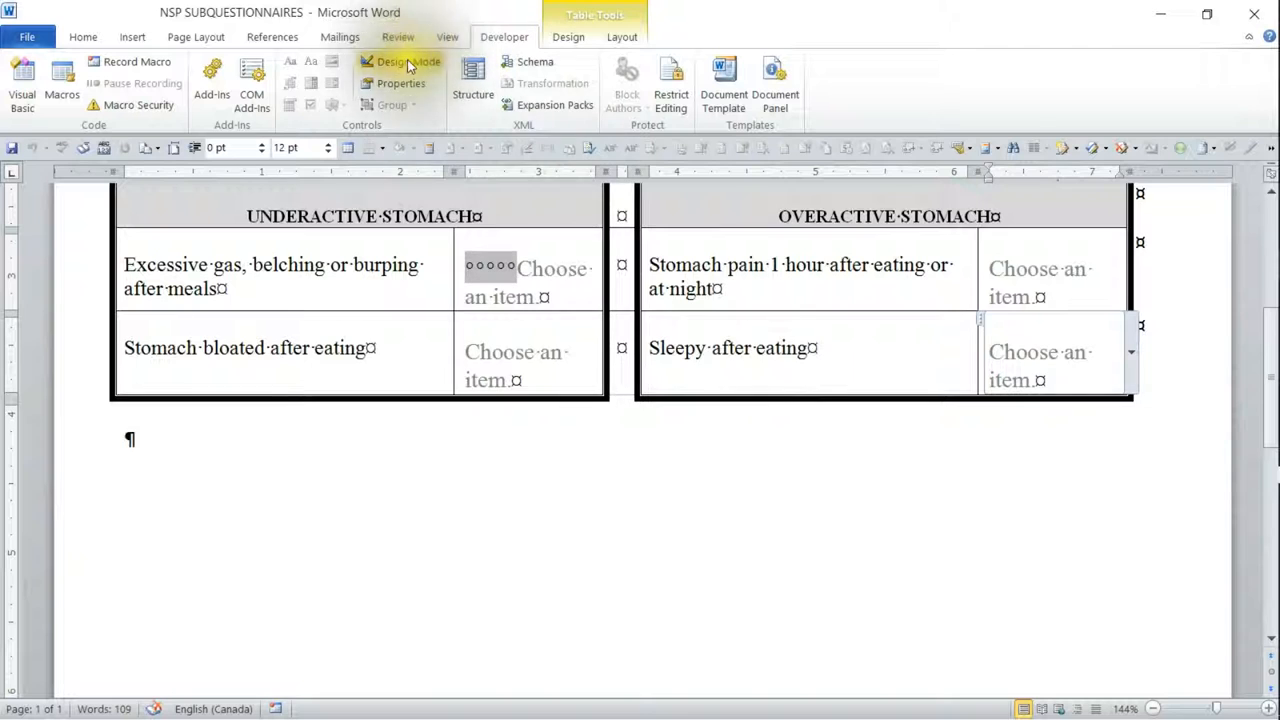
click(400, 61)
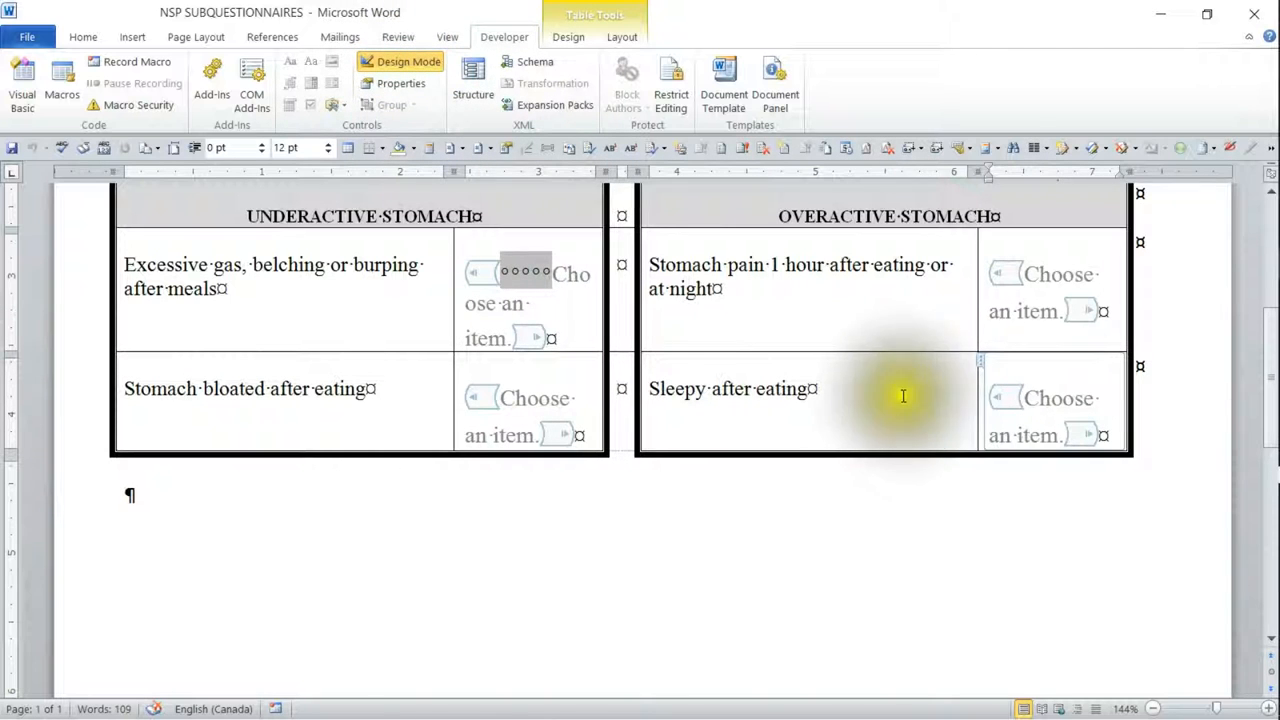
click(1043, 416)
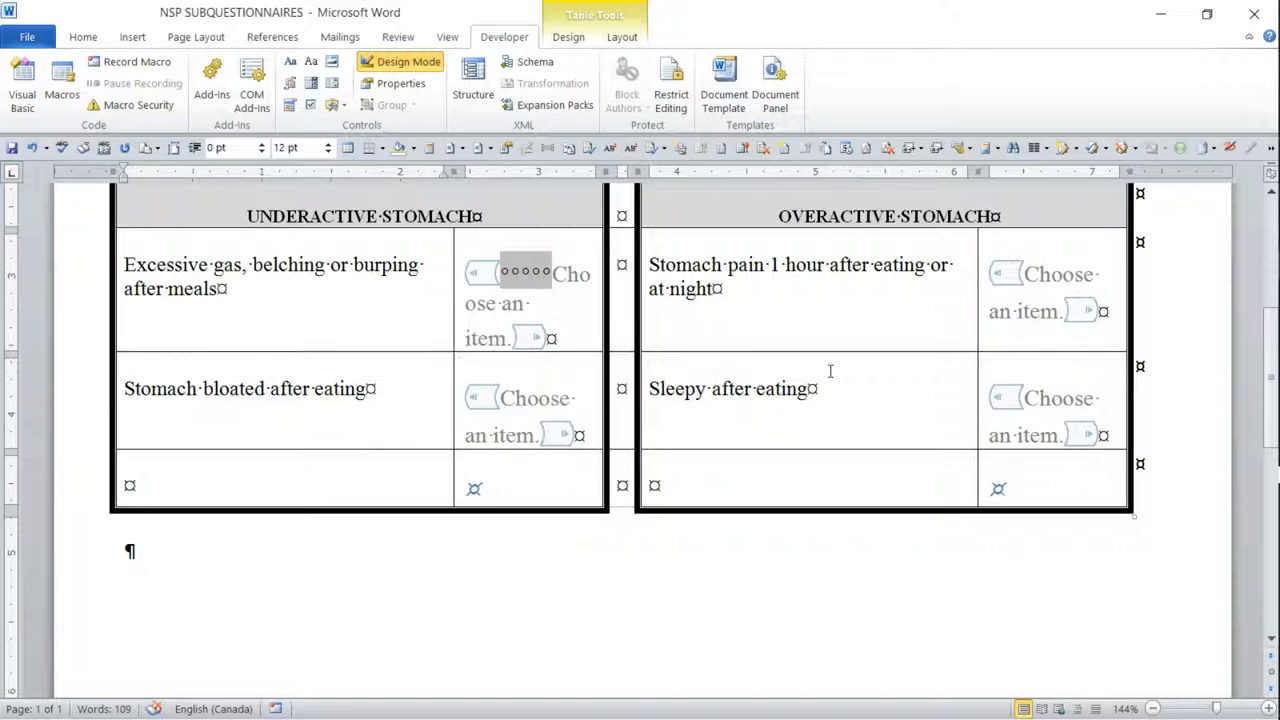
Enter 'Longitudinal striations on fingernails' in the Underactive Stomach table's new row
text(Longi)
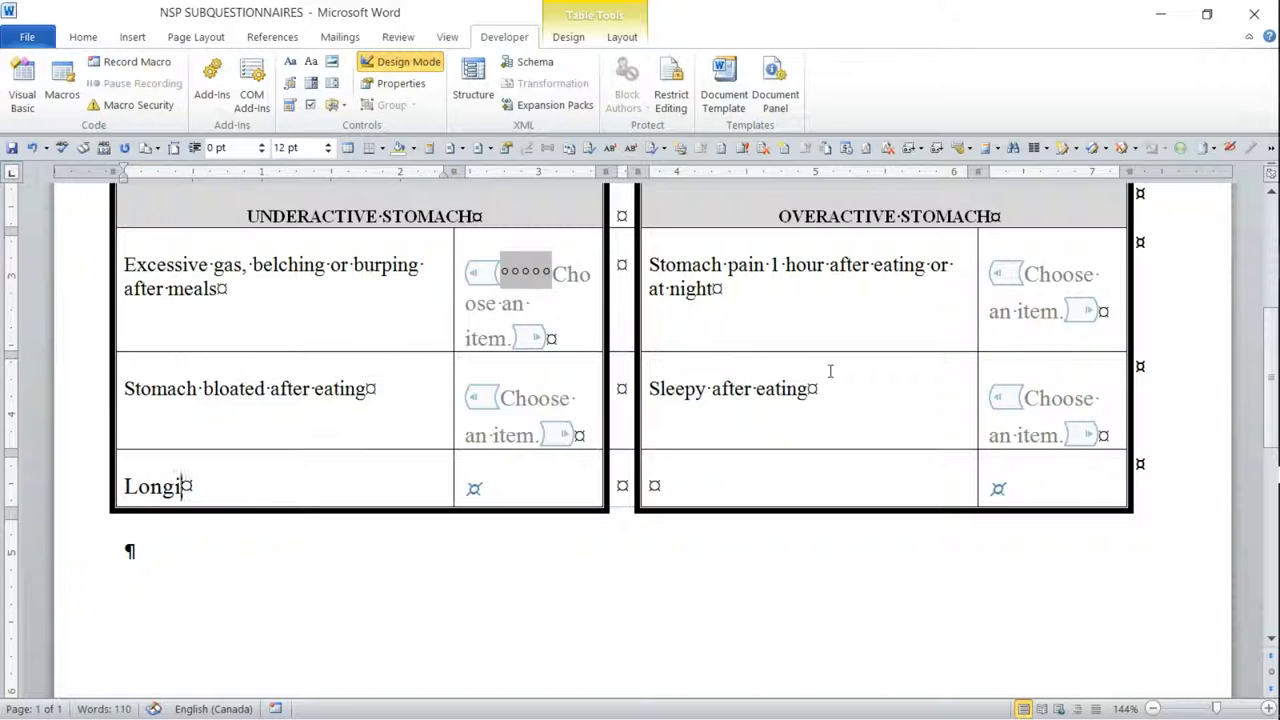
text(tudinal)
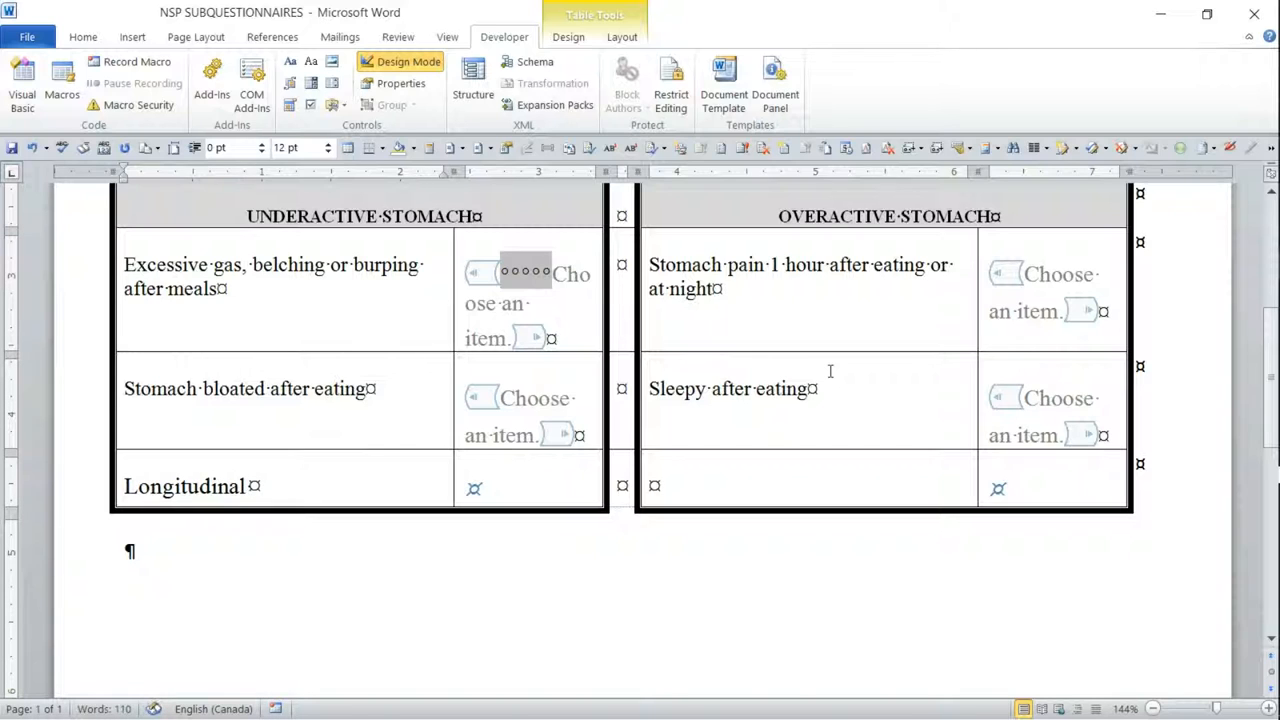
text(striations on)
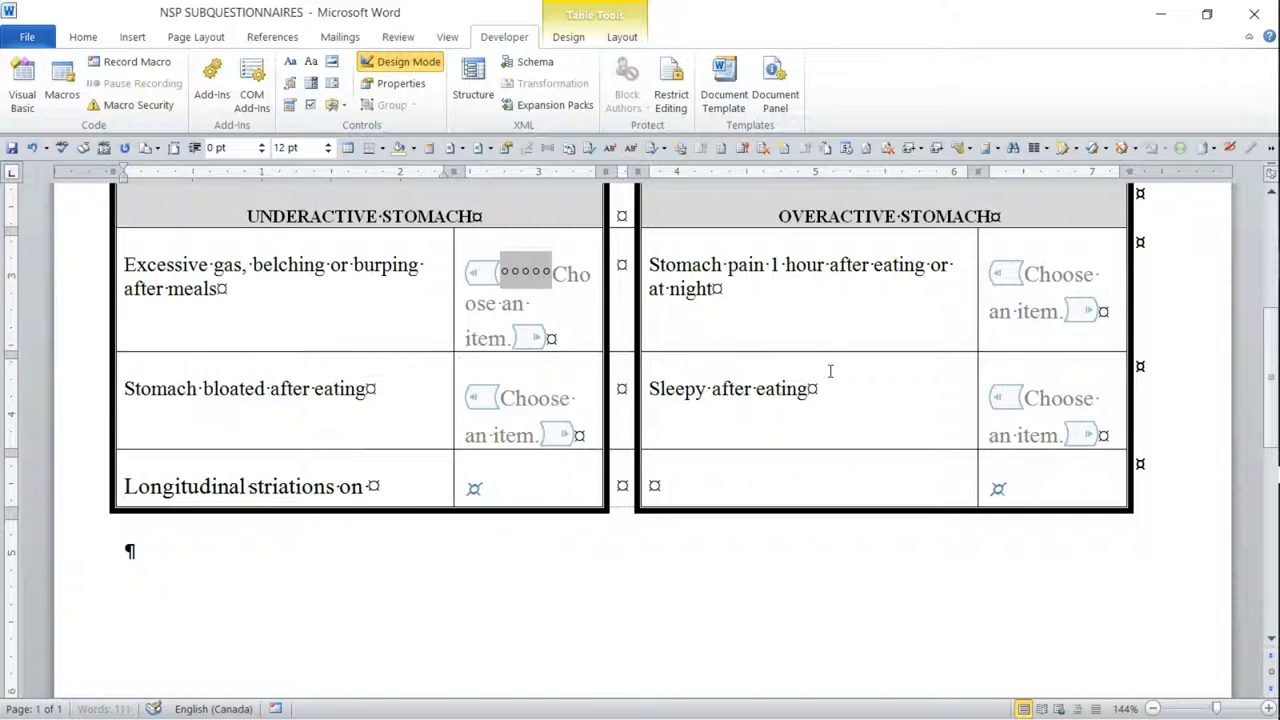
text(fing)
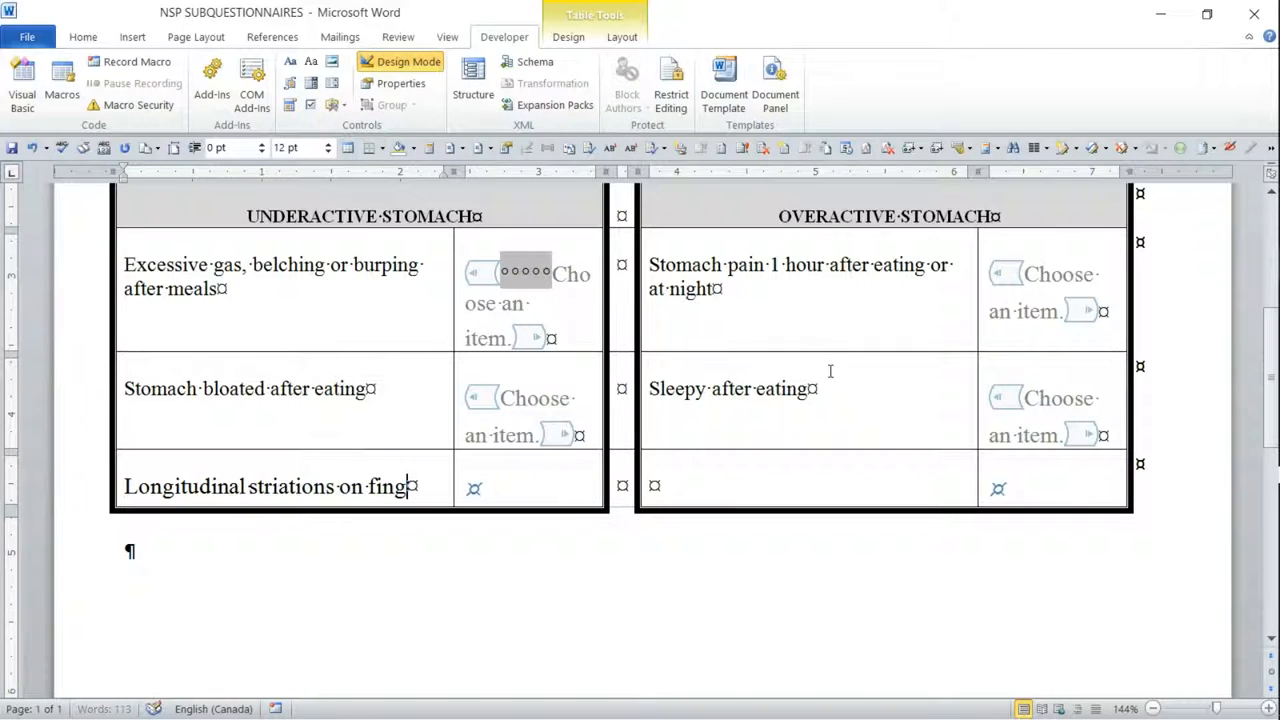
text(ernails)
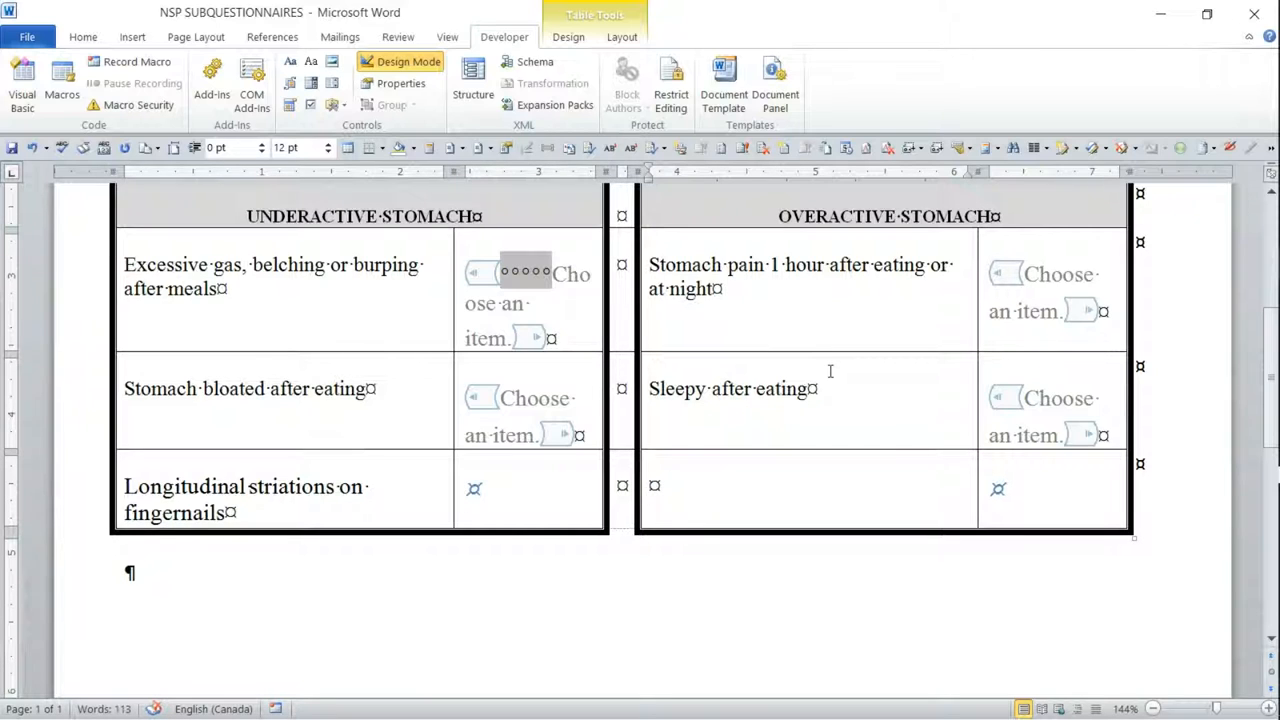
Enter 'Hiatal hernia' in the Overactive Stomach table's new row
text(Hi)
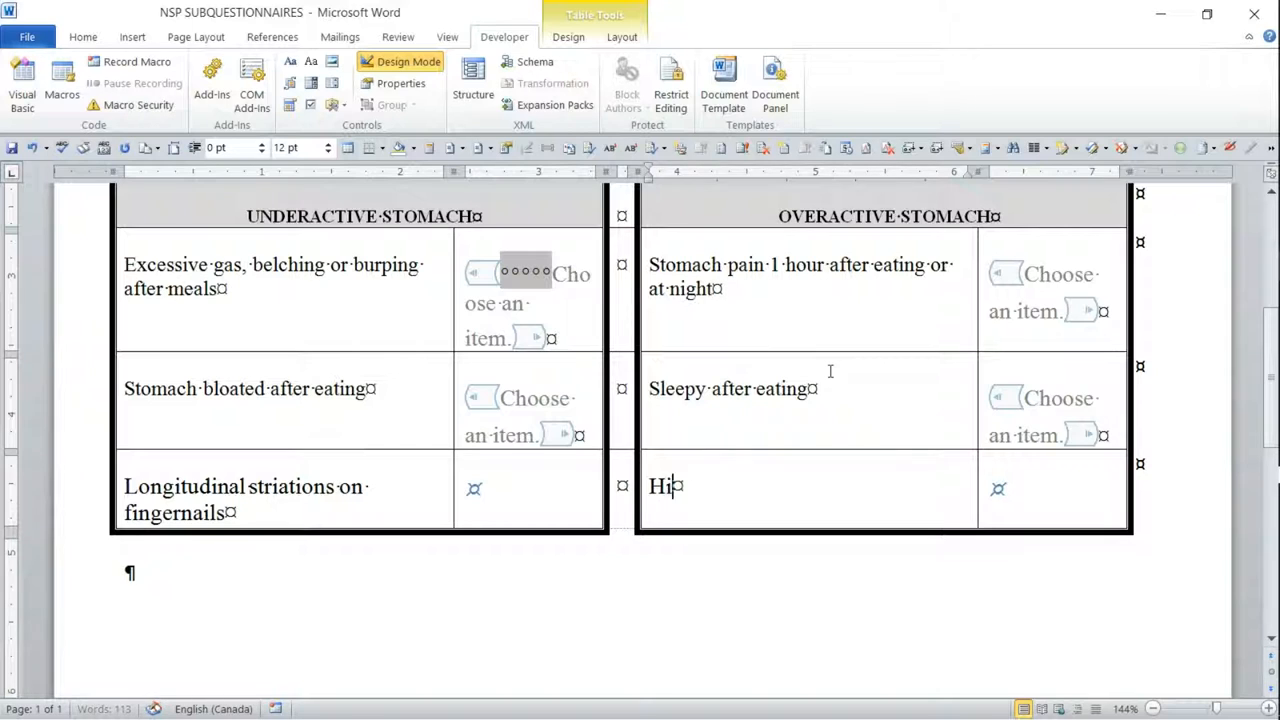
text(atal herni)
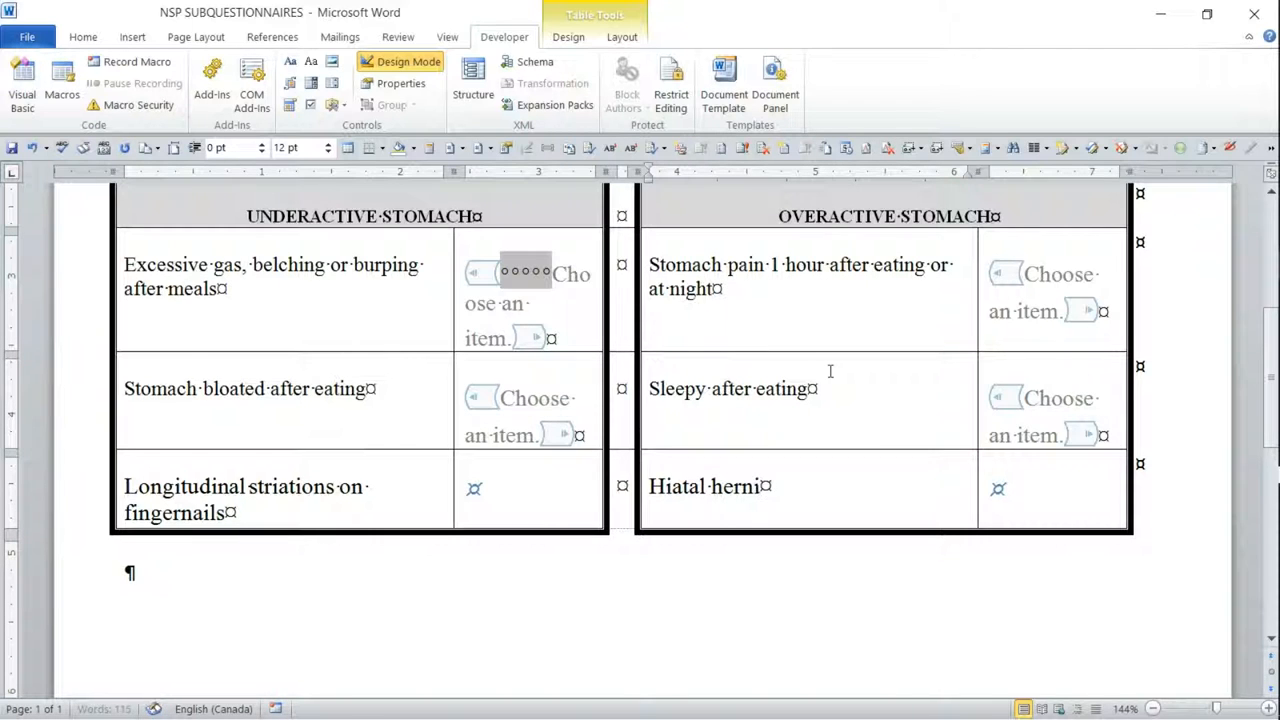
text(a)
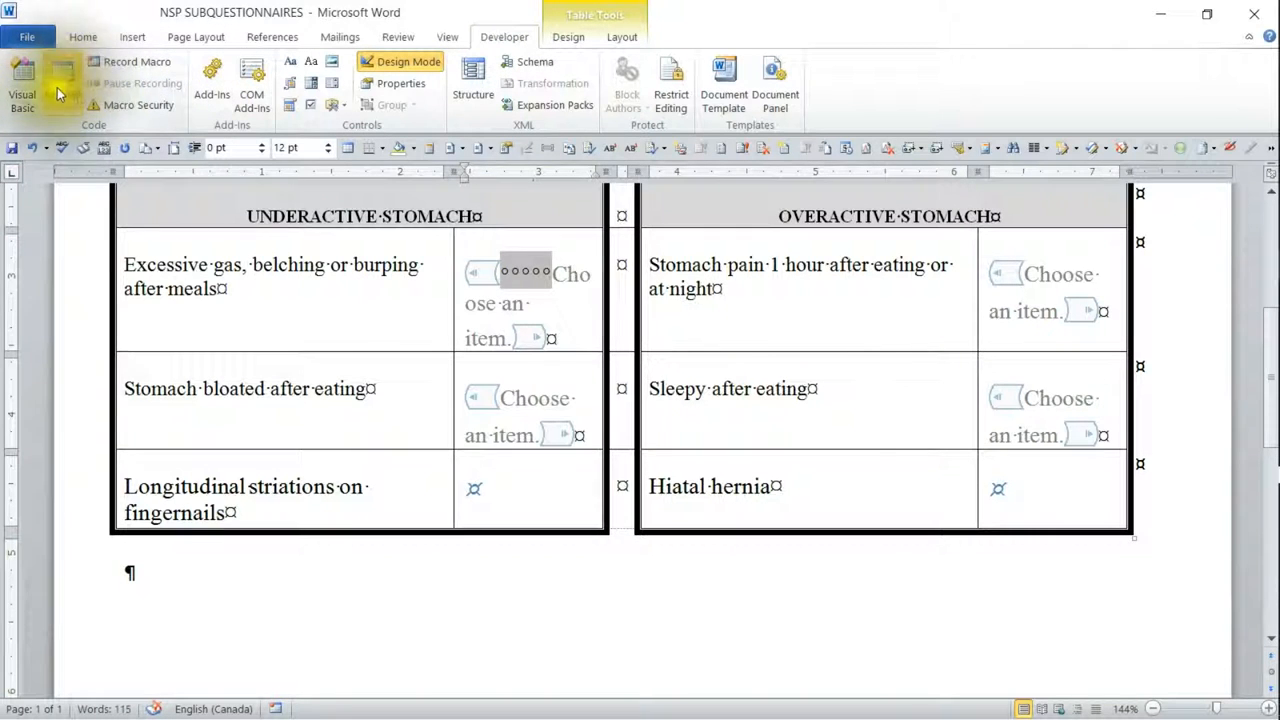
Delete the MacroDropBox macro from the Macros list, confirming with Yes
click(61, 85)
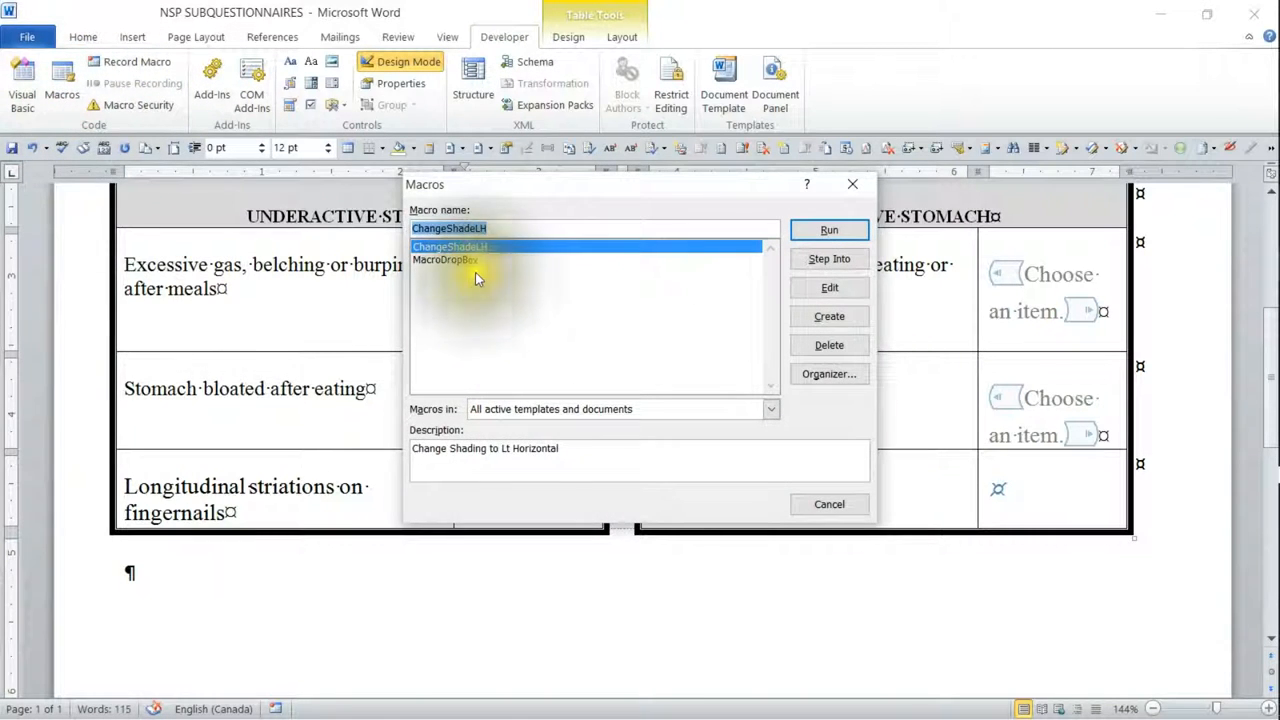
click(445, 259)
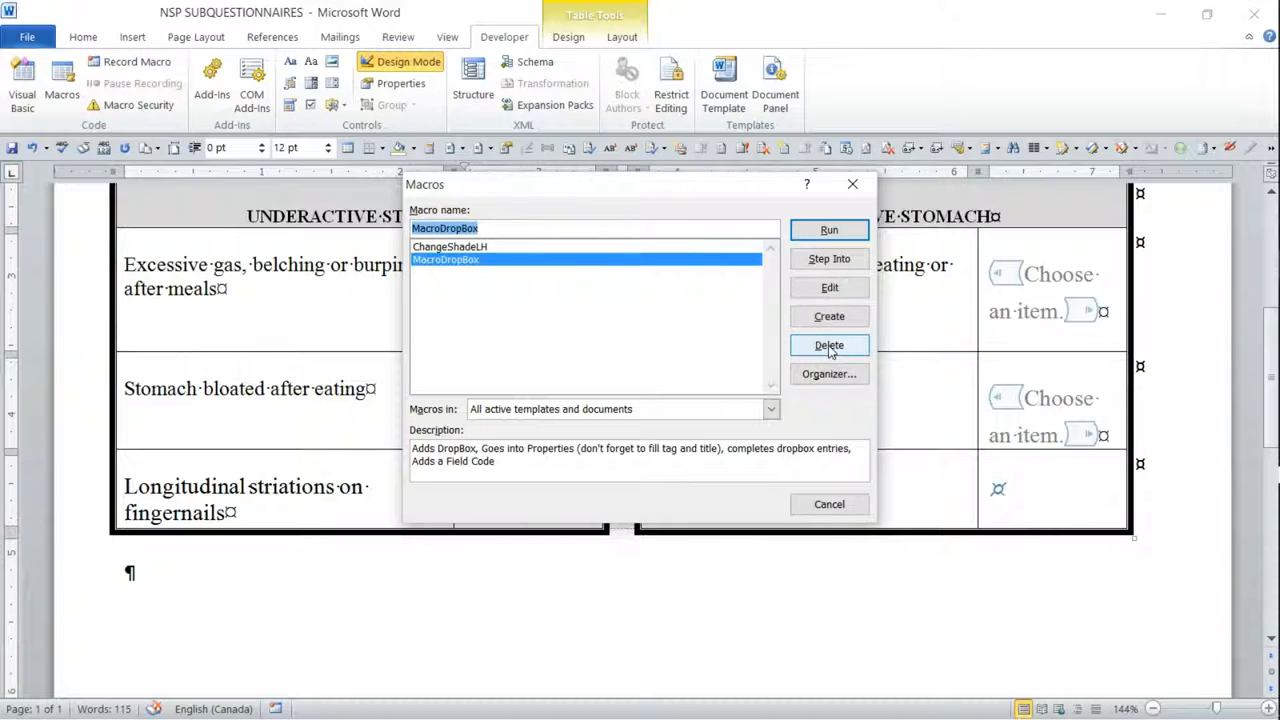
click(829, 345)
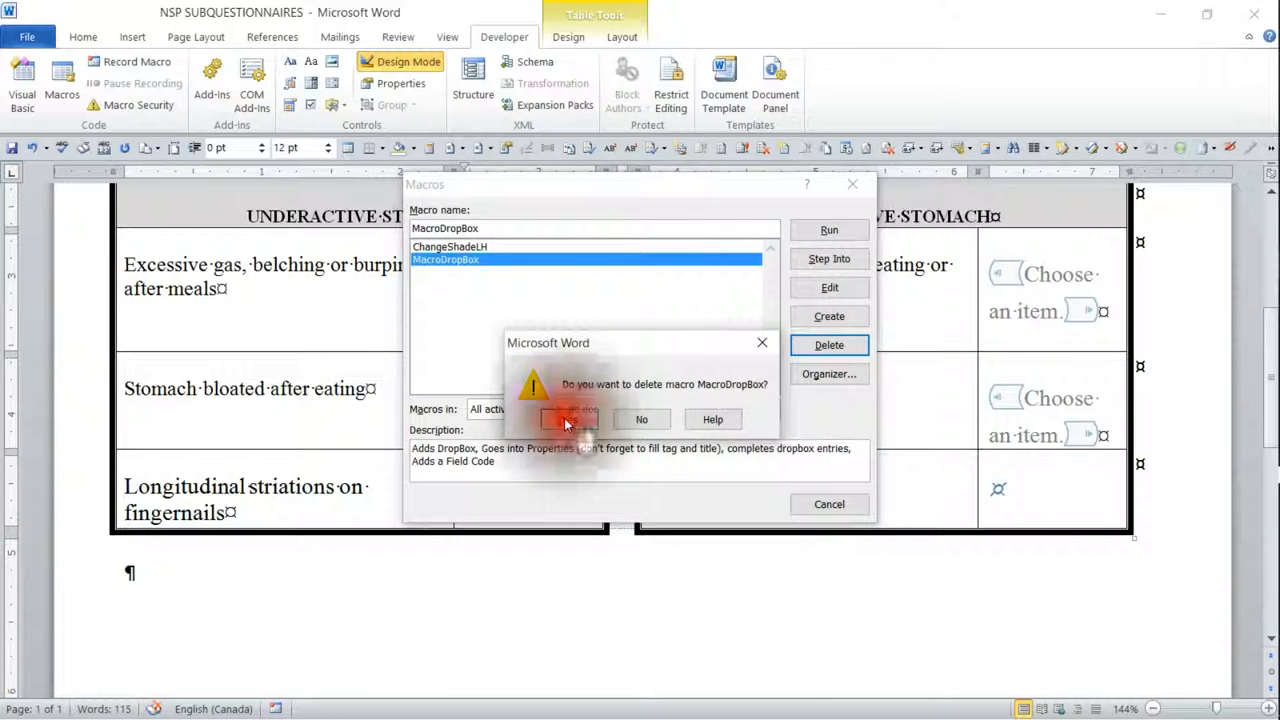
click(568, 418)
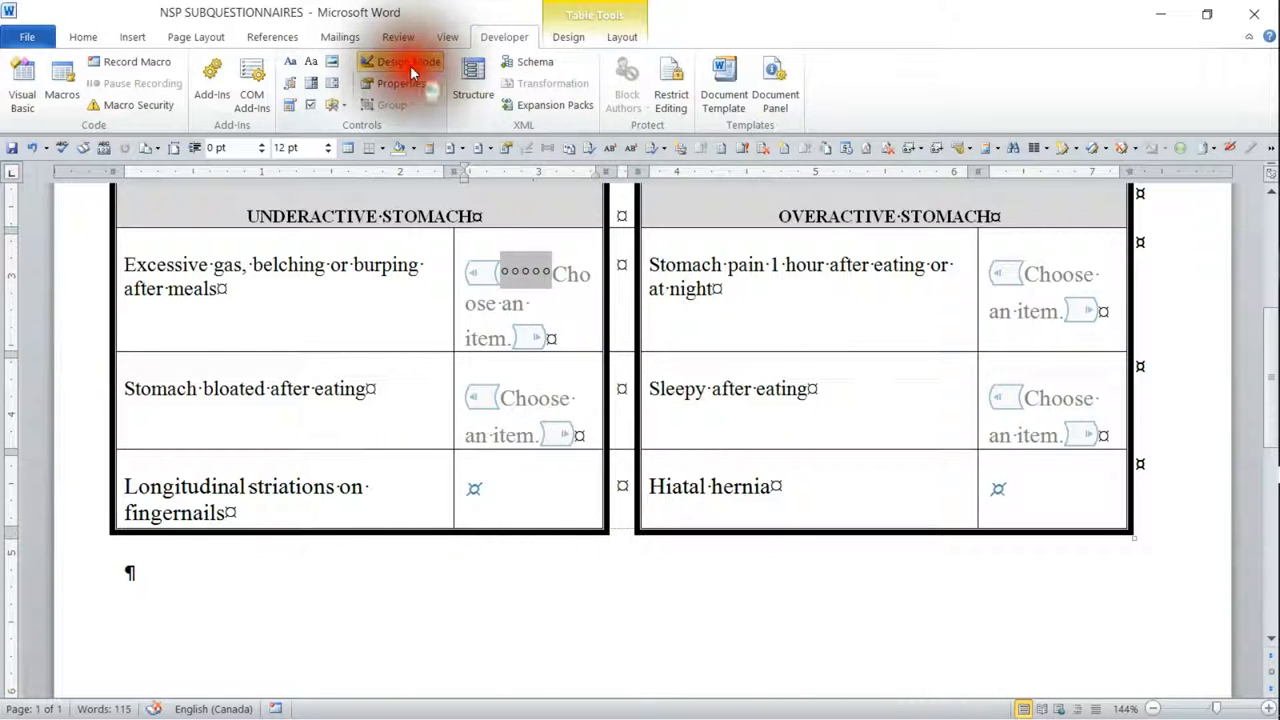
click(399, 61)
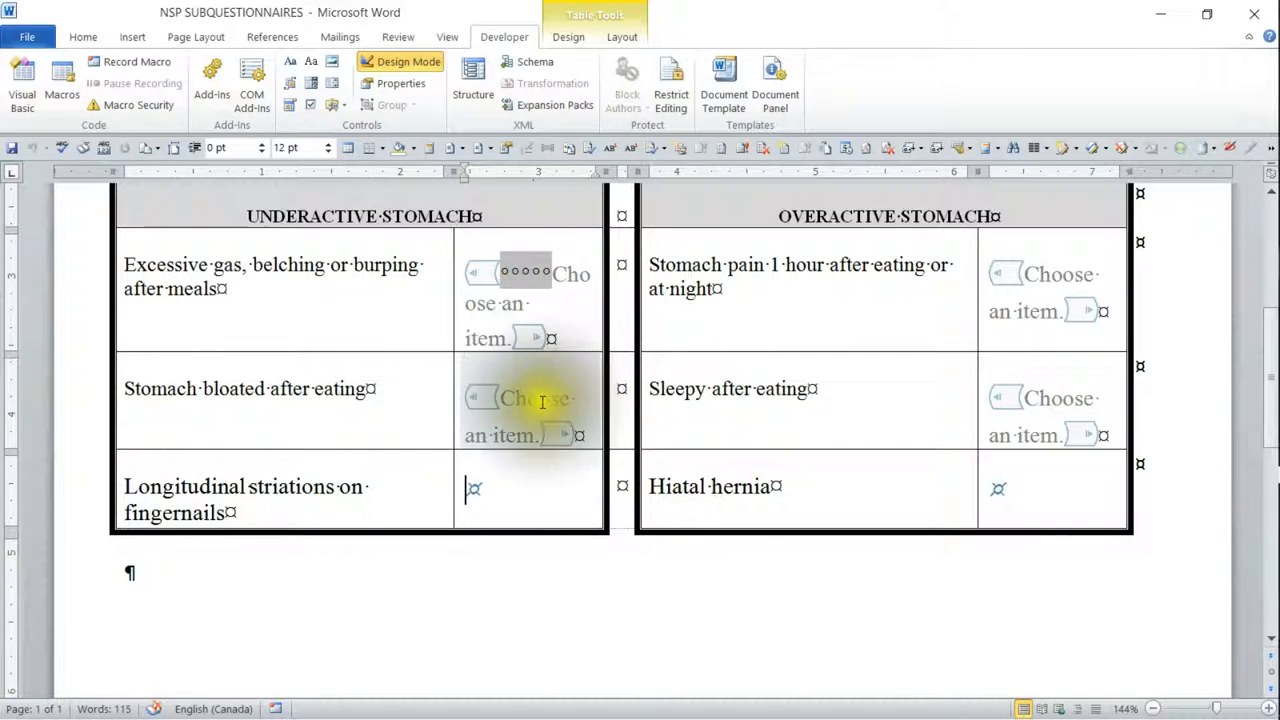
click(530, 400)
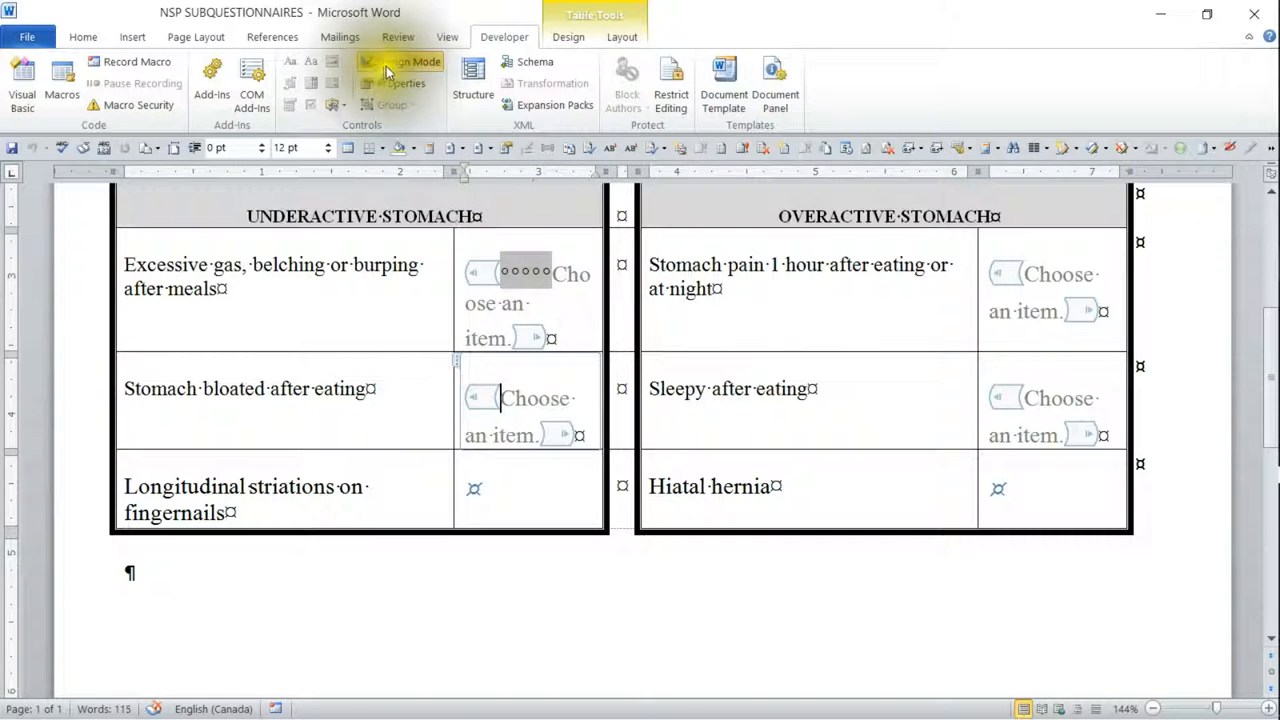
click(400, 61)
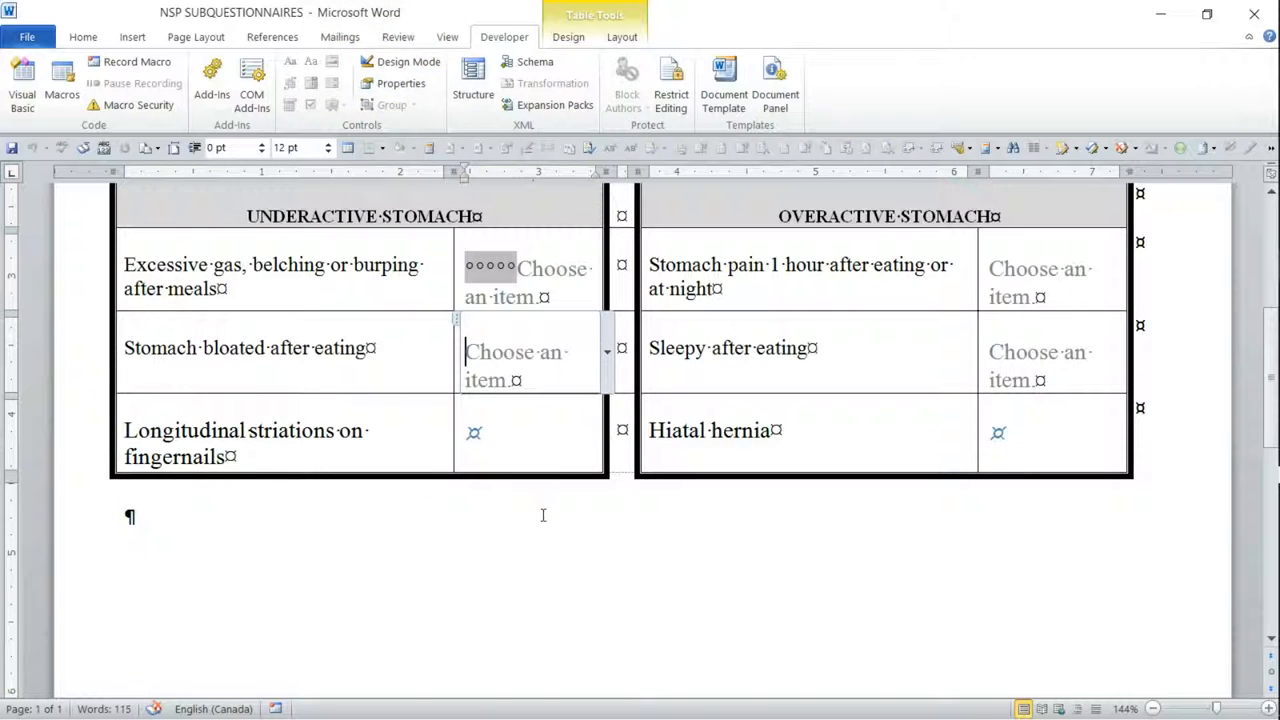
click(515, 365)
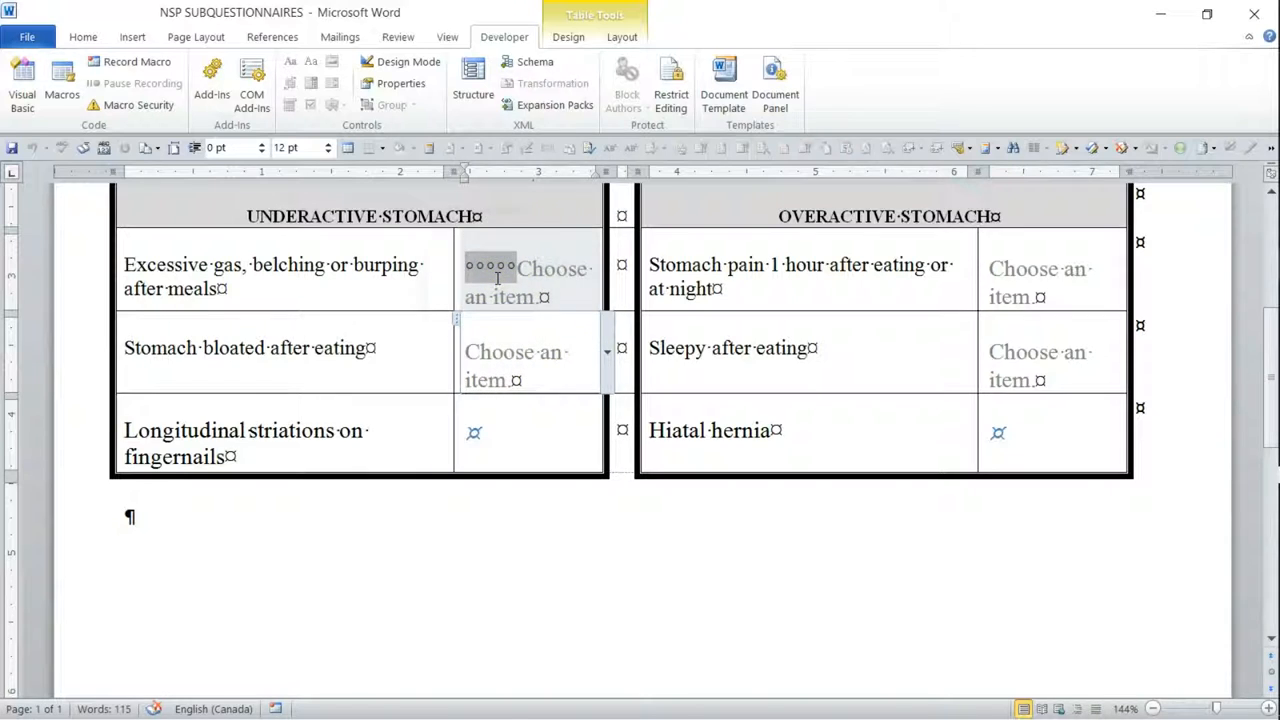
click(401, 61)
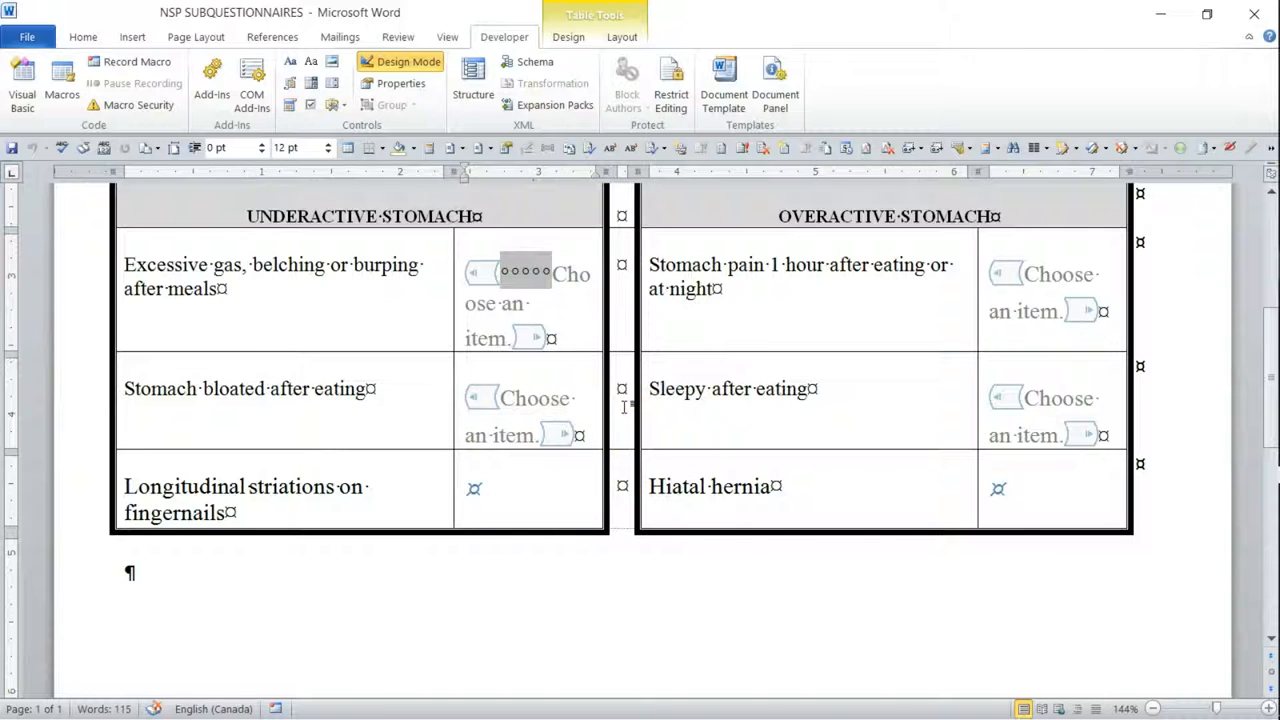
click(472, 490)
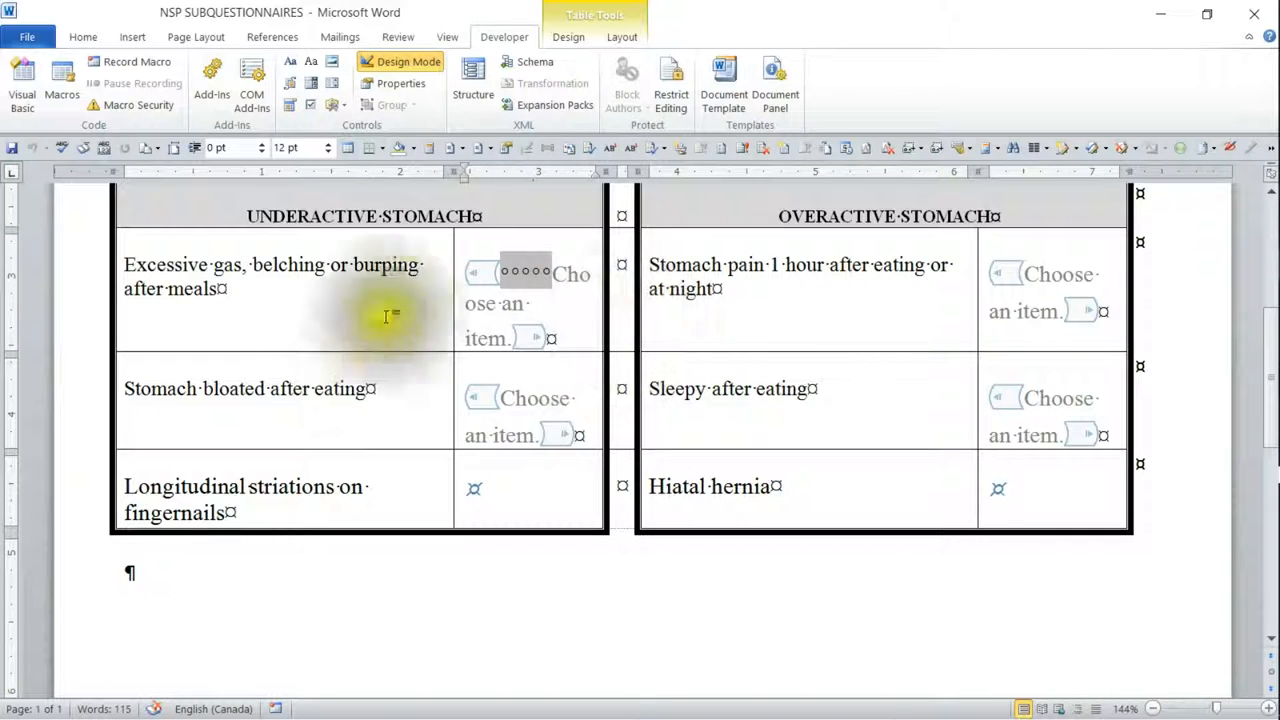
click(473, 488)
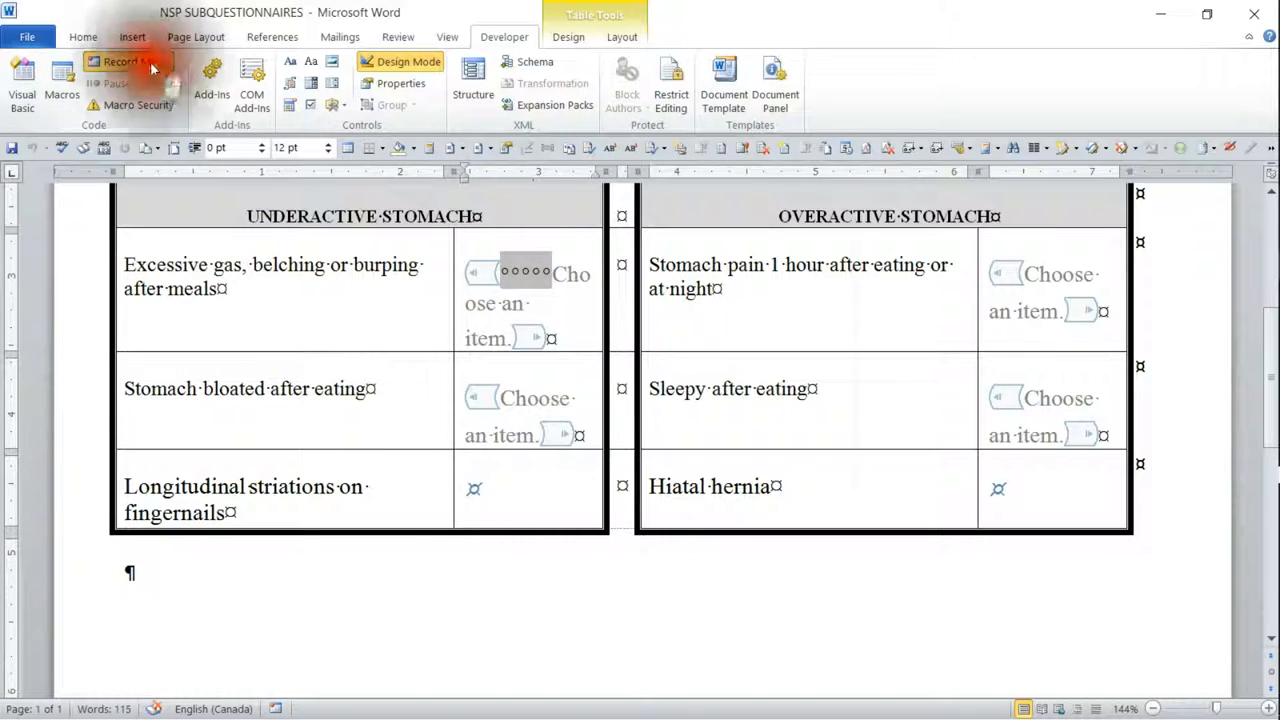
Record MacroDropBox in Normal.dotm with a description about dropdown properties, title and choices
click(128, 61)
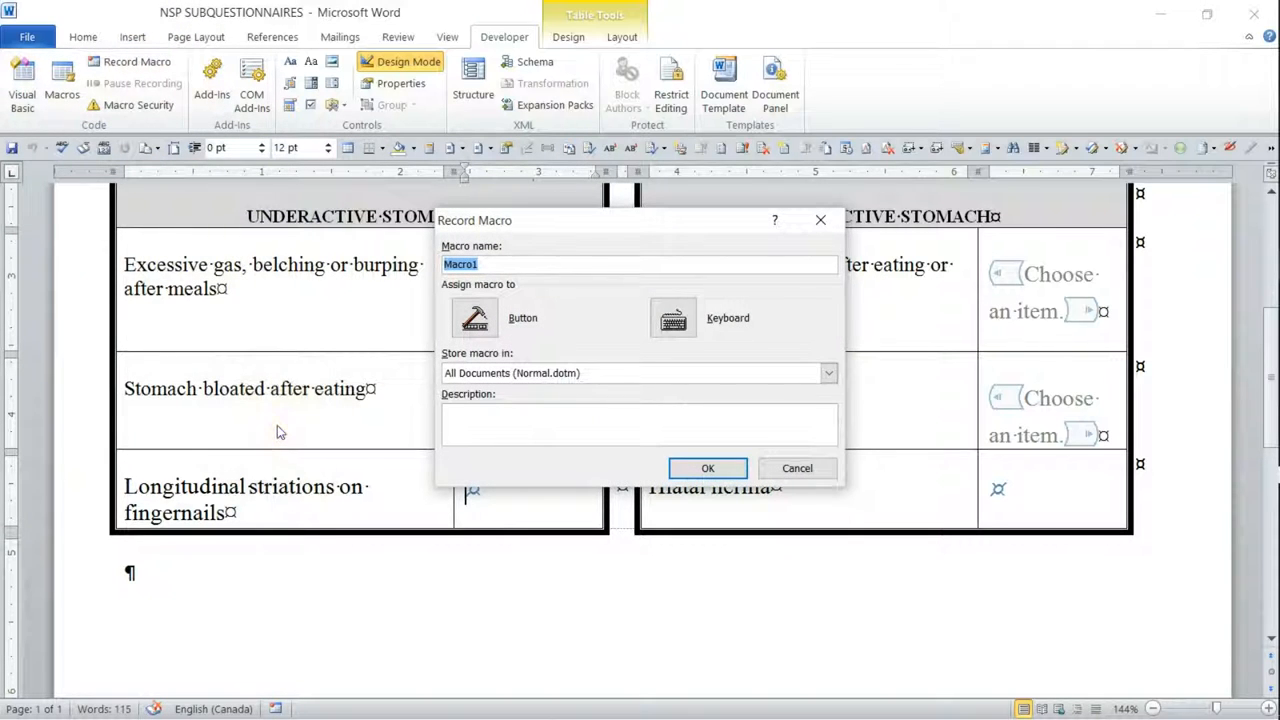
text(Macro0)
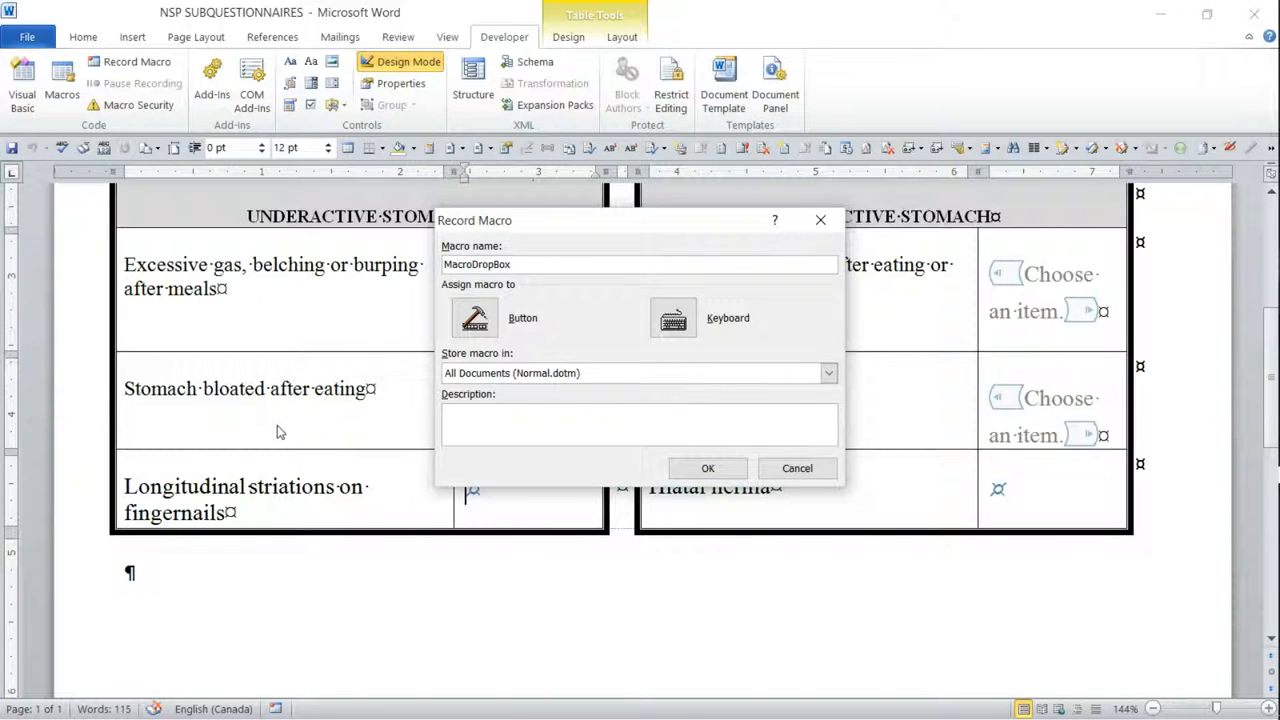
text(Adds drop box, goes)
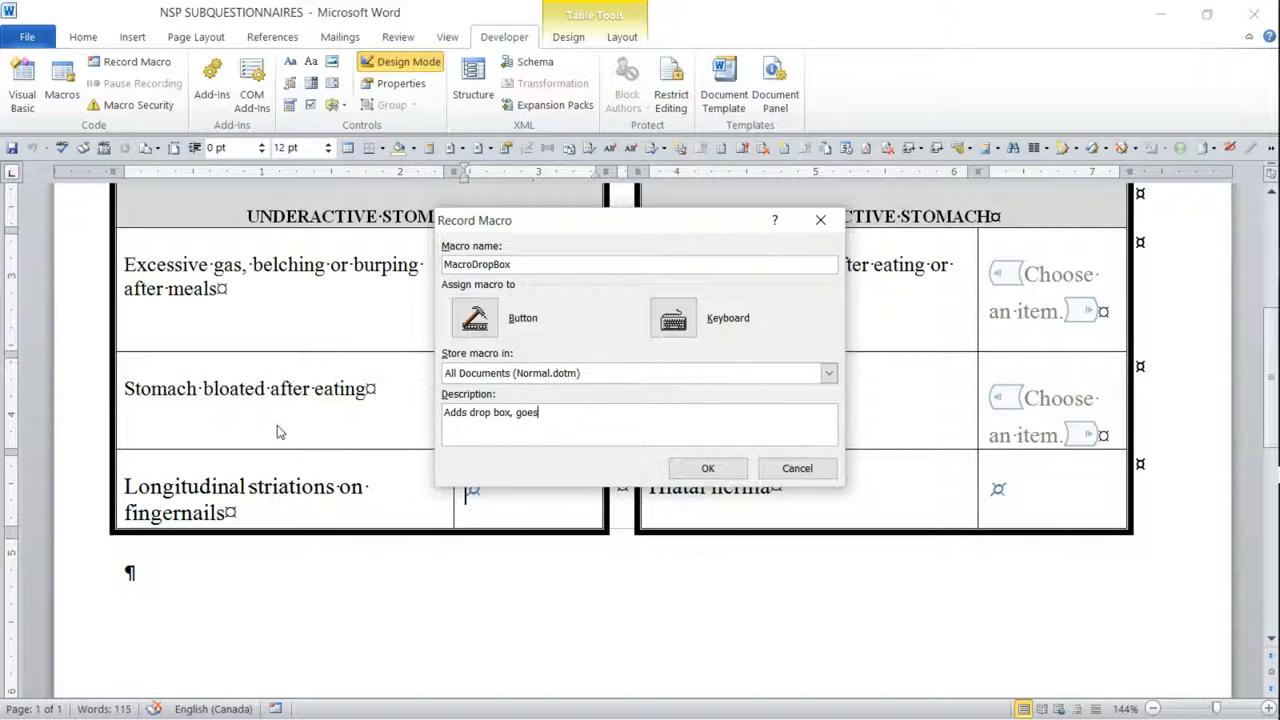
text(into)
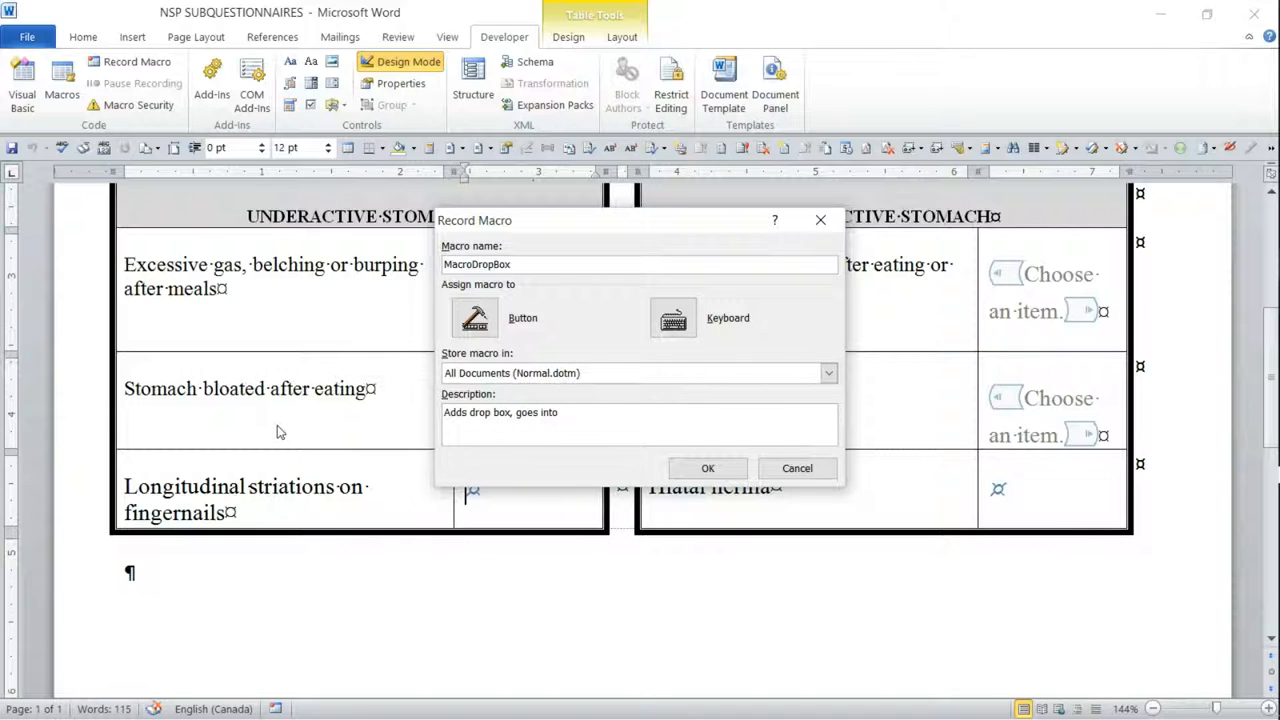
text(Properties)
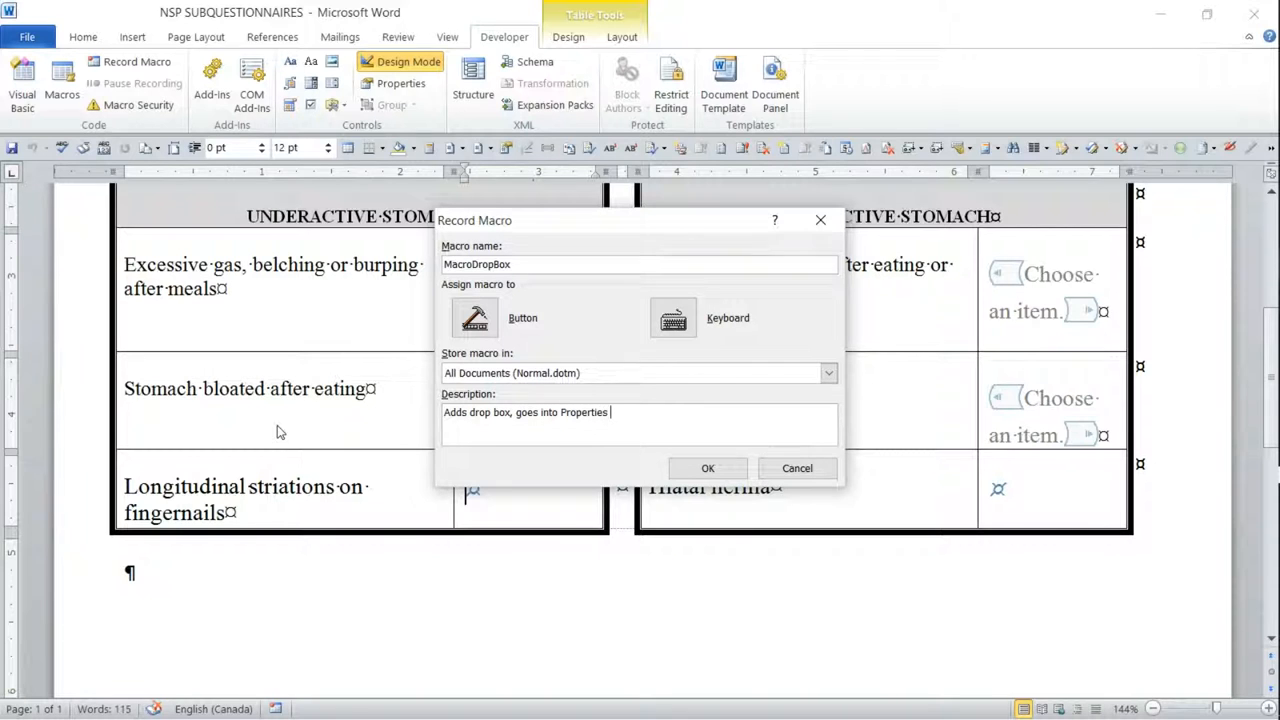
text((don't forget to fill ta)
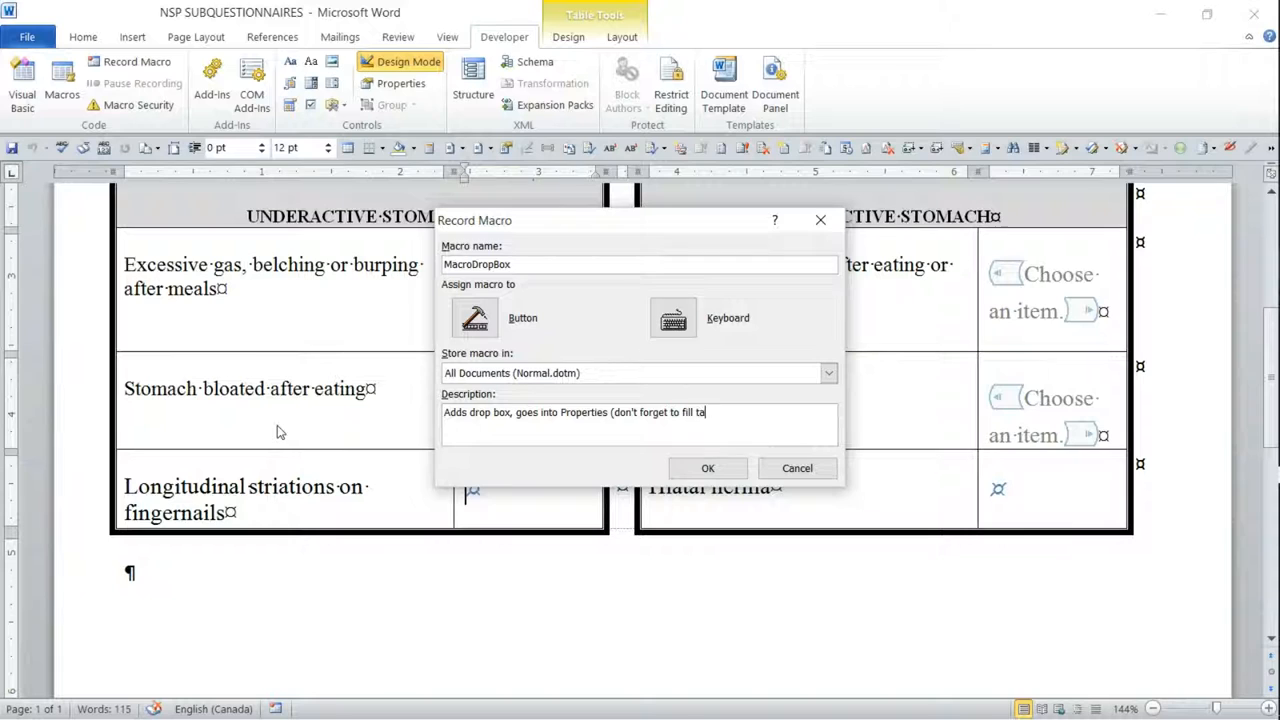
text(g and title))
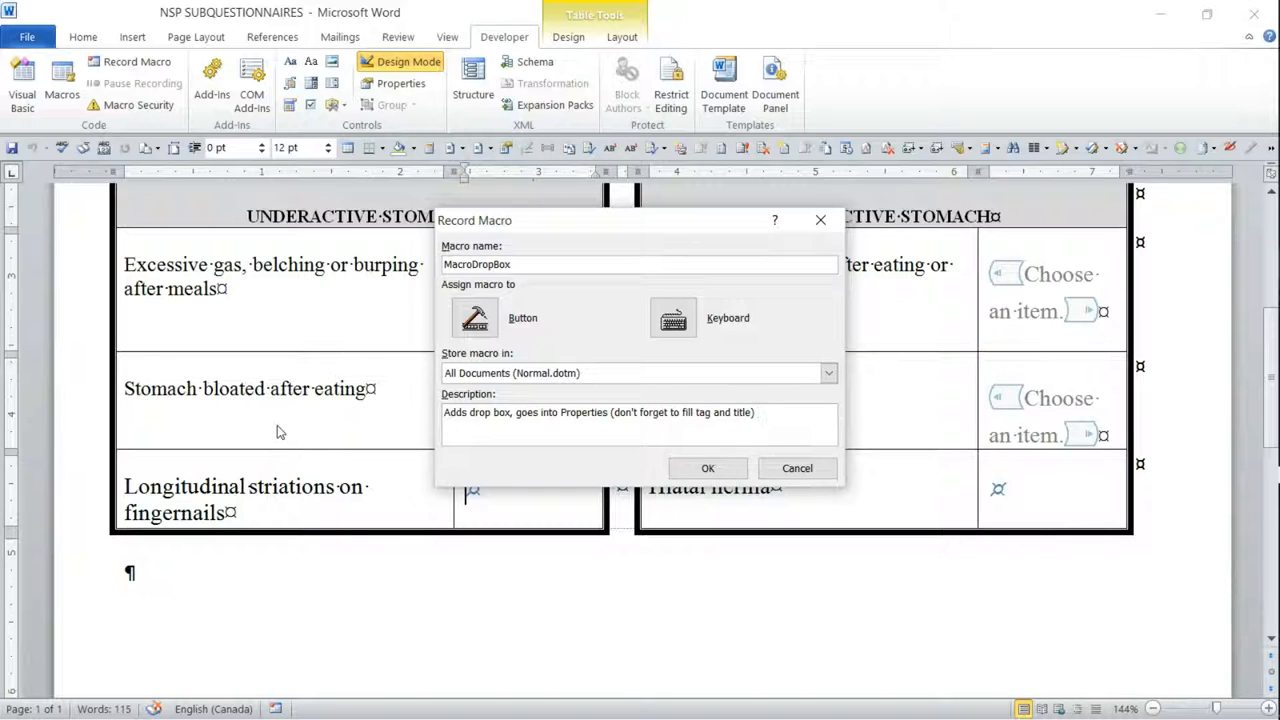
text(, fills in)
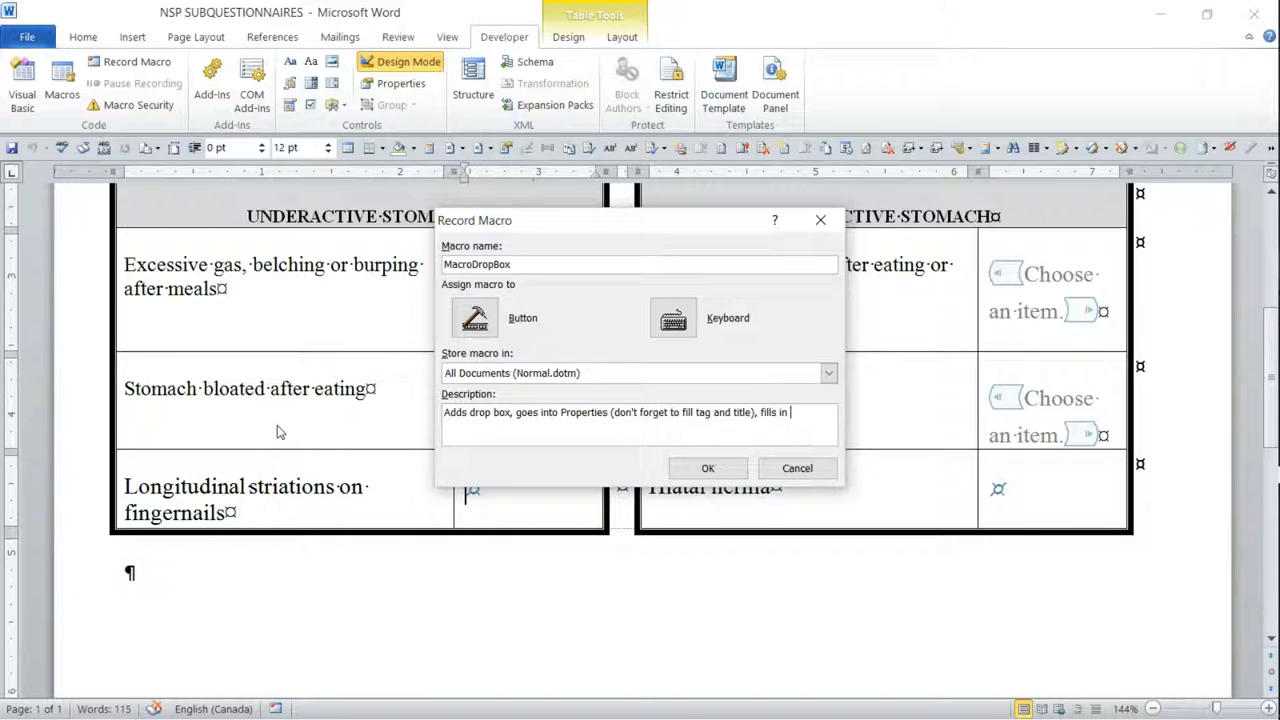
text(choices for drop)
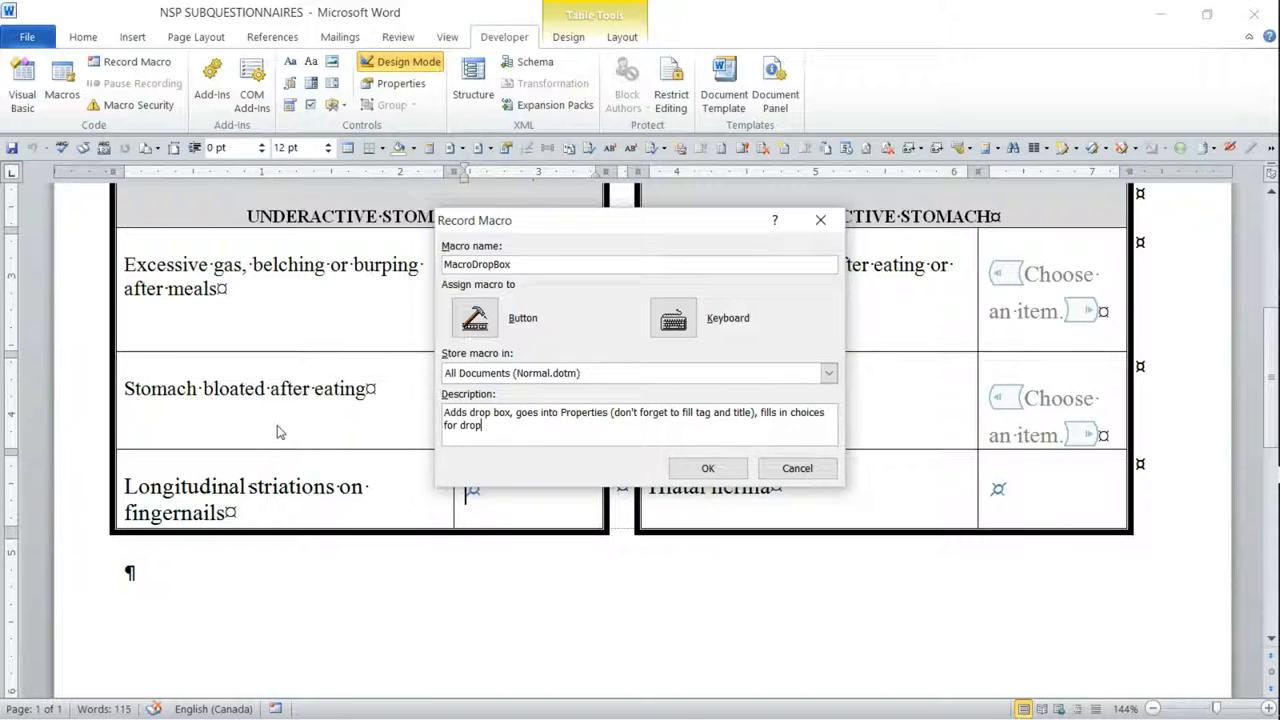
text(box and adds a field co)
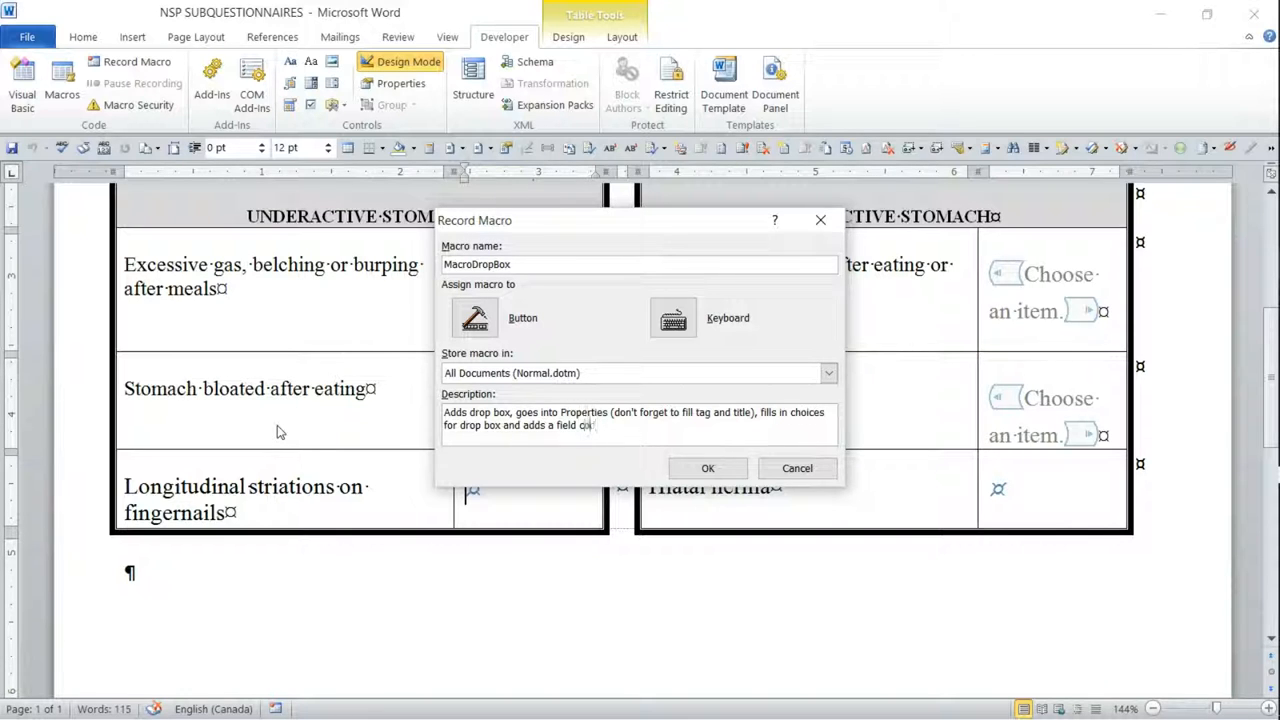
click(673, 318)
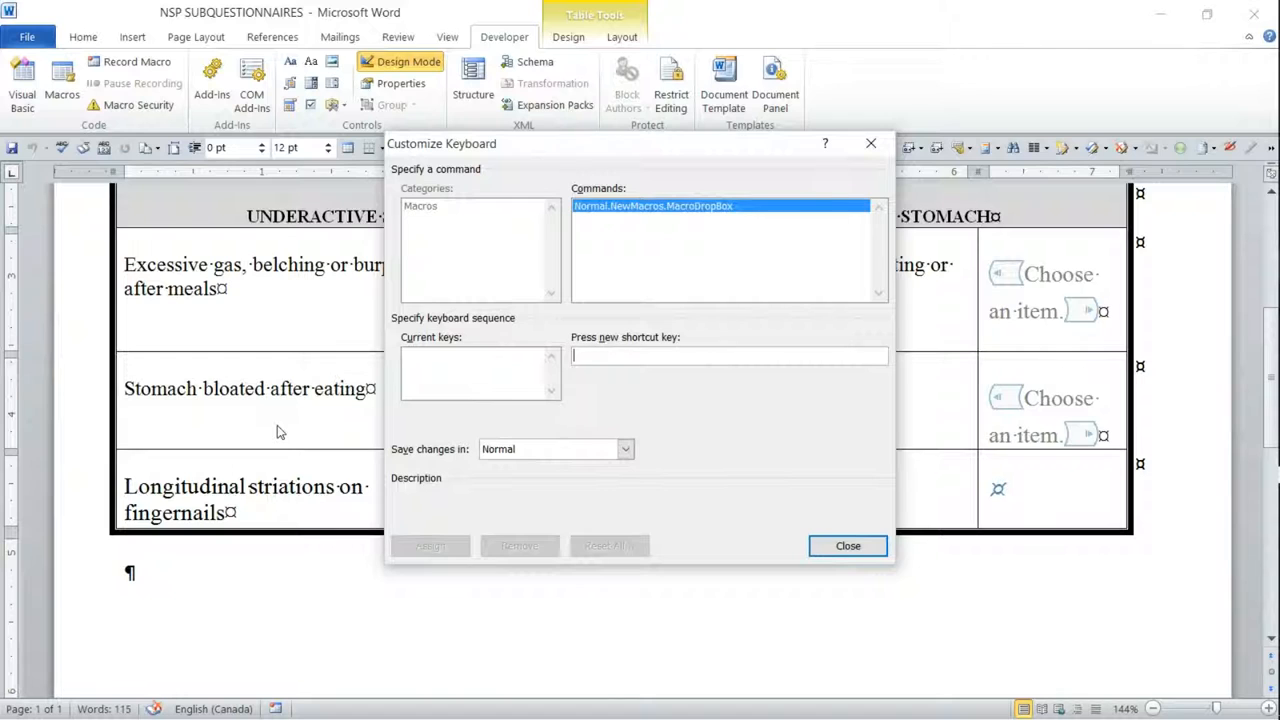
Assign Alt+Shift+Y as the MacroDropBox keyboard shortcut and begin recording
key(Alt+Shift+Y)
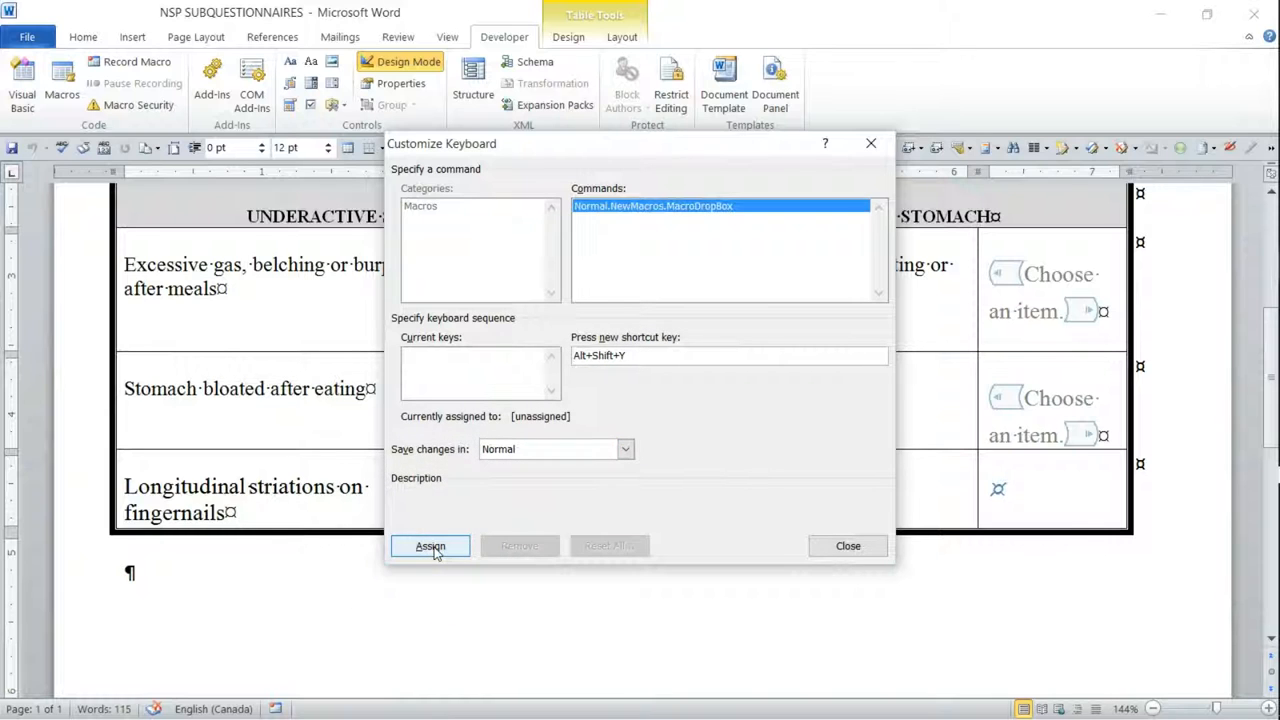
click(430, 546)
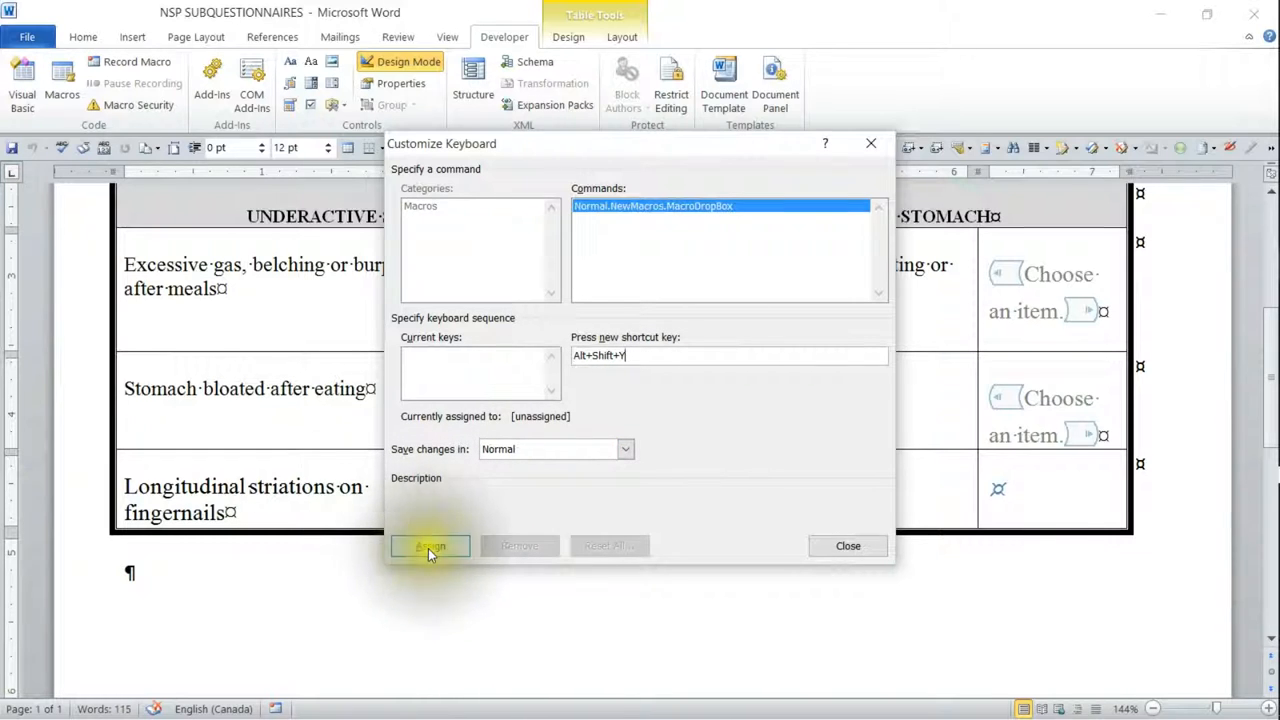
click(430, 546)
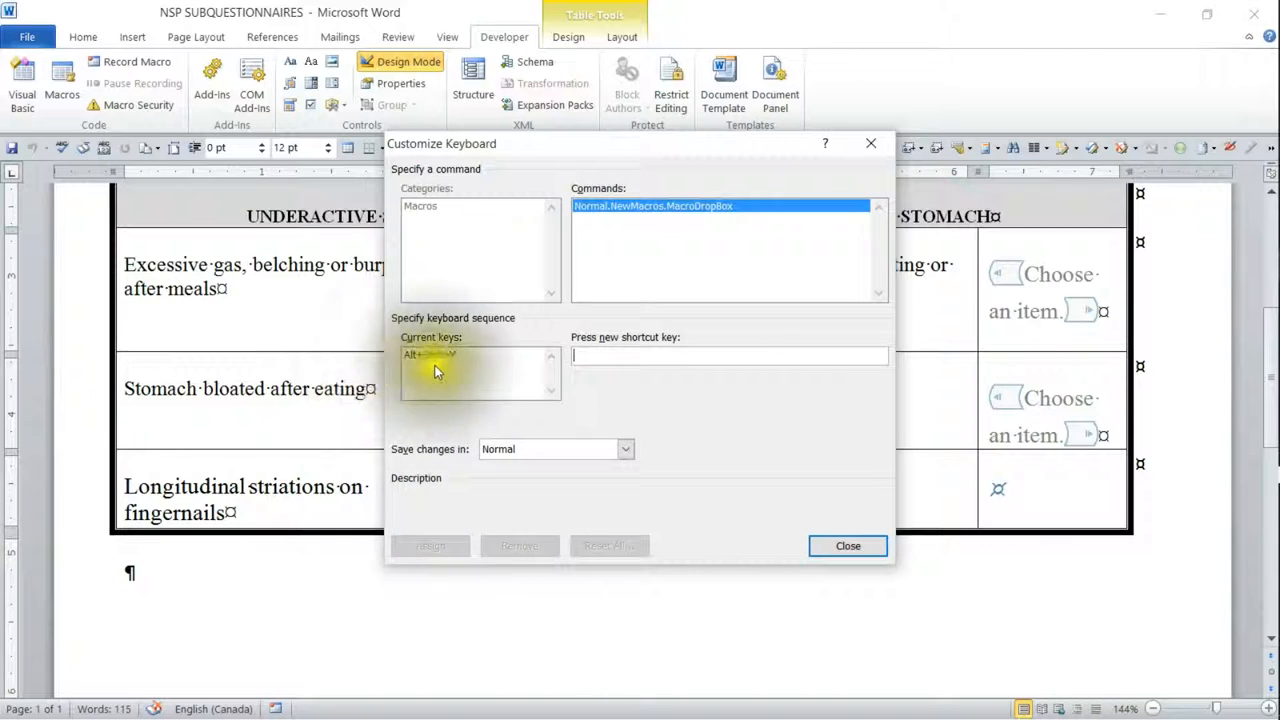
click(847, 545)
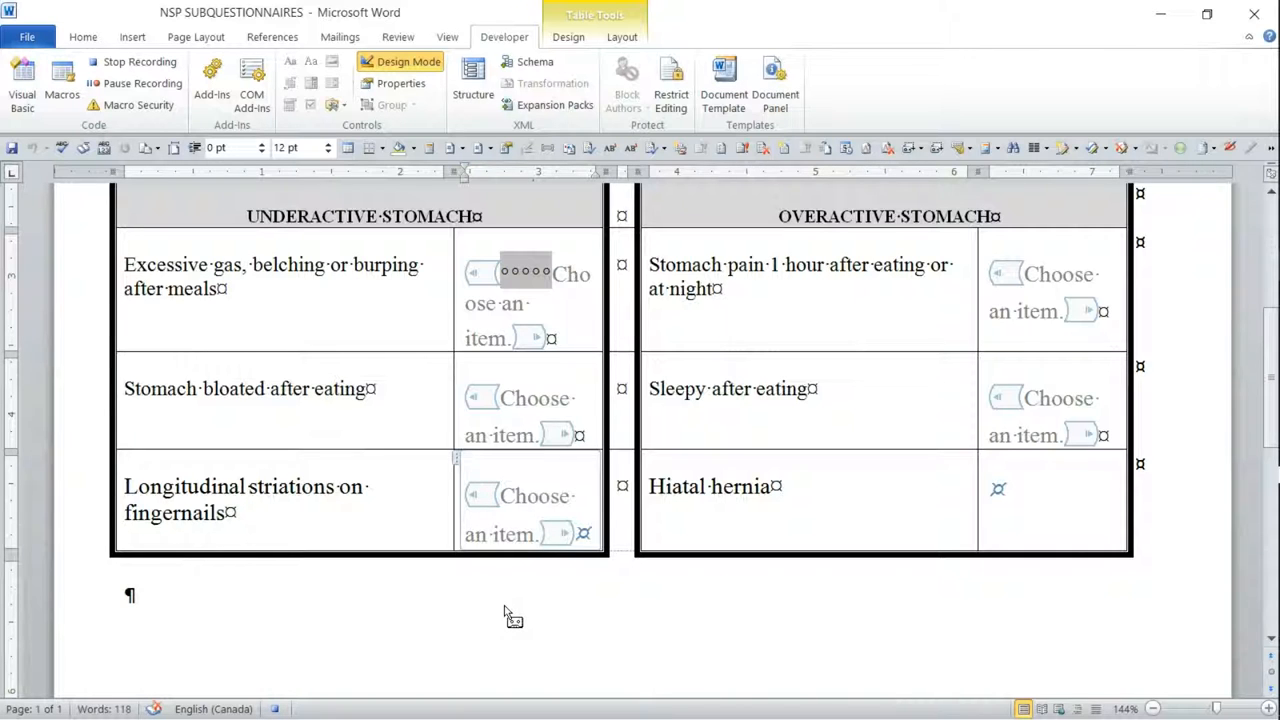
Give the fingernails dropdown the NSPSub style and make it impossible to delete
click(535, 496)
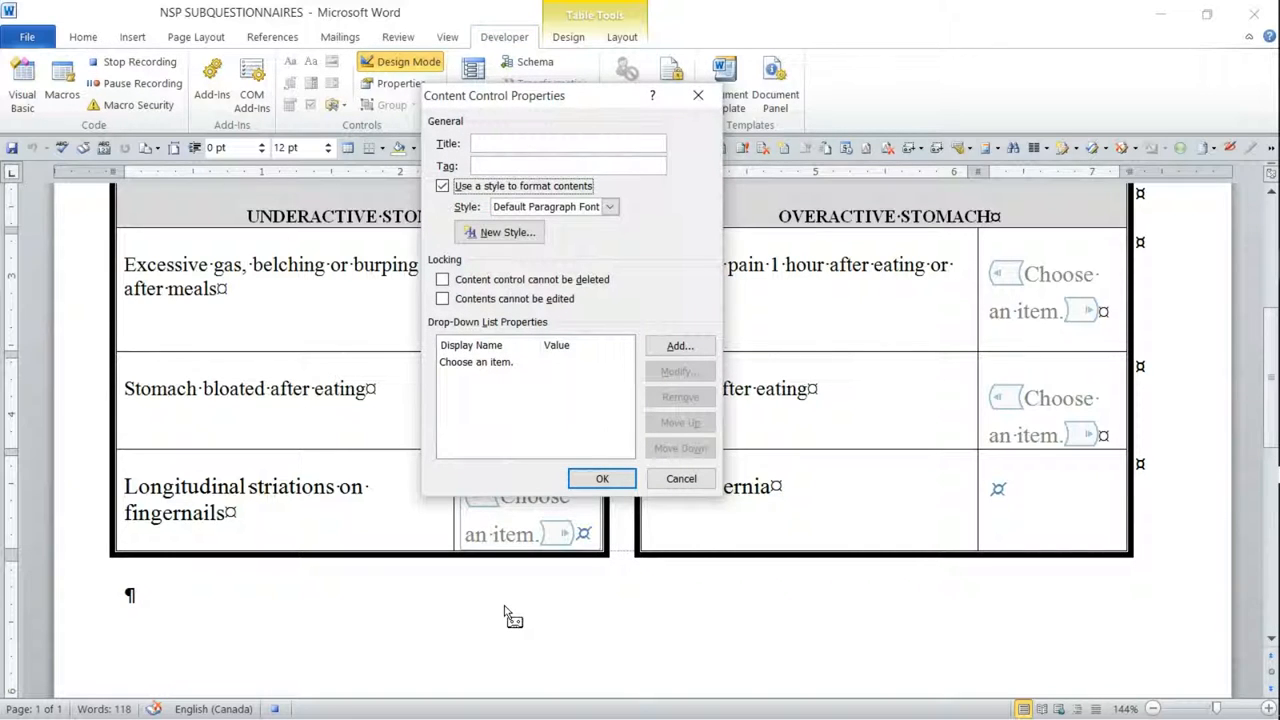
click(610, 206)
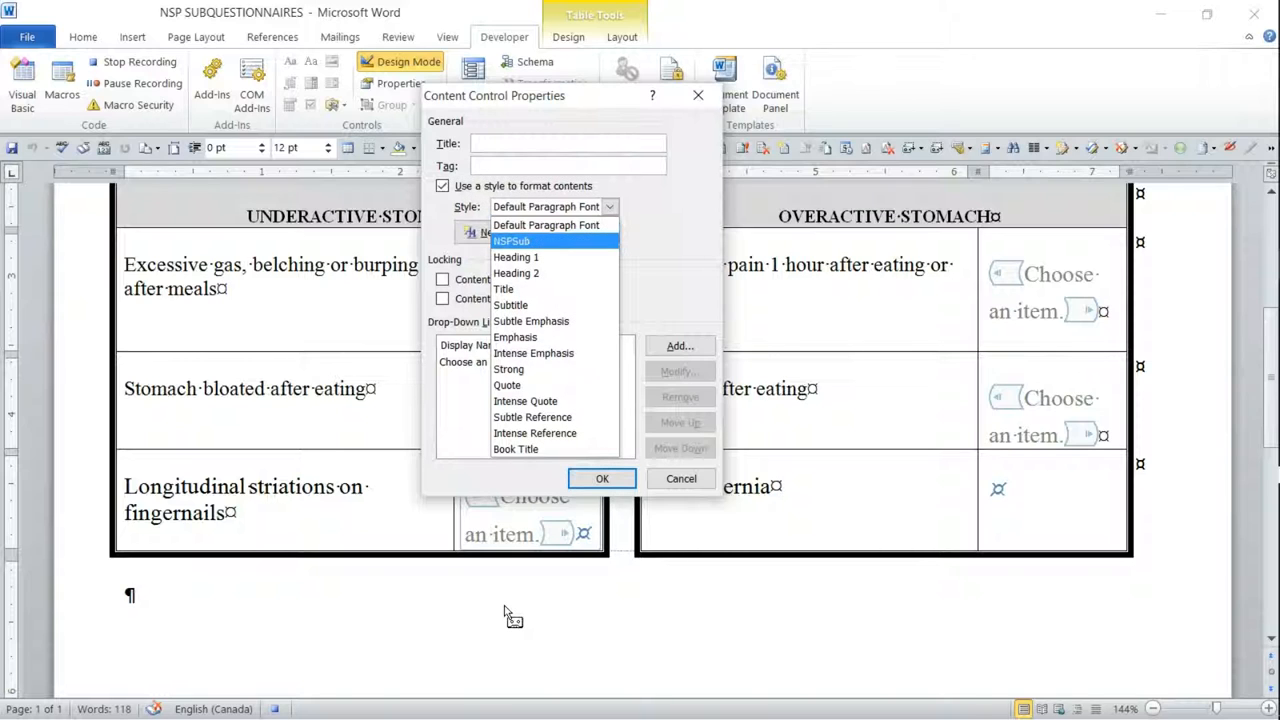
click(511, 240)
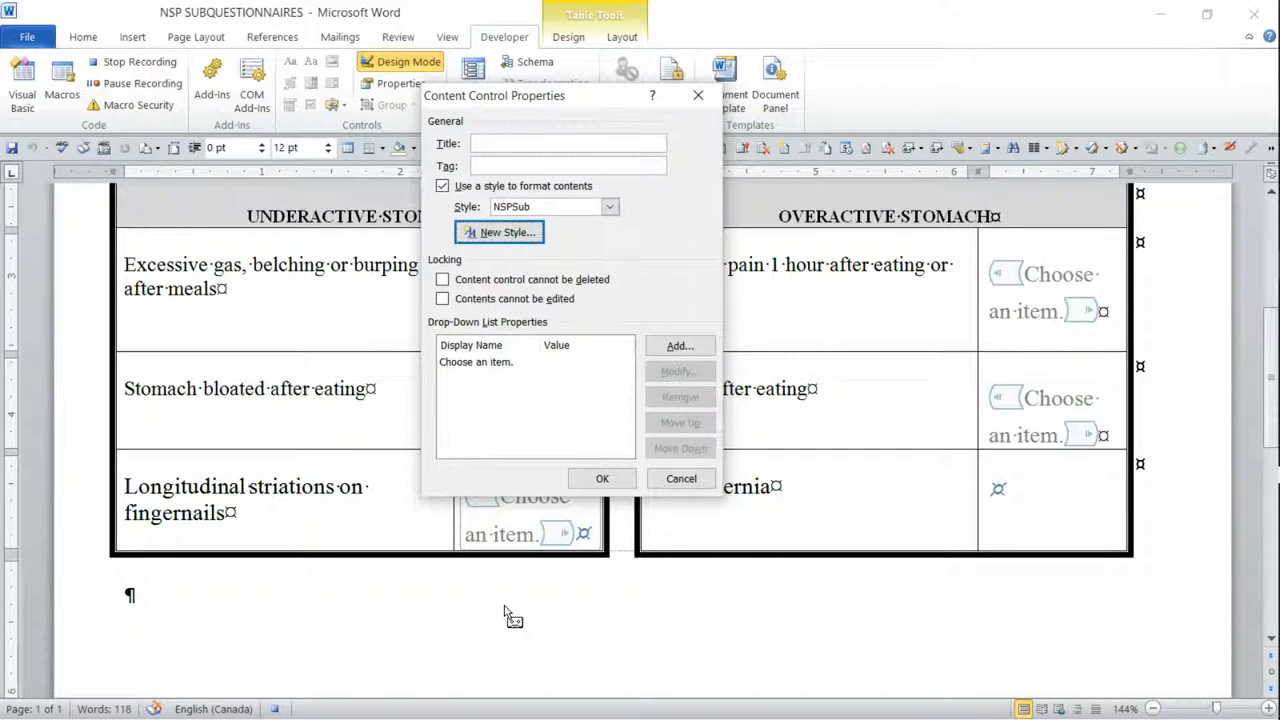
click(442, 279)
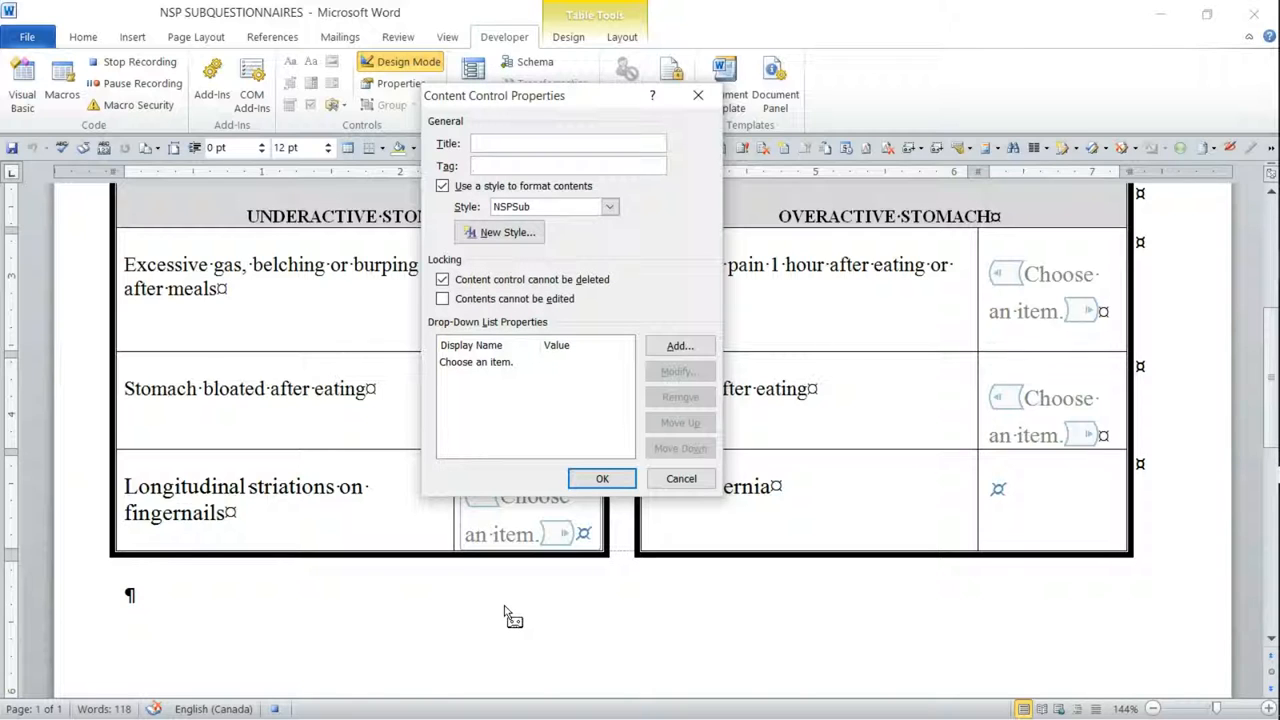
Fill the dropdown with severity choices such as '1 - mild rarely', moderate, and N/A
click(679, 345)
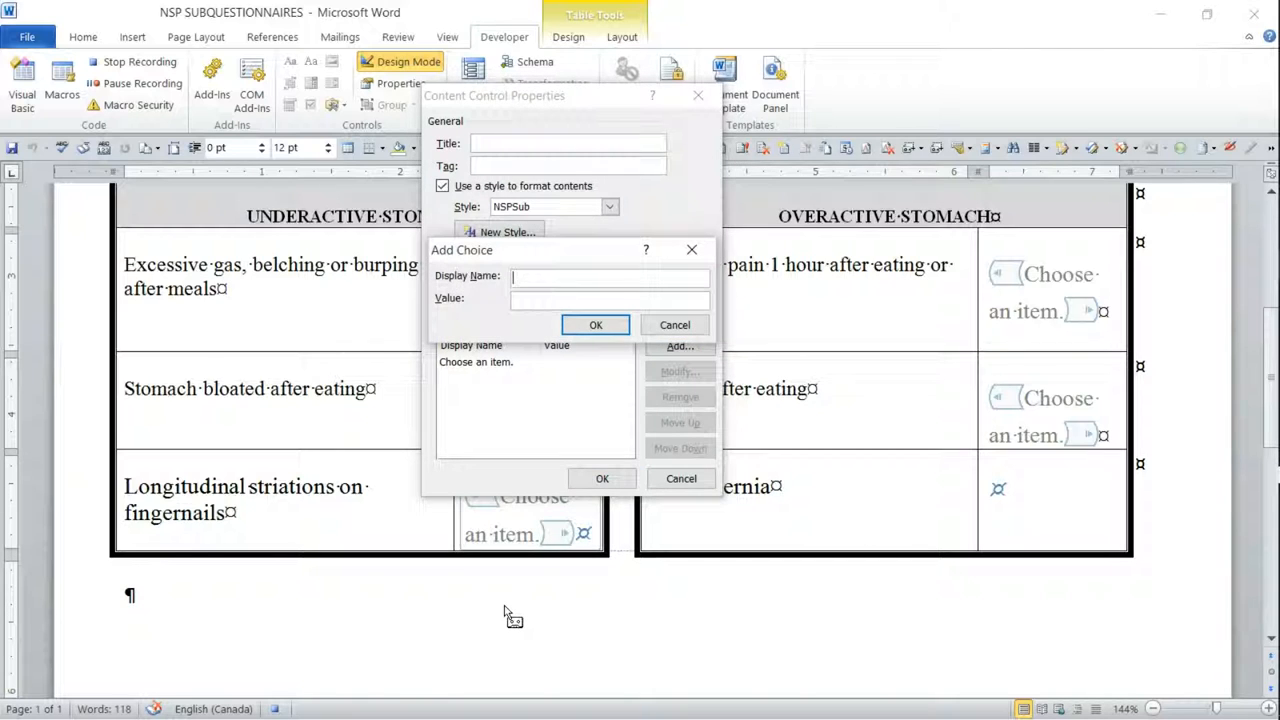
text(1 -)
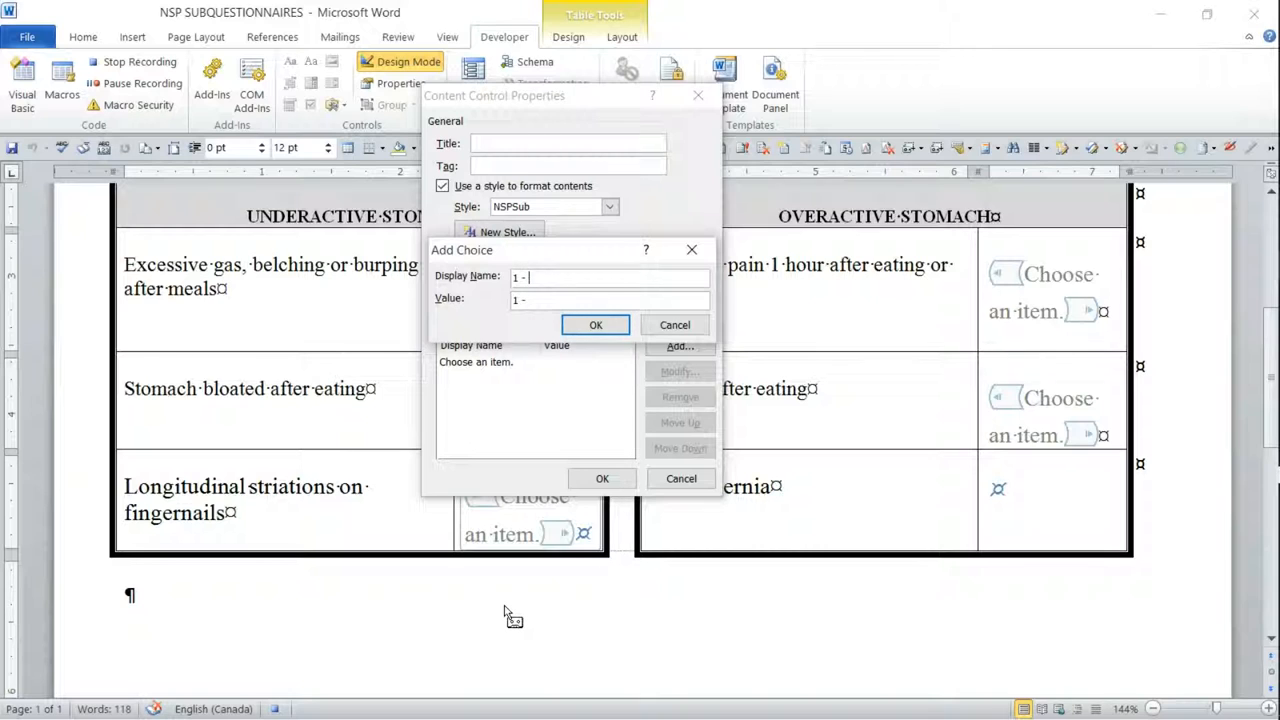
text(mild rarel)
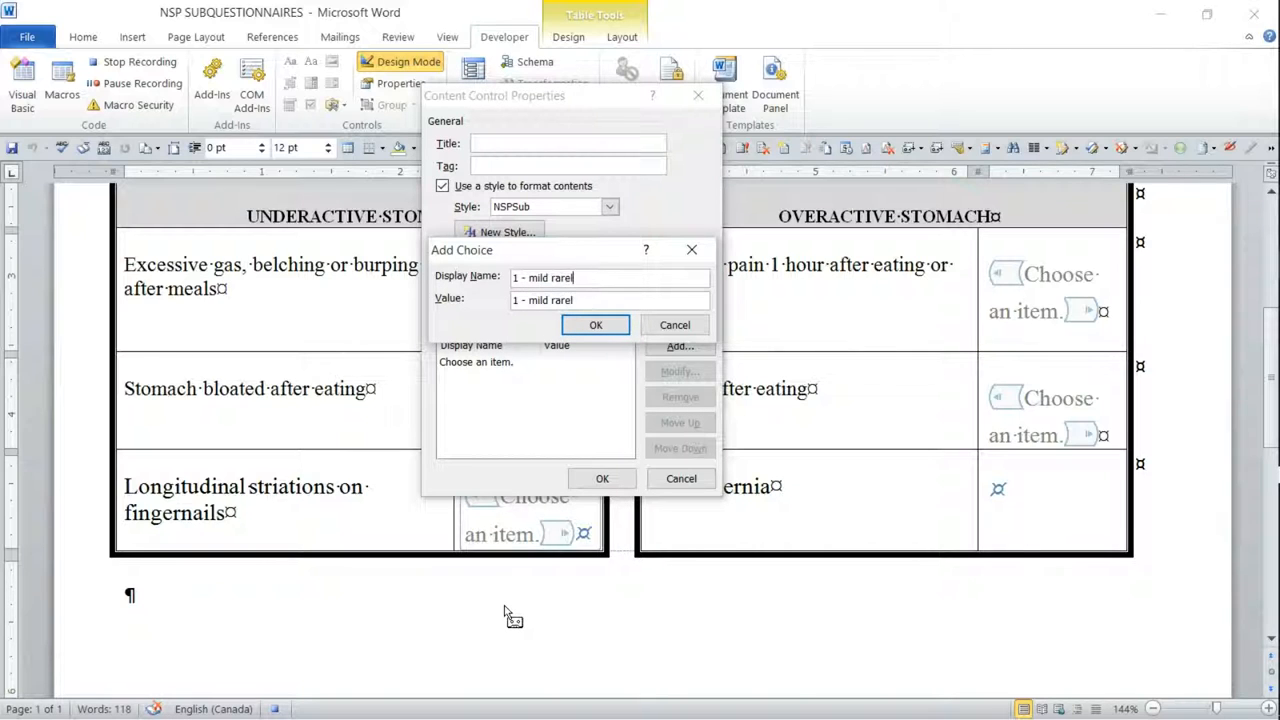
click(595, 324)
text(2 -)
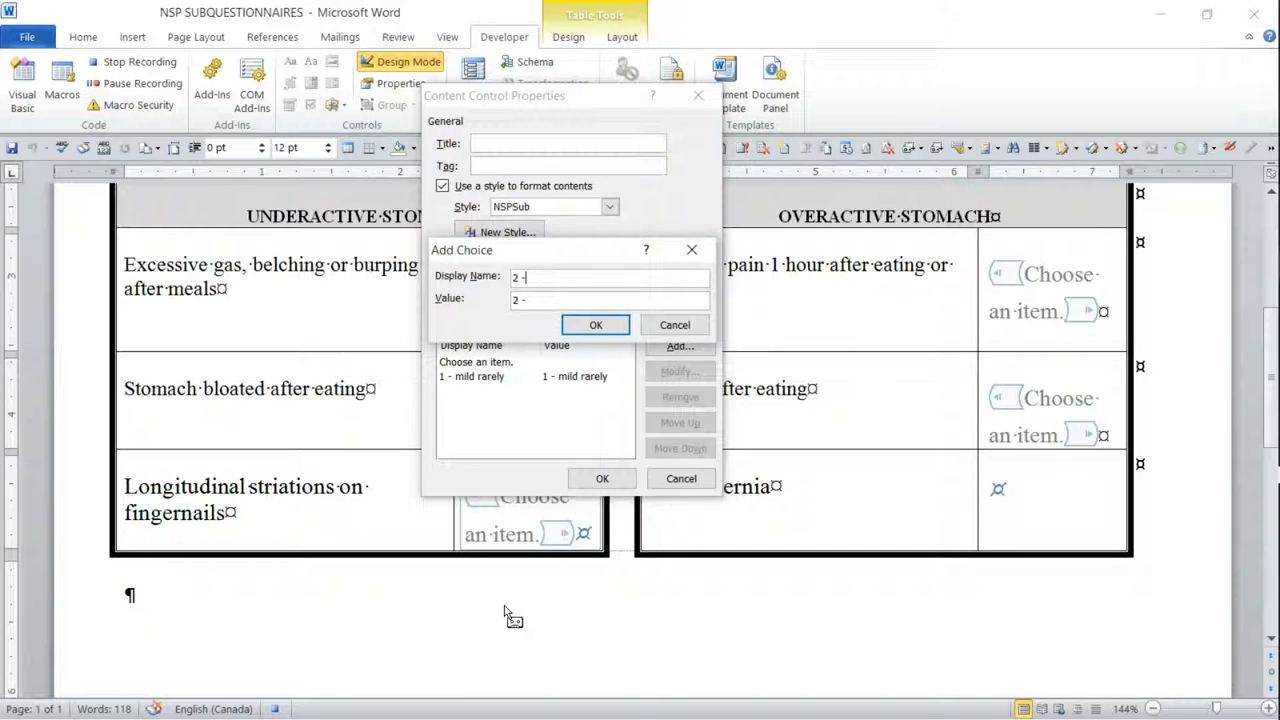
text(moderate)
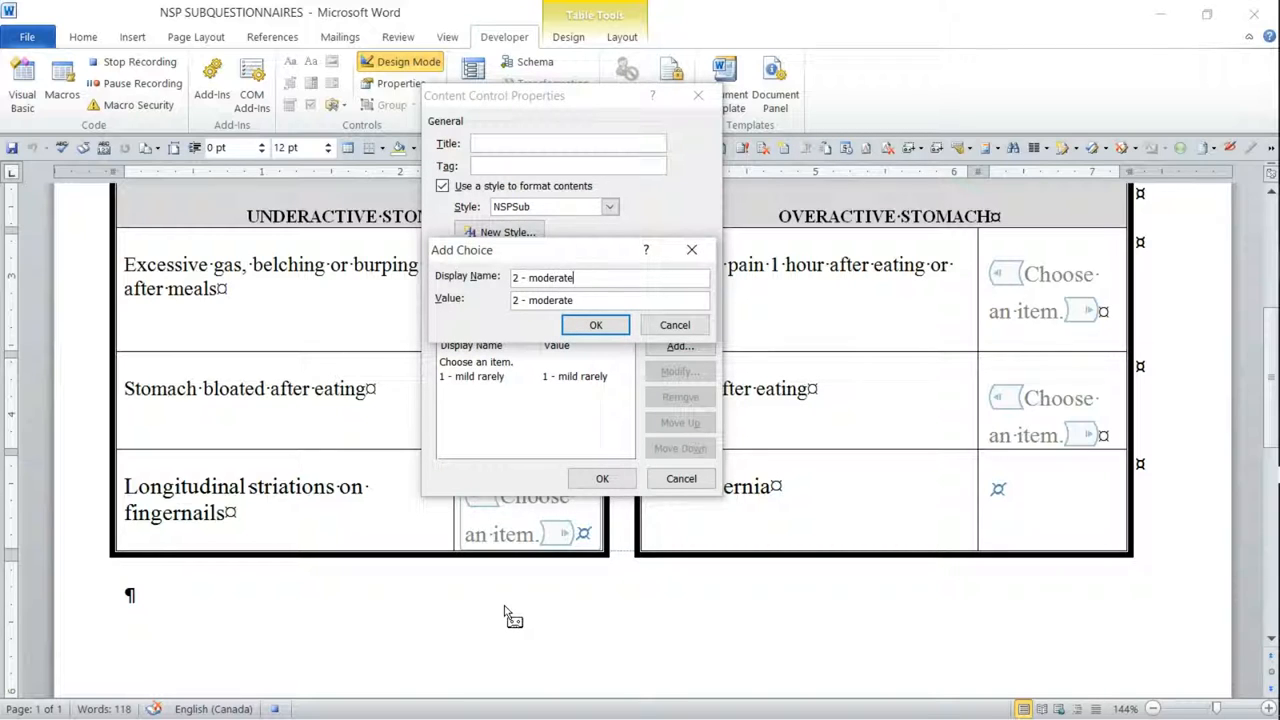
text(rarely)
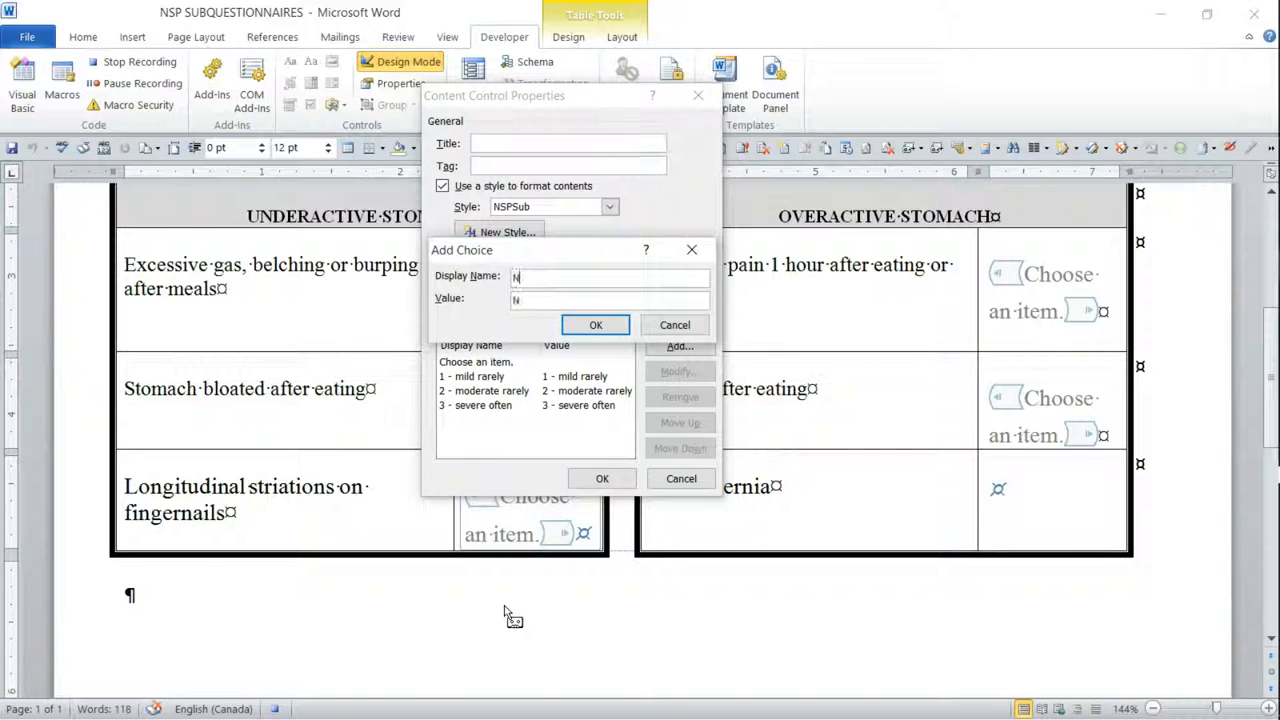
text(/A)
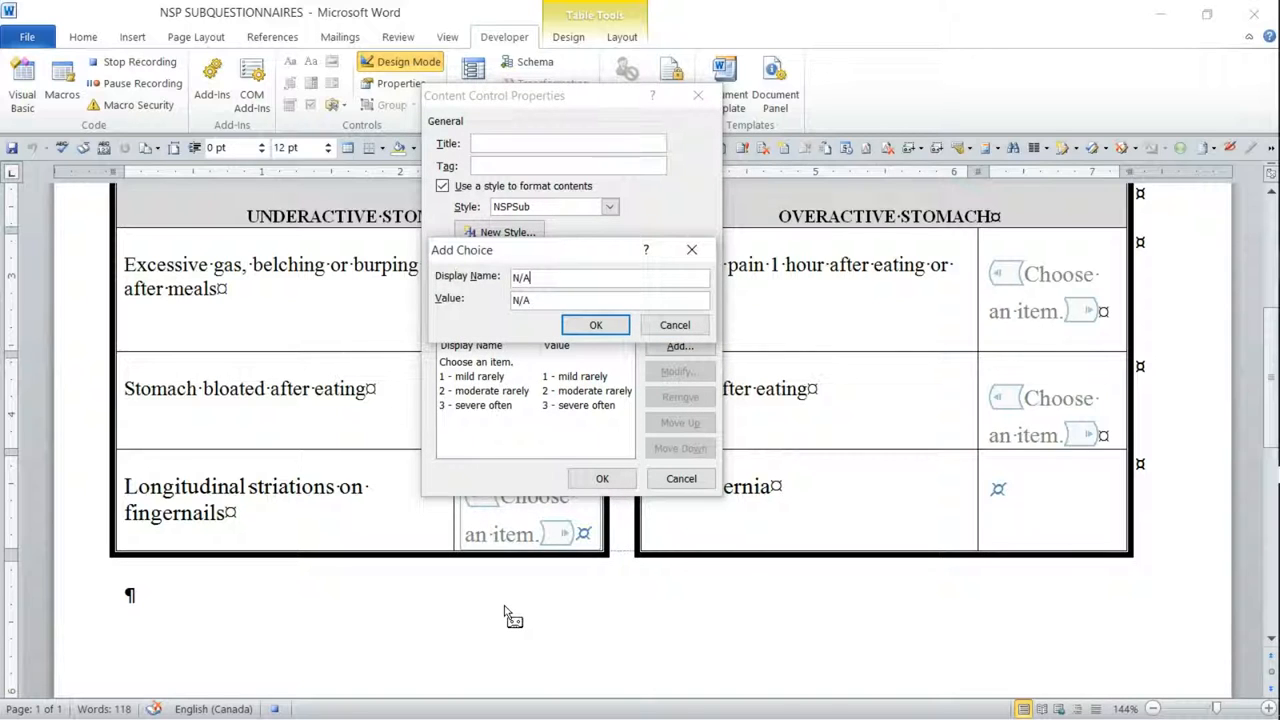
click(595, 324)
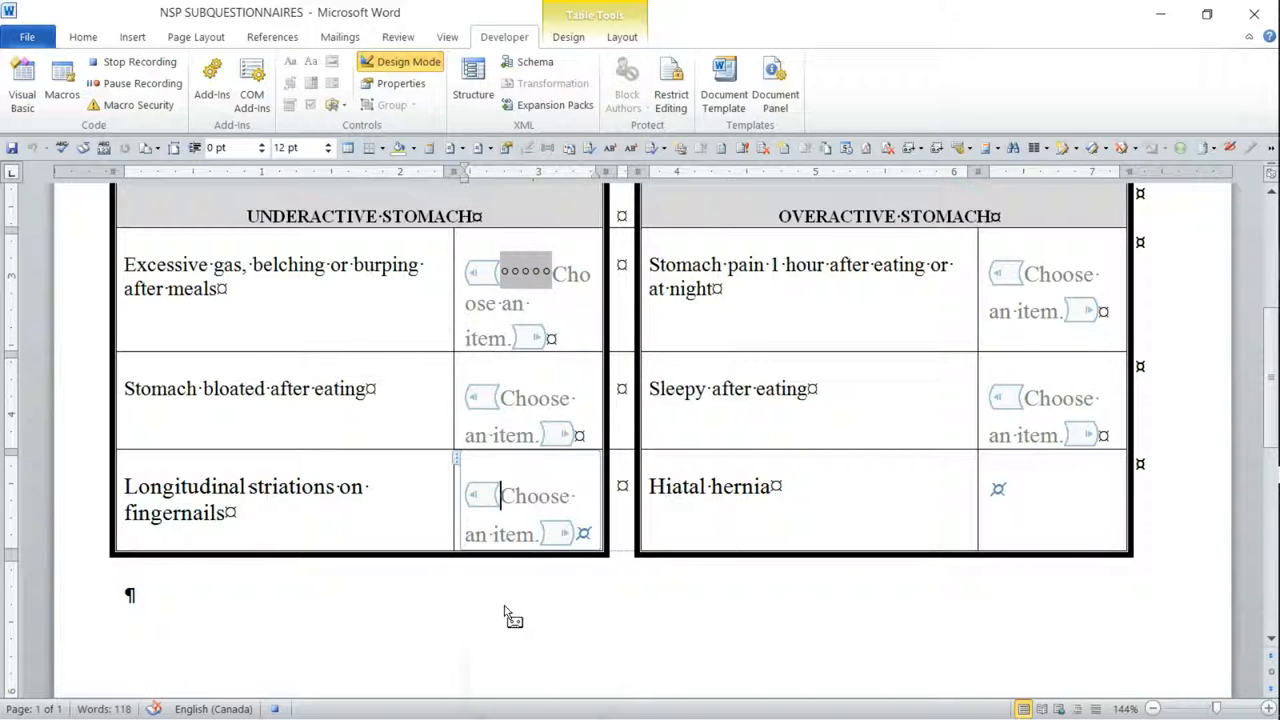
mouse_move(415, 520)
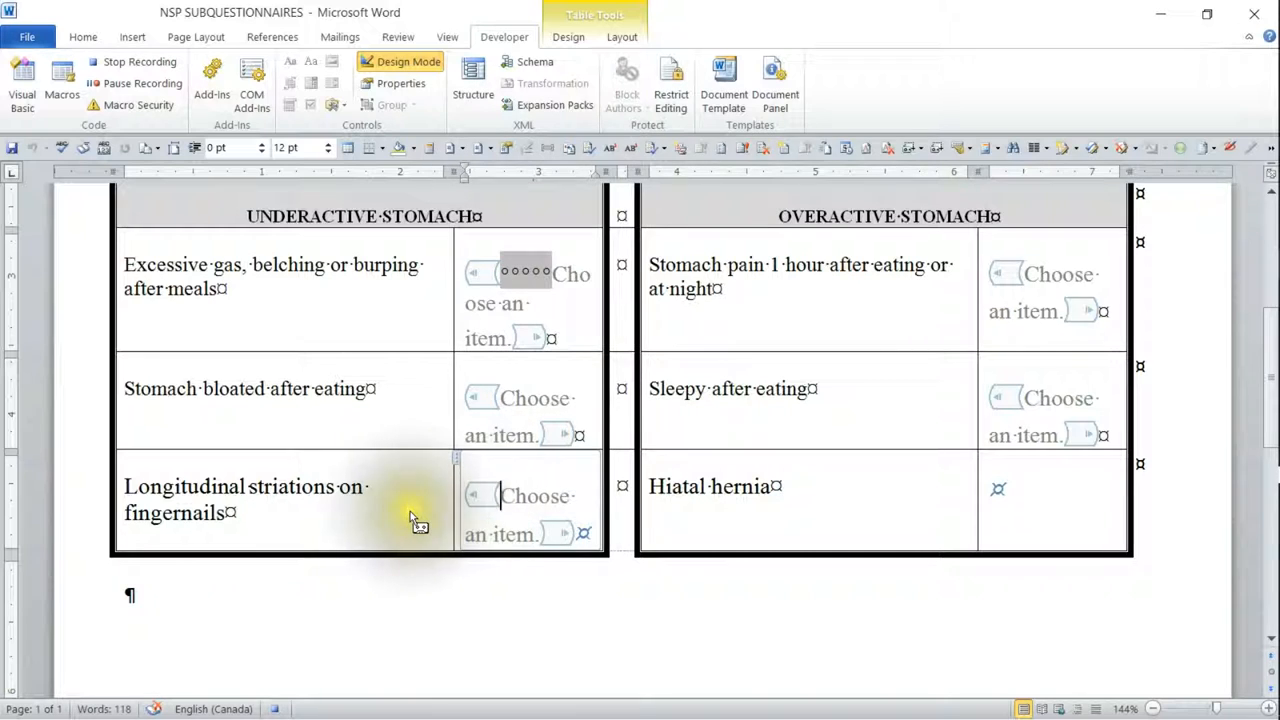
key(alt)
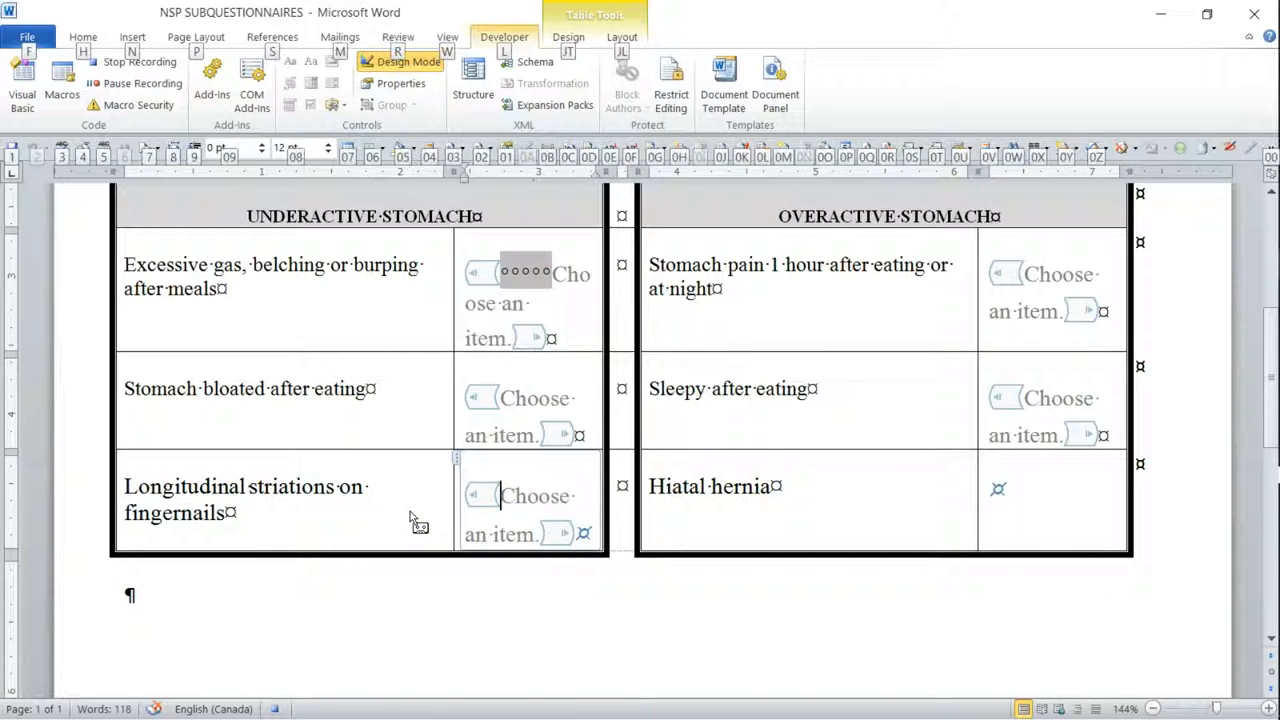
key(alt)
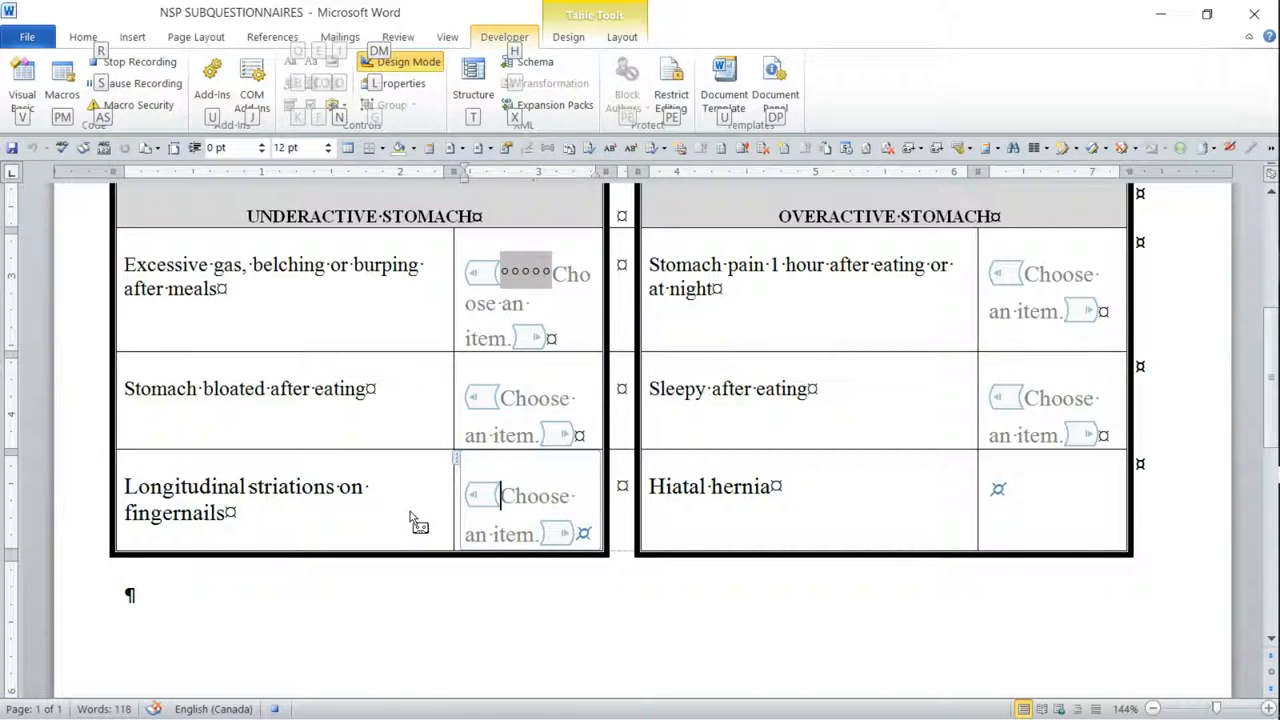
click(334, 105)
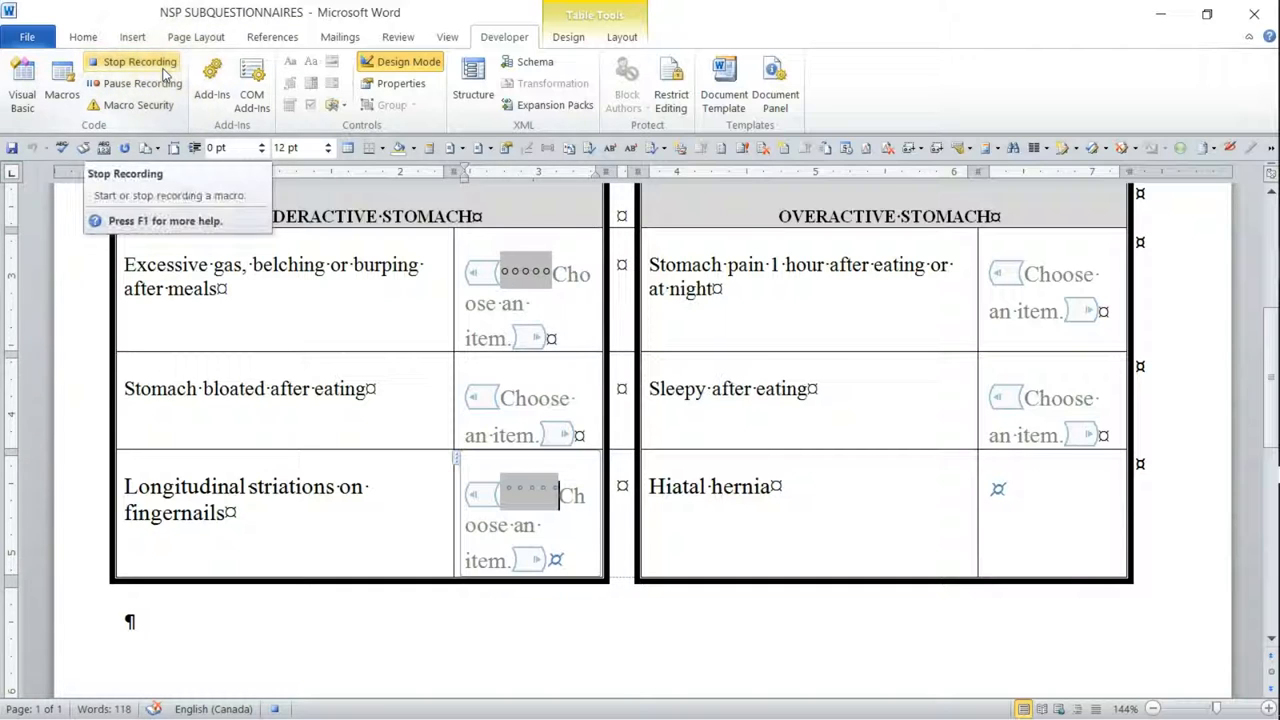
Stop recording and clear placeholders in the Hiatal hernia, Stomach pain and Sleepy dropdowns
click(140, 61)
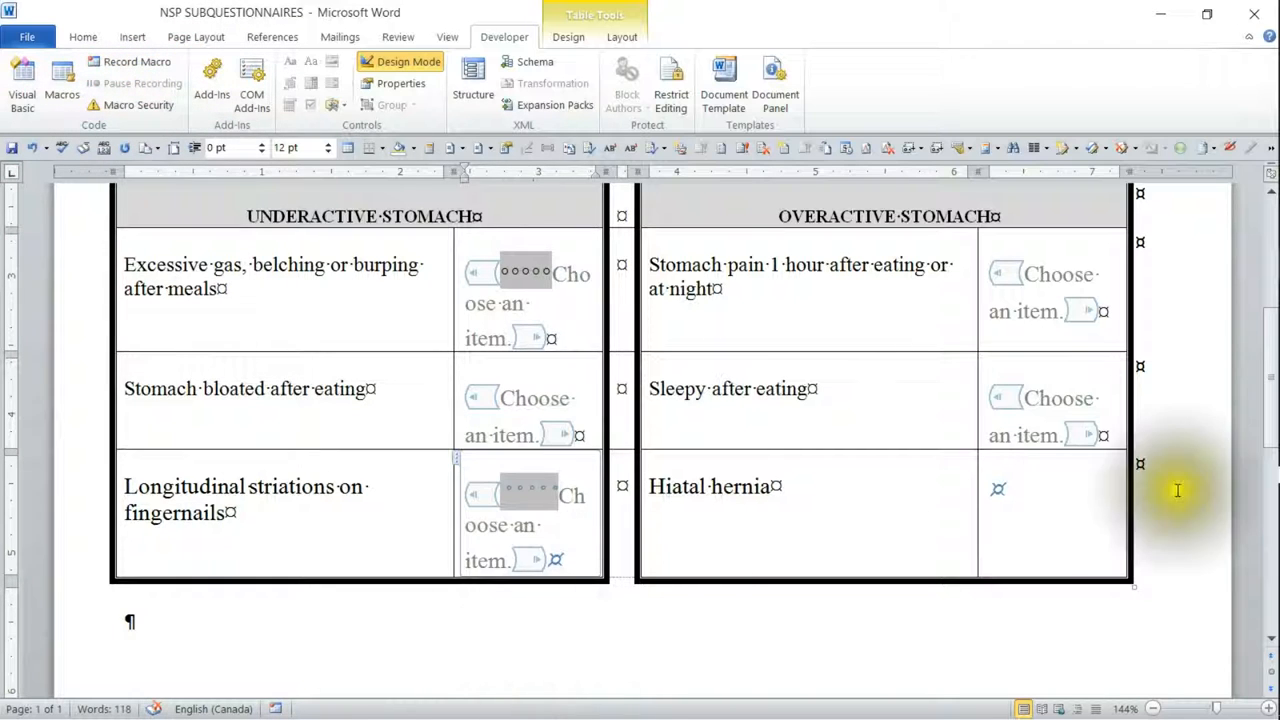
click(996, 489)
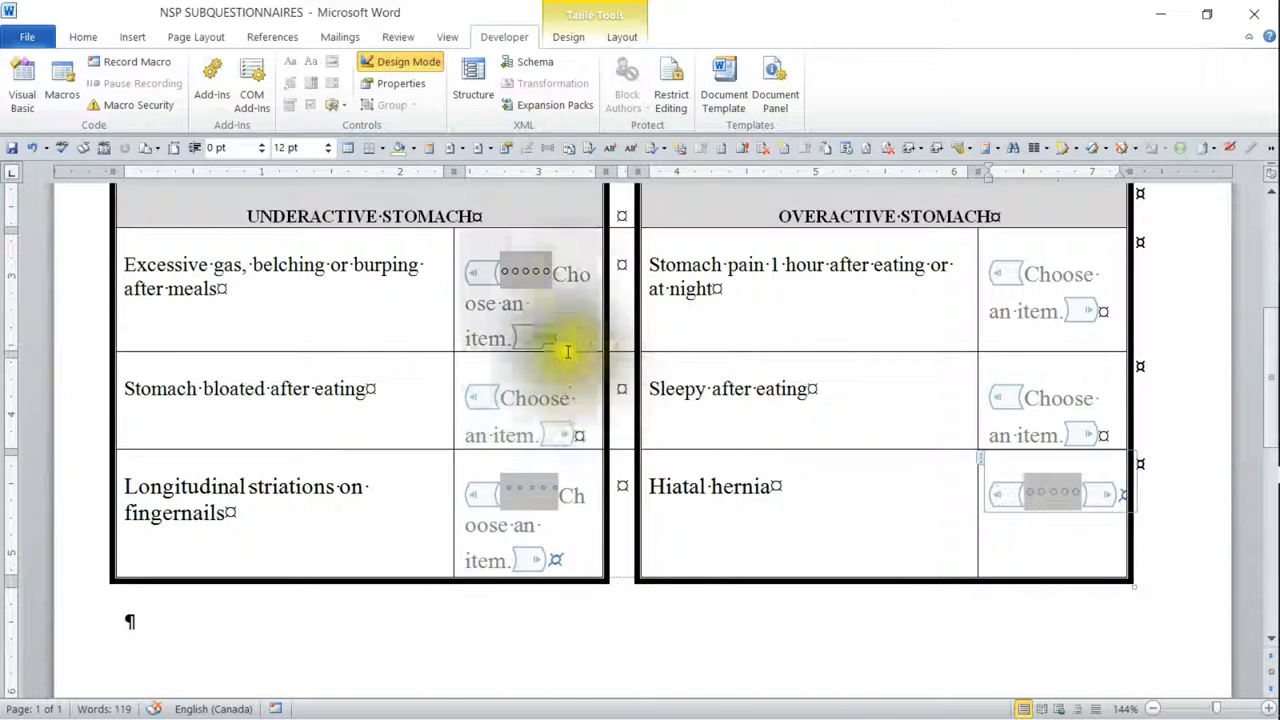
mouse_move(1050, 283)
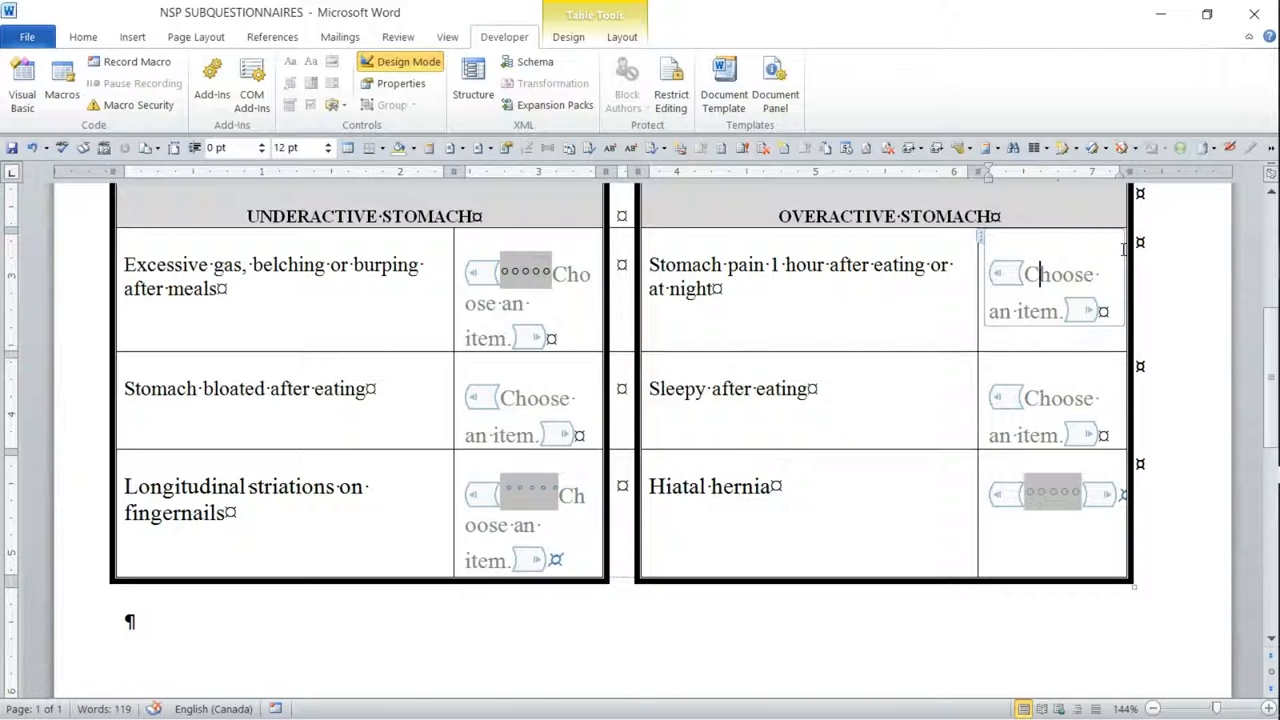
click(1058, 274)
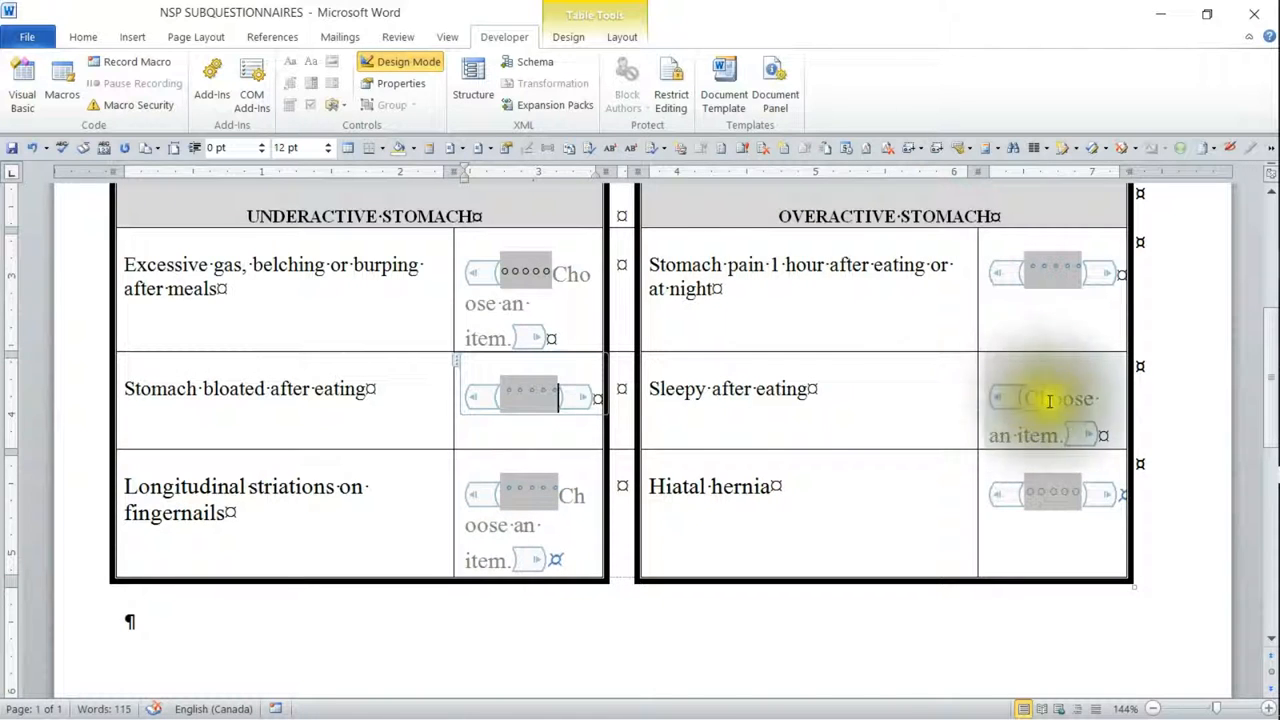
click(1050, 398)
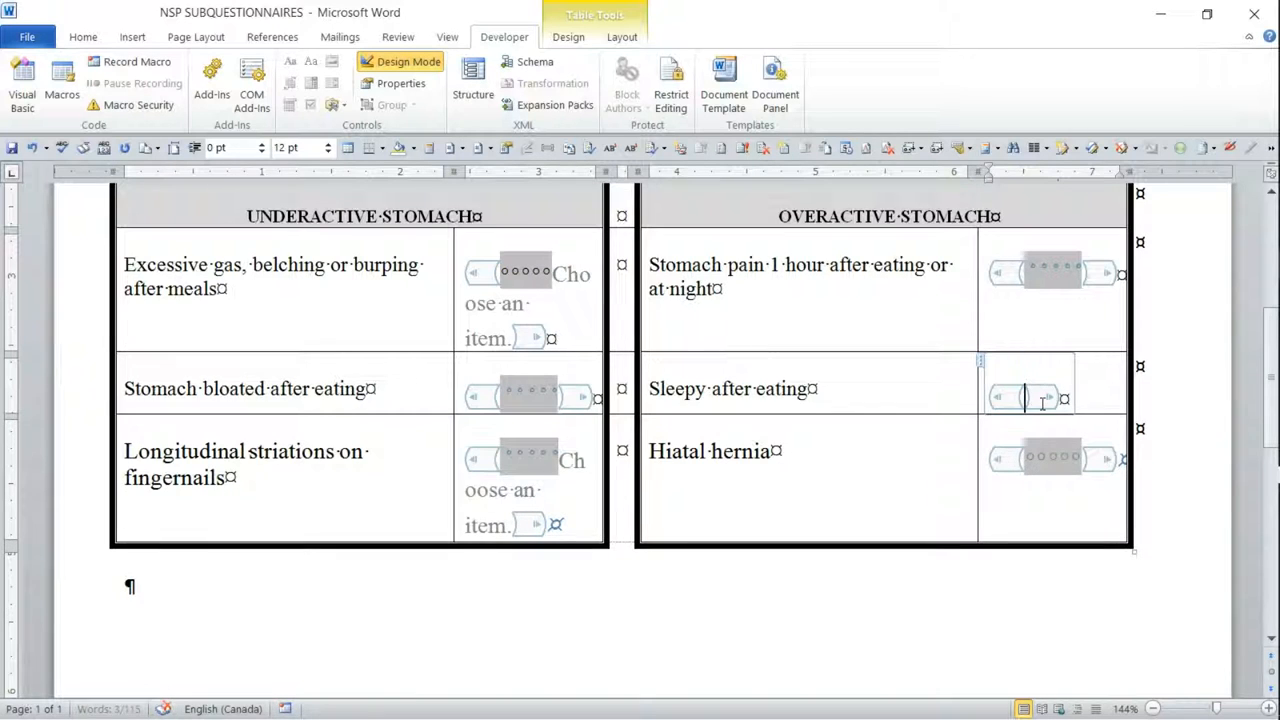
click(1057, 80)
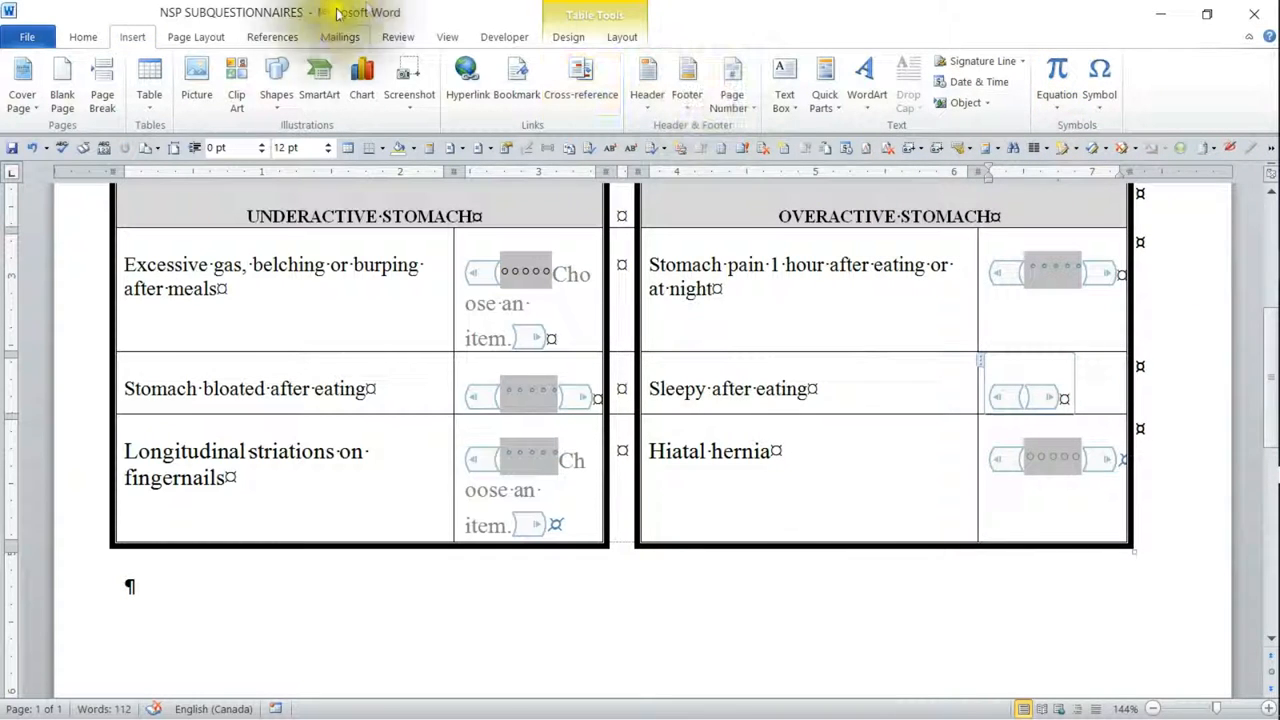
click(504, 37)
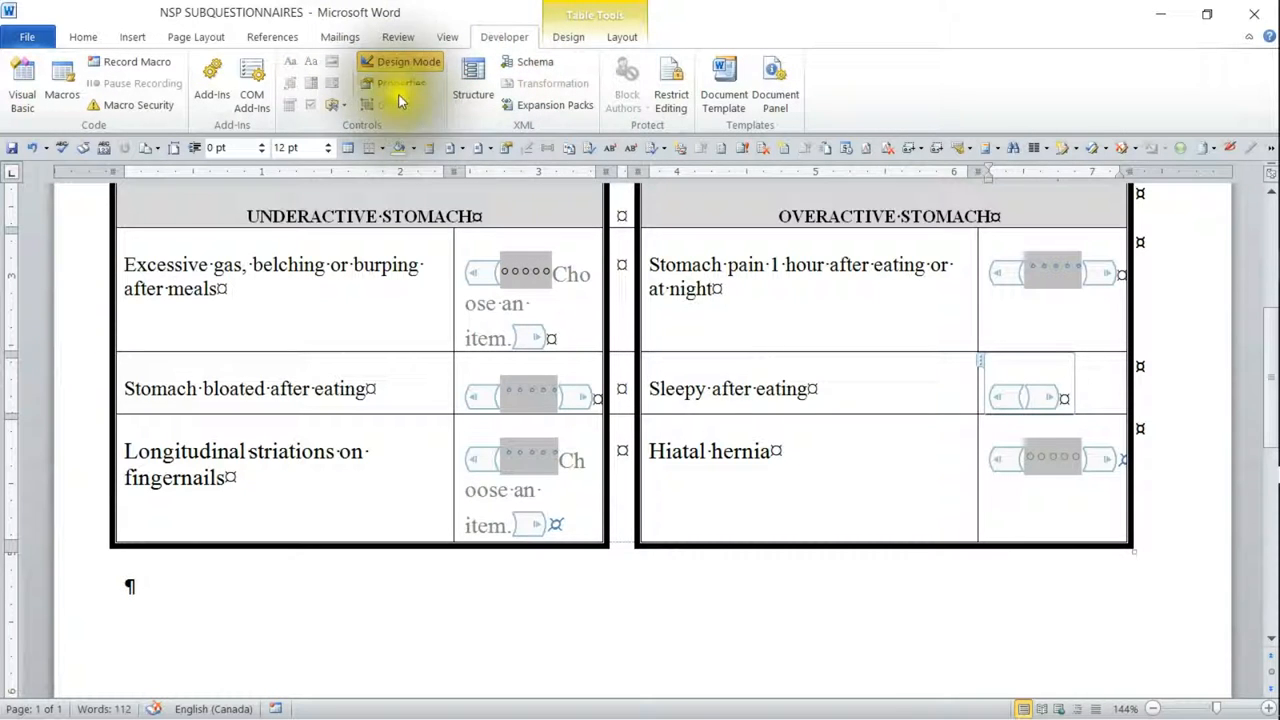
click(335, 104)
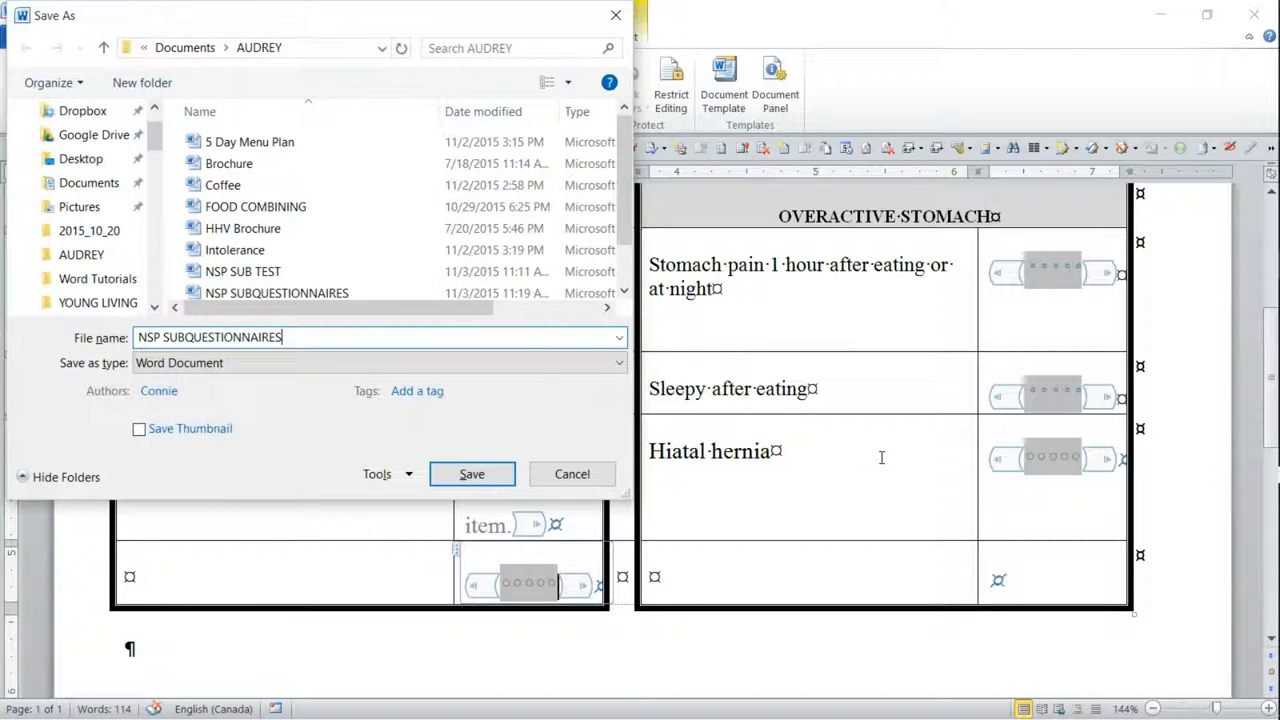
Save the questionnaire as NSP SUB TEST, getting past the same-name warning
double_click(241, 337)
text(NSP SUB TEST)
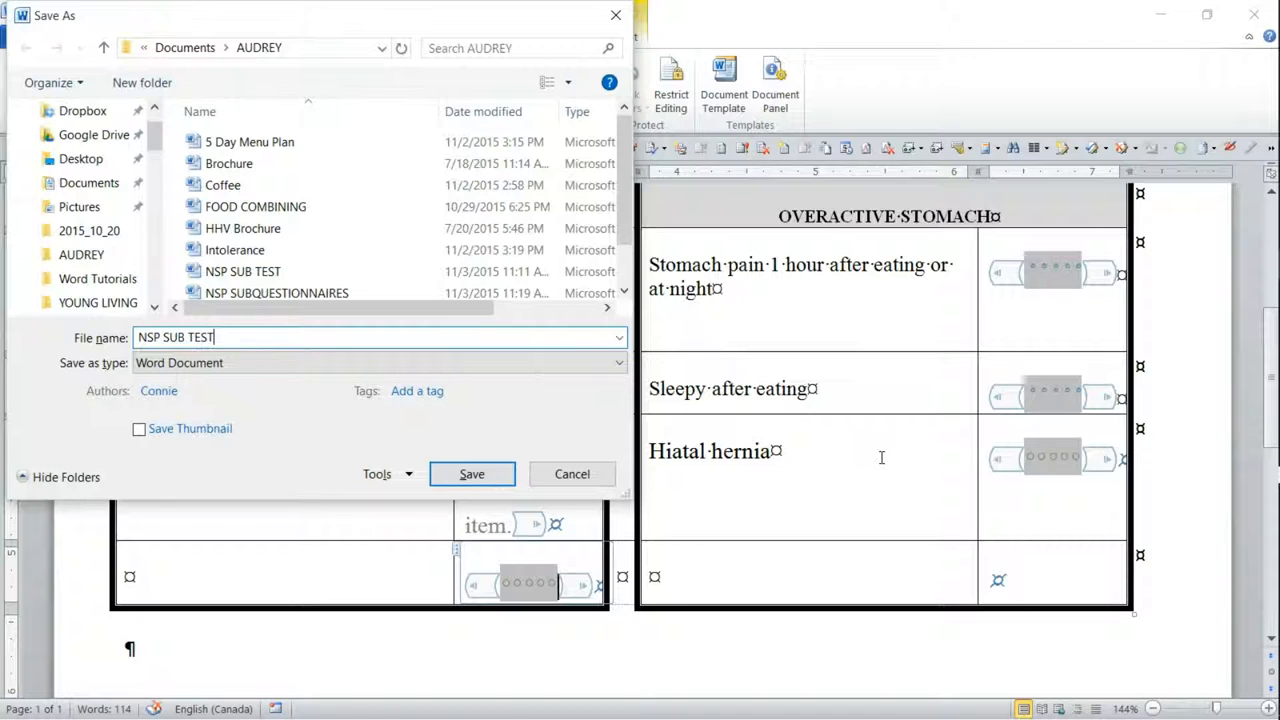
click(471, 473)
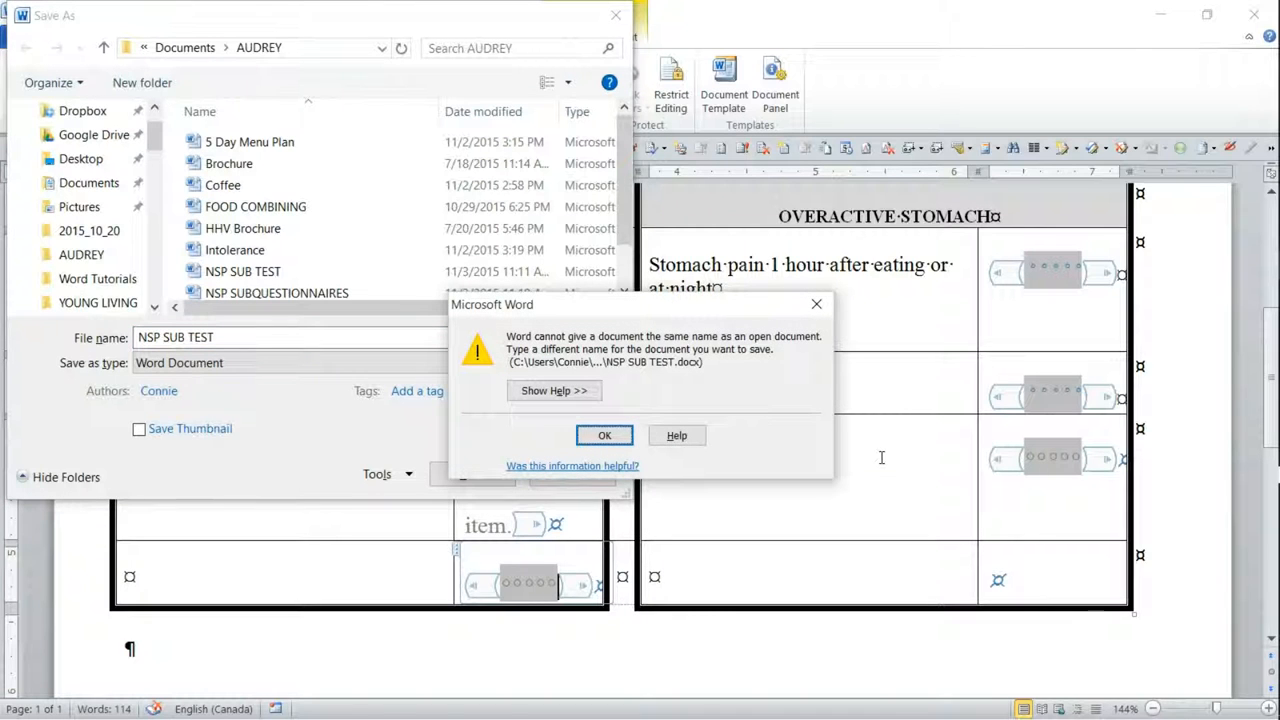
click(604, 435)
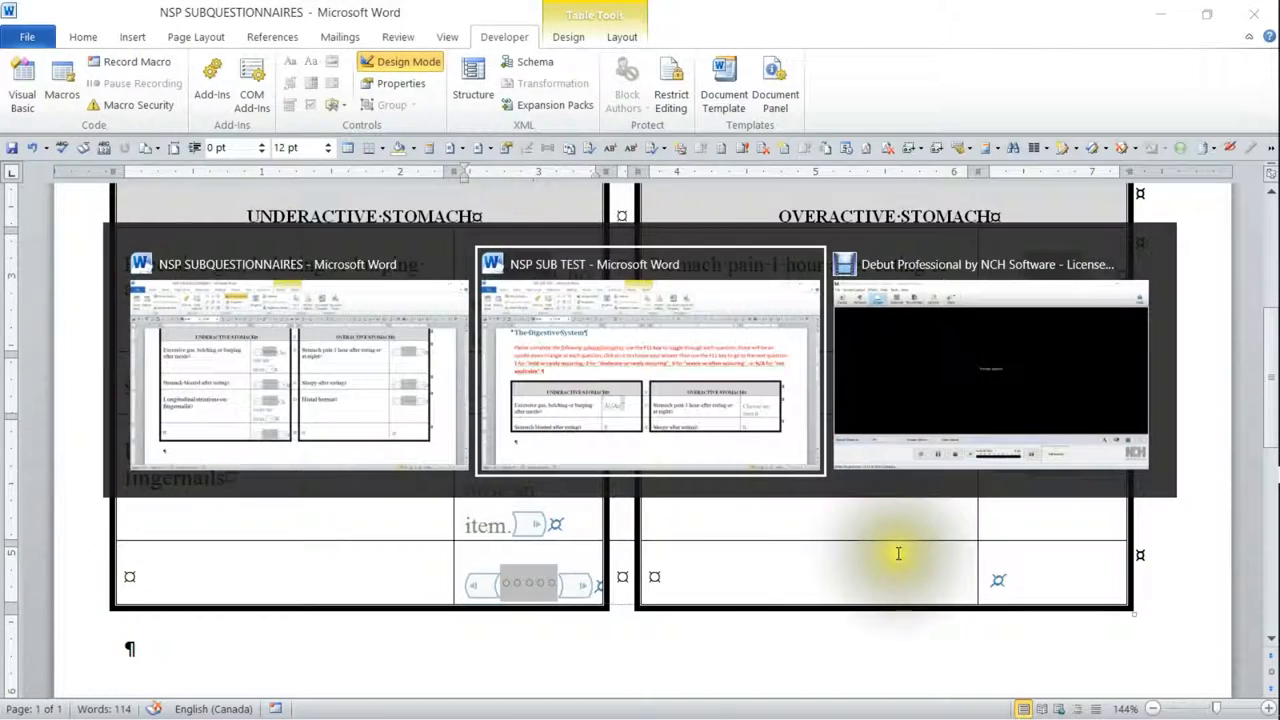
click(648, 264)
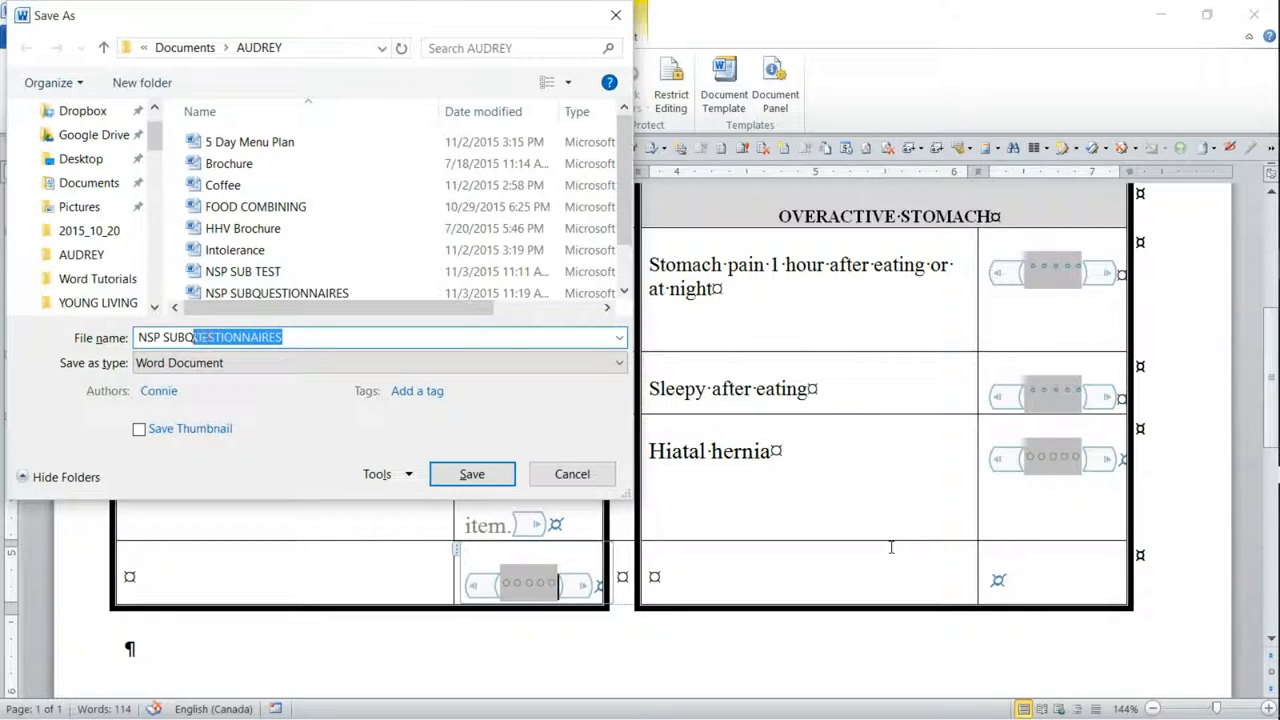
text(NSP SUB TEST)
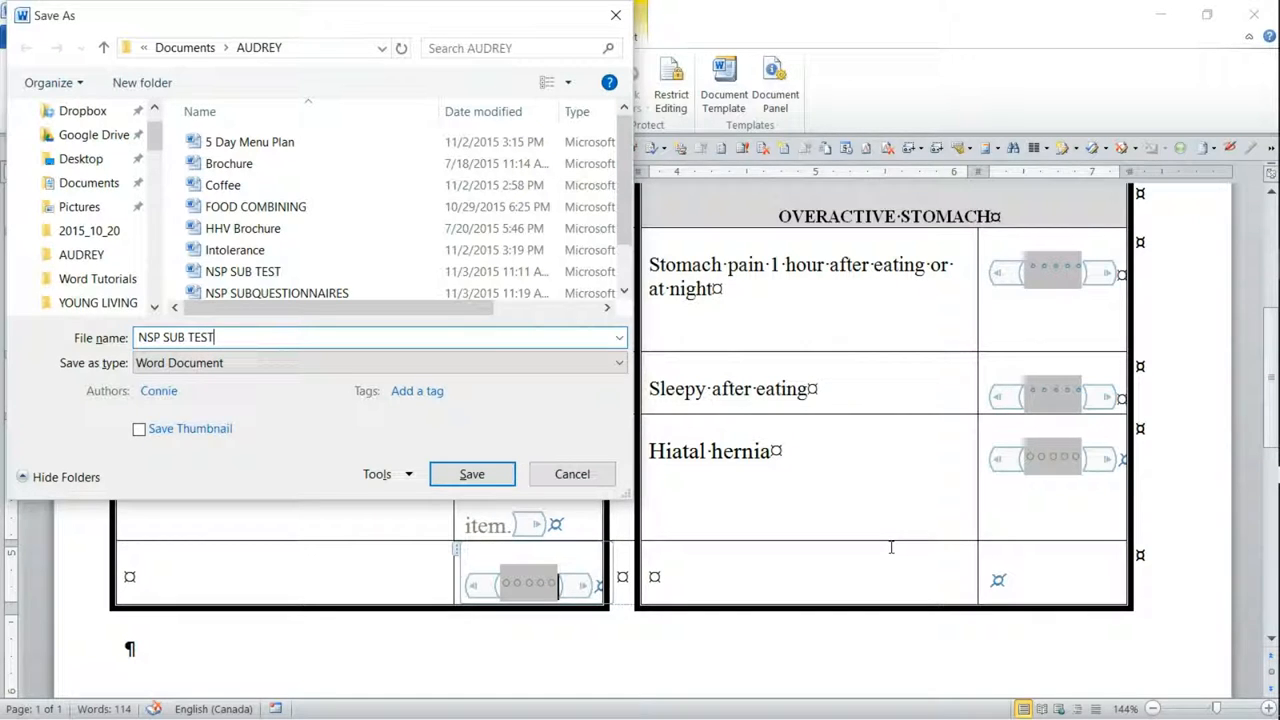
click(471, 474)
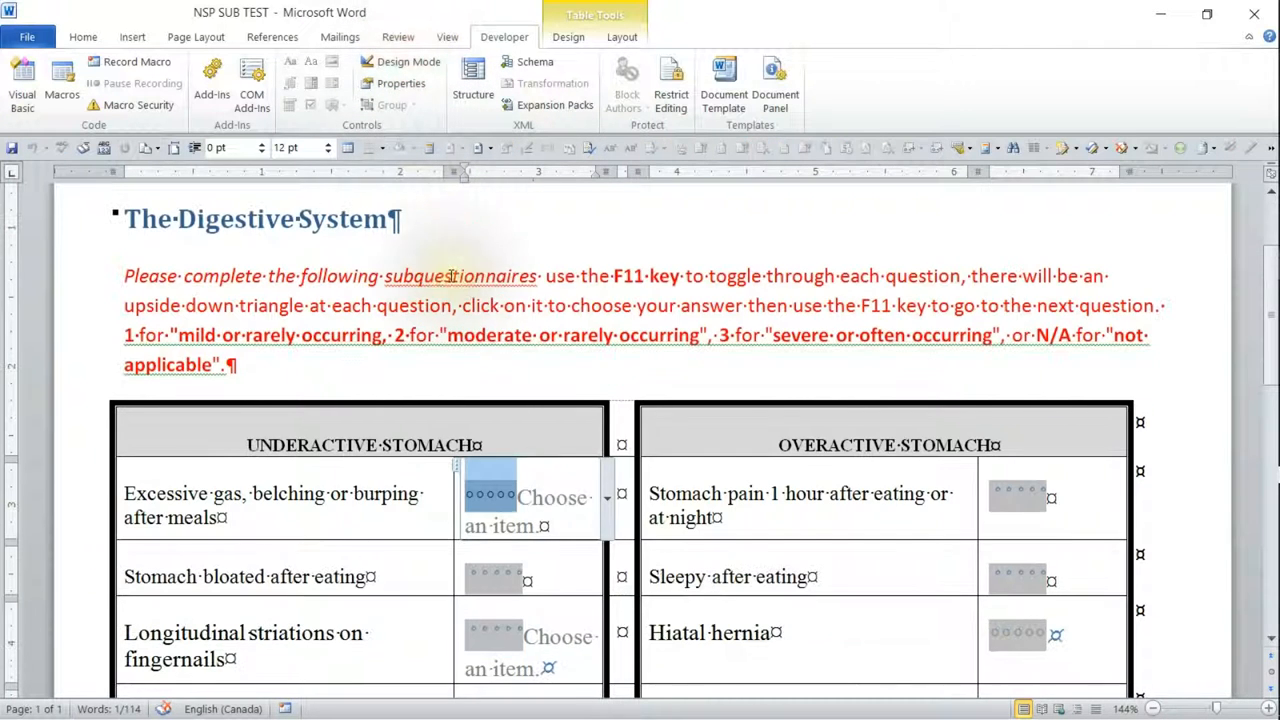
Rate Excessive gas and Stomach pain '1 - mild rarely' and open Stomach bloated's choices
click(607, 497)
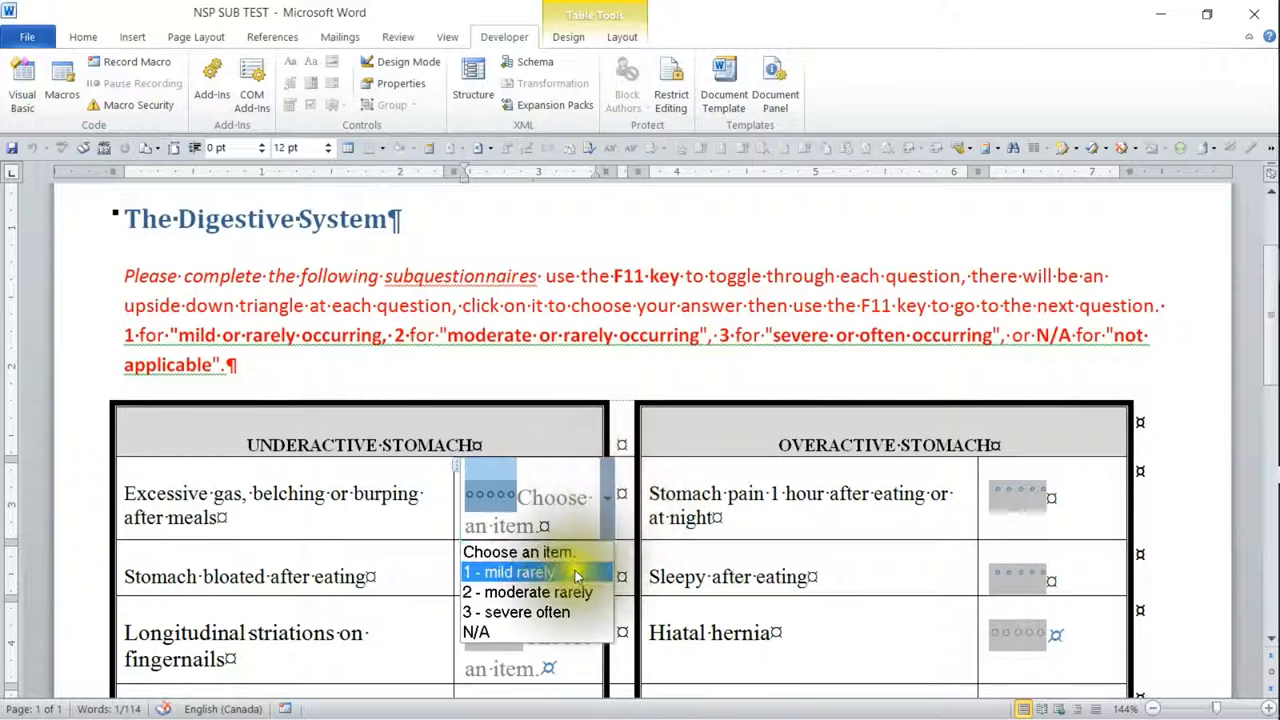
click(510, 572)
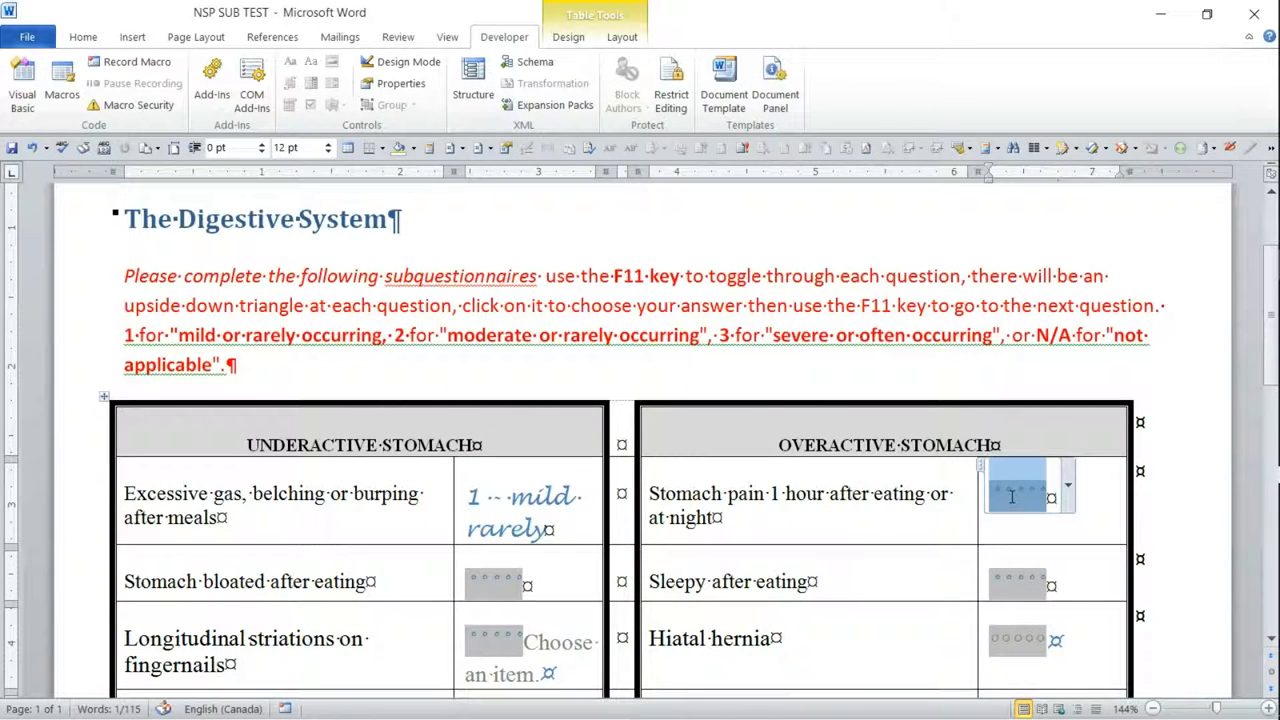
click(1068, 487)
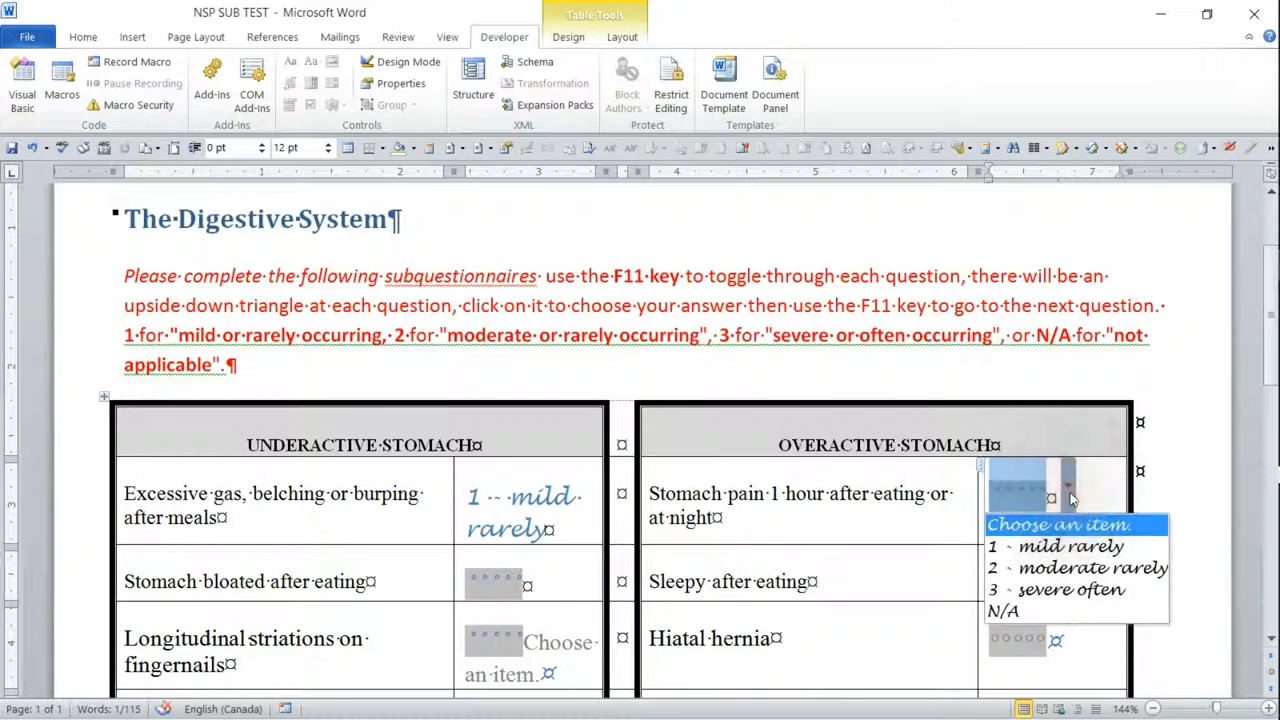
click(1071, 546)
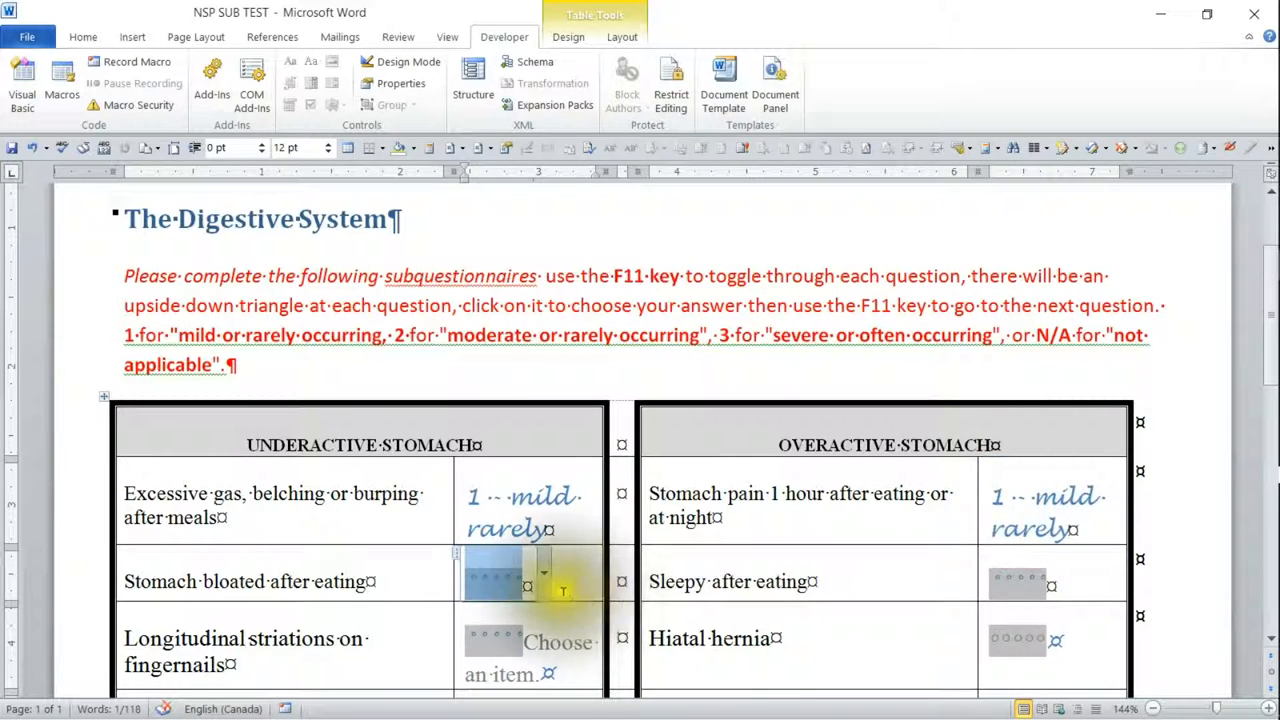
click(543, 573)
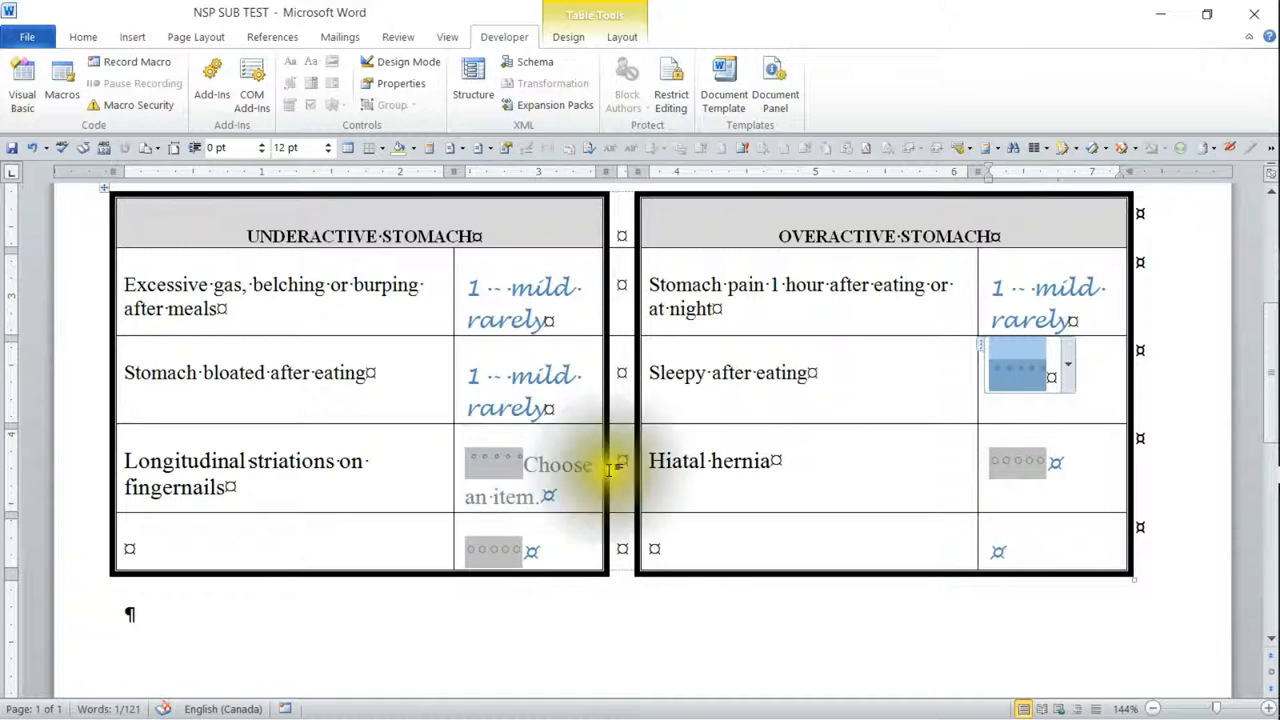
Rate Sleepy after eating, Longitudinal striations, Hiatal hernia and the last row '1 - mild rarely'
click(1068, 364)
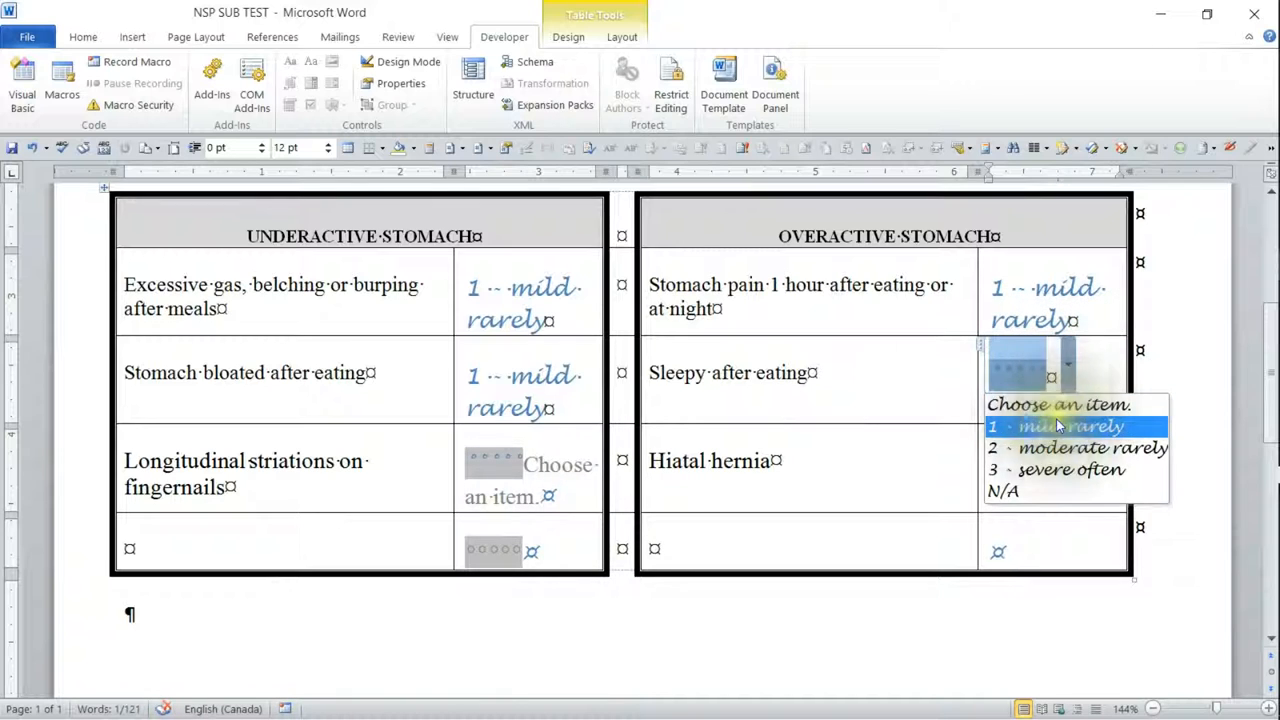
click(1070, 426)
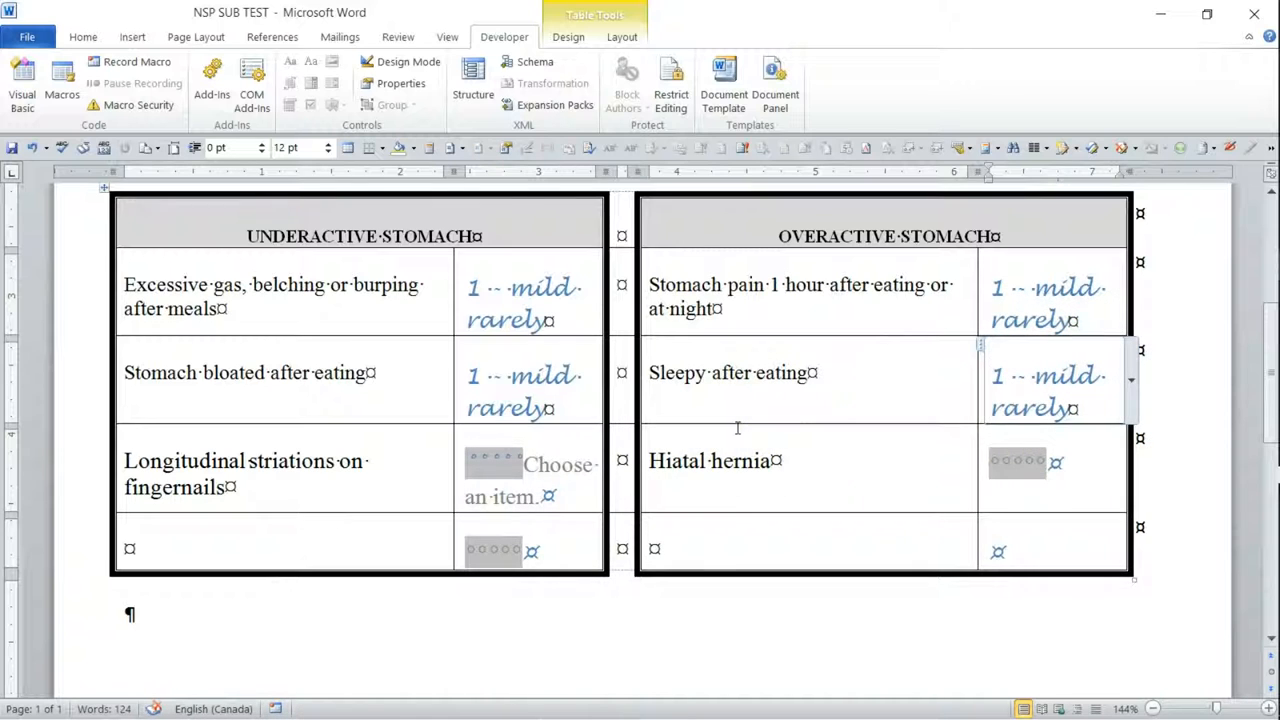
click(520, 479)
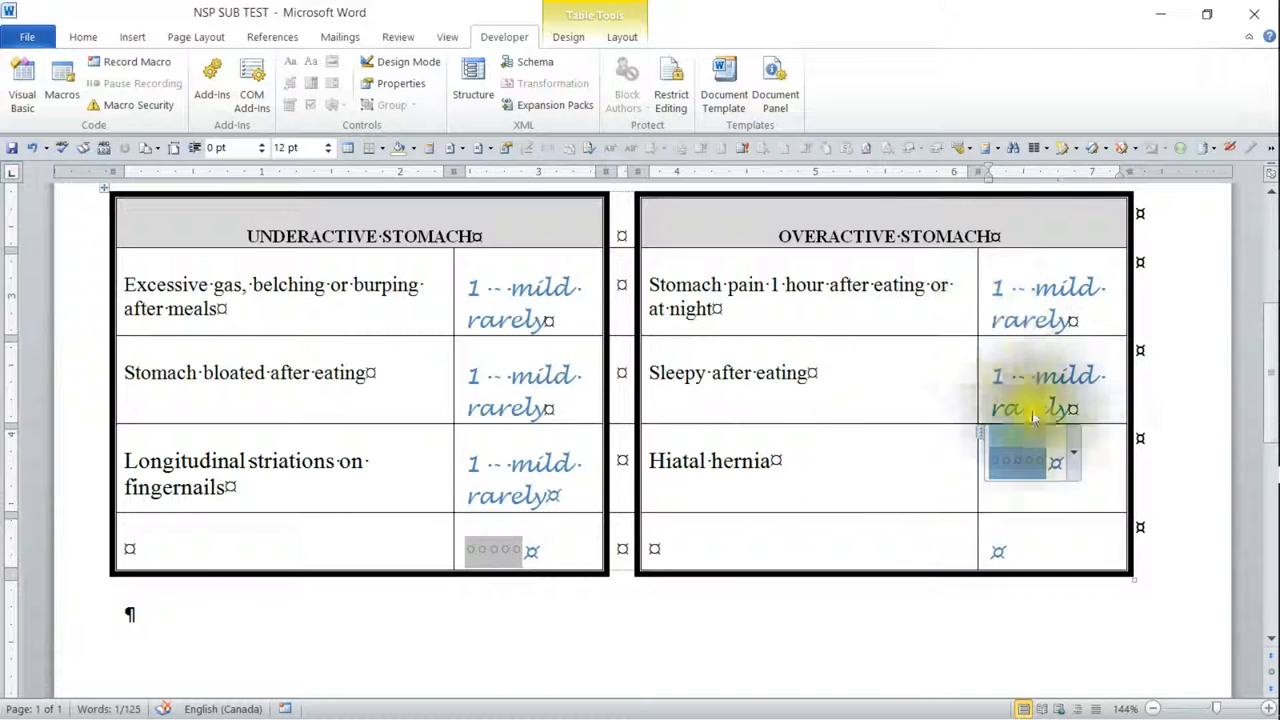
click(1072, 461)
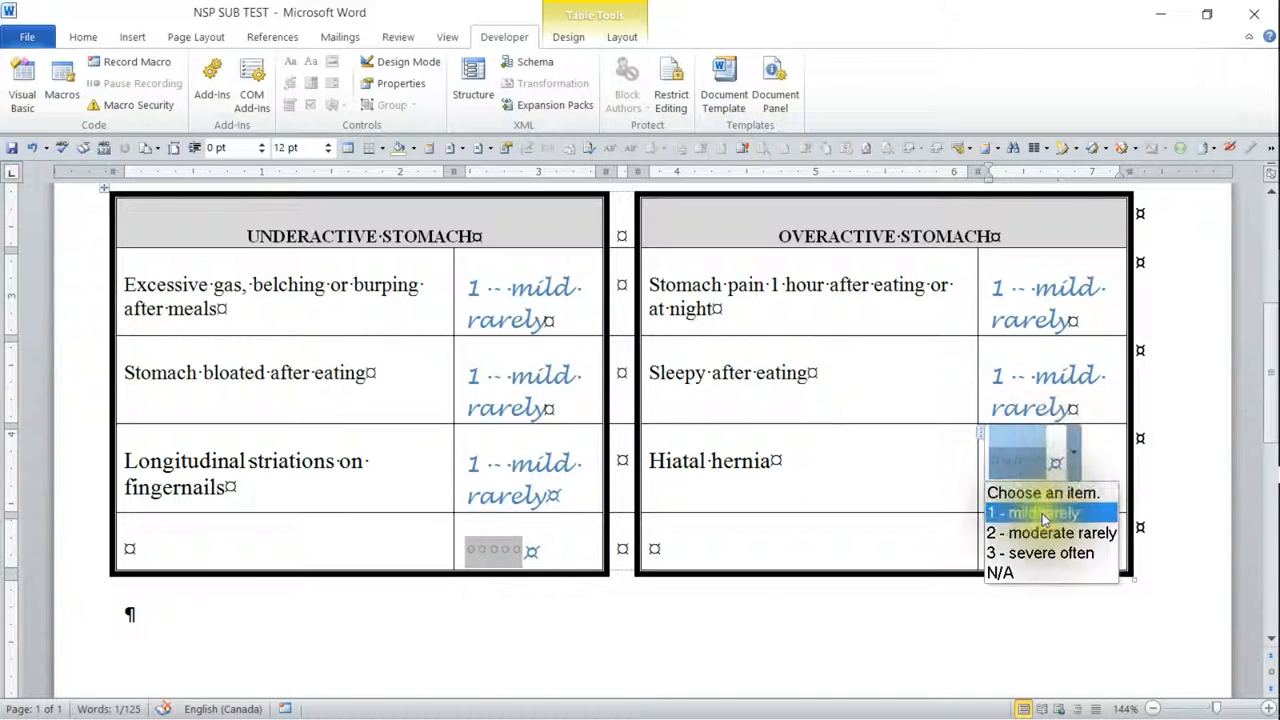
click(1033, 512)
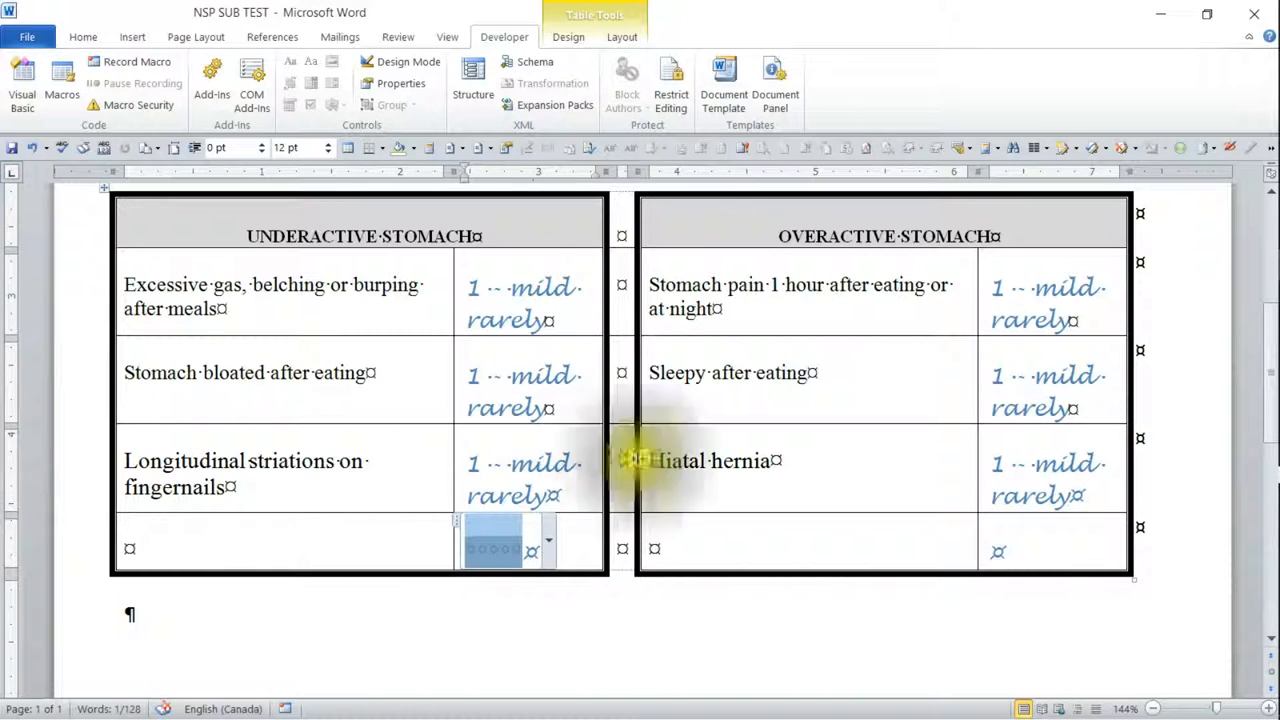
click(548, 549)
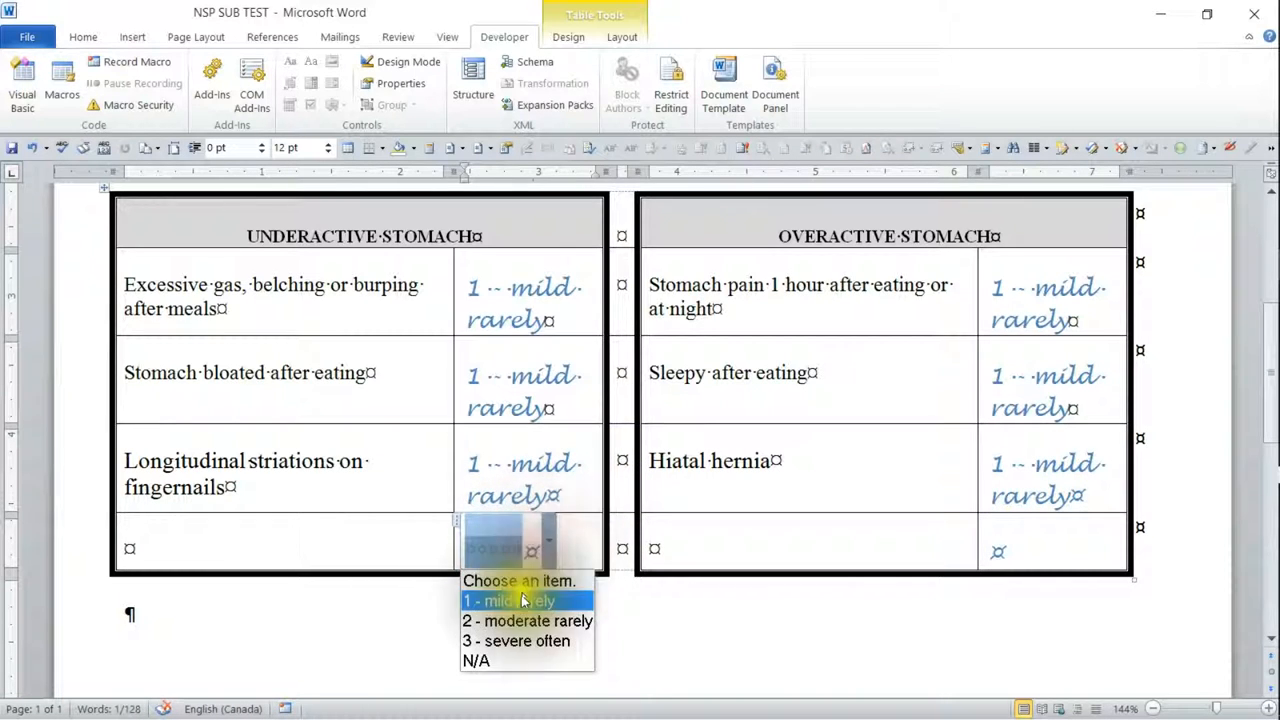
click(509, 600)
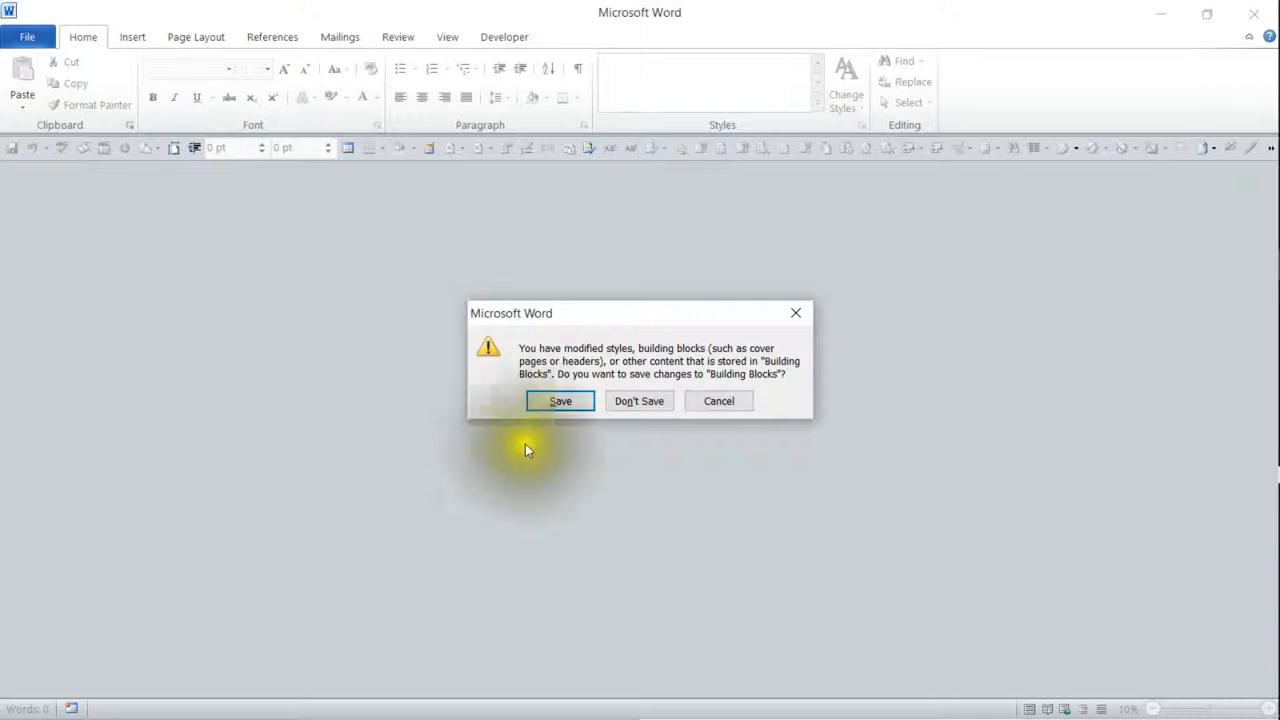
mouse_move(639, 401)
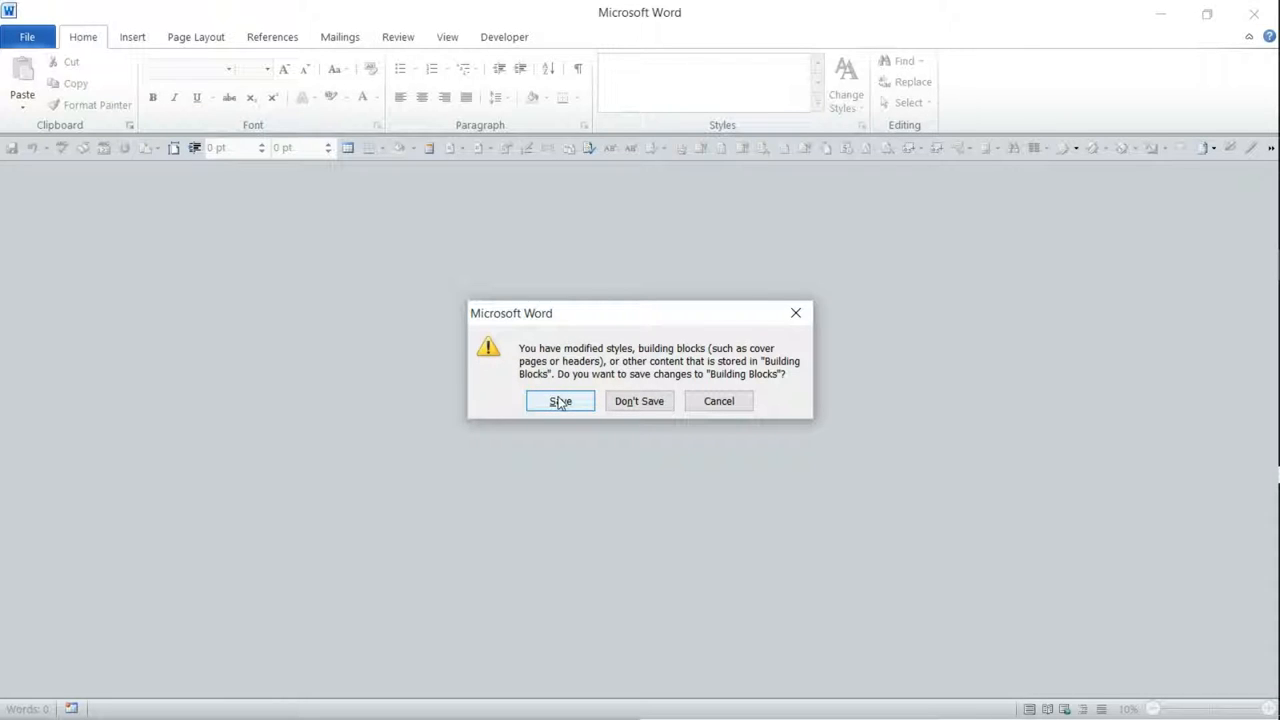
Save the changes to the Building Blocks and Normal templates as Word closes
click(560, 401)
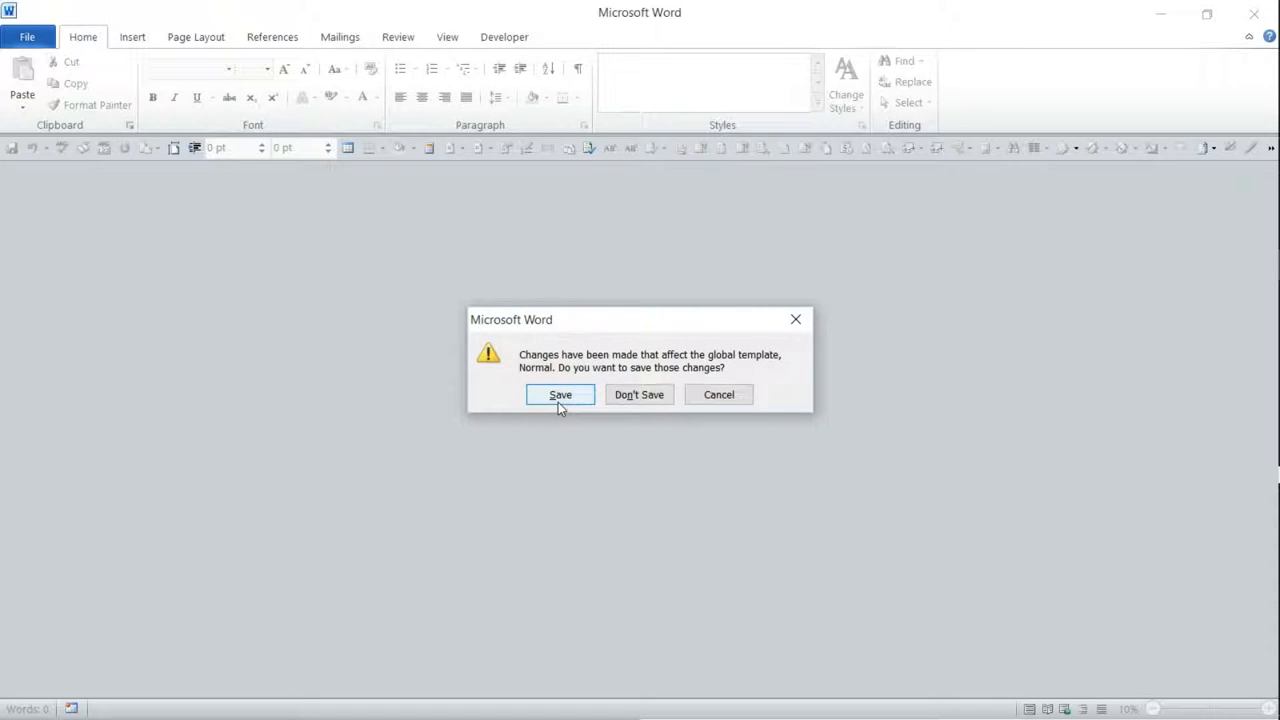
click(560, 394)
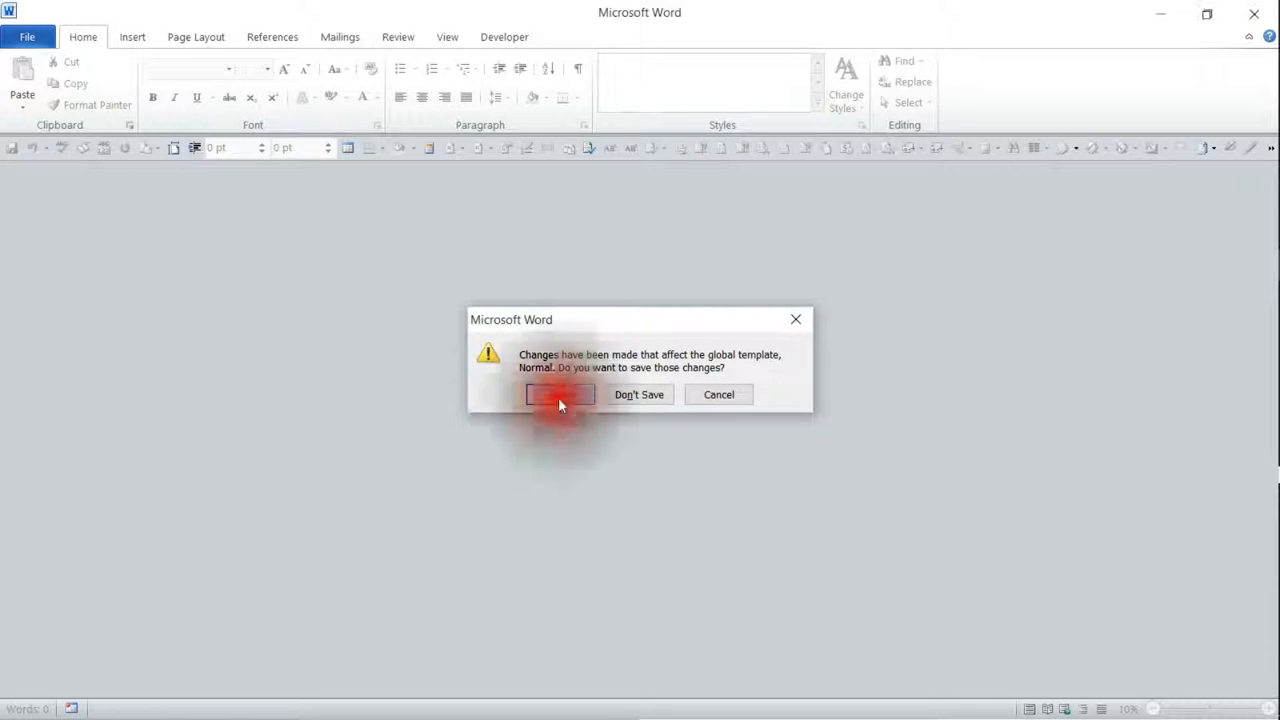
click(560, 394)
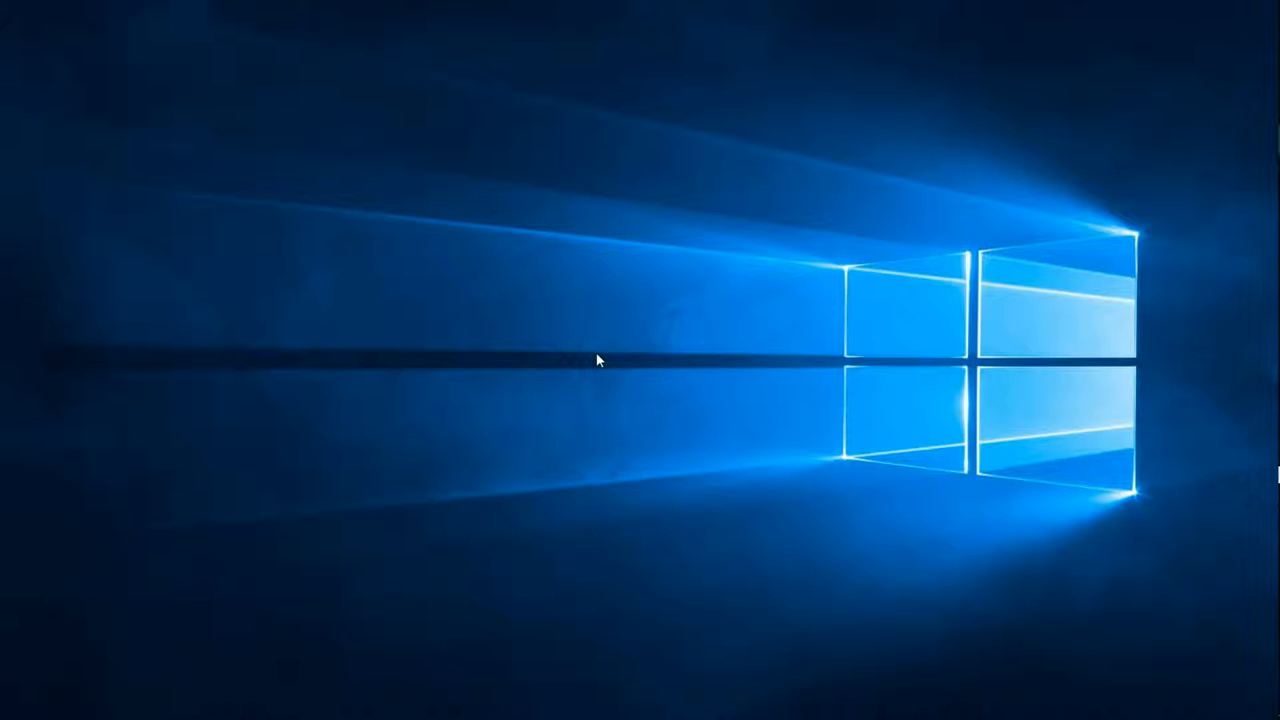
click(727, 362)
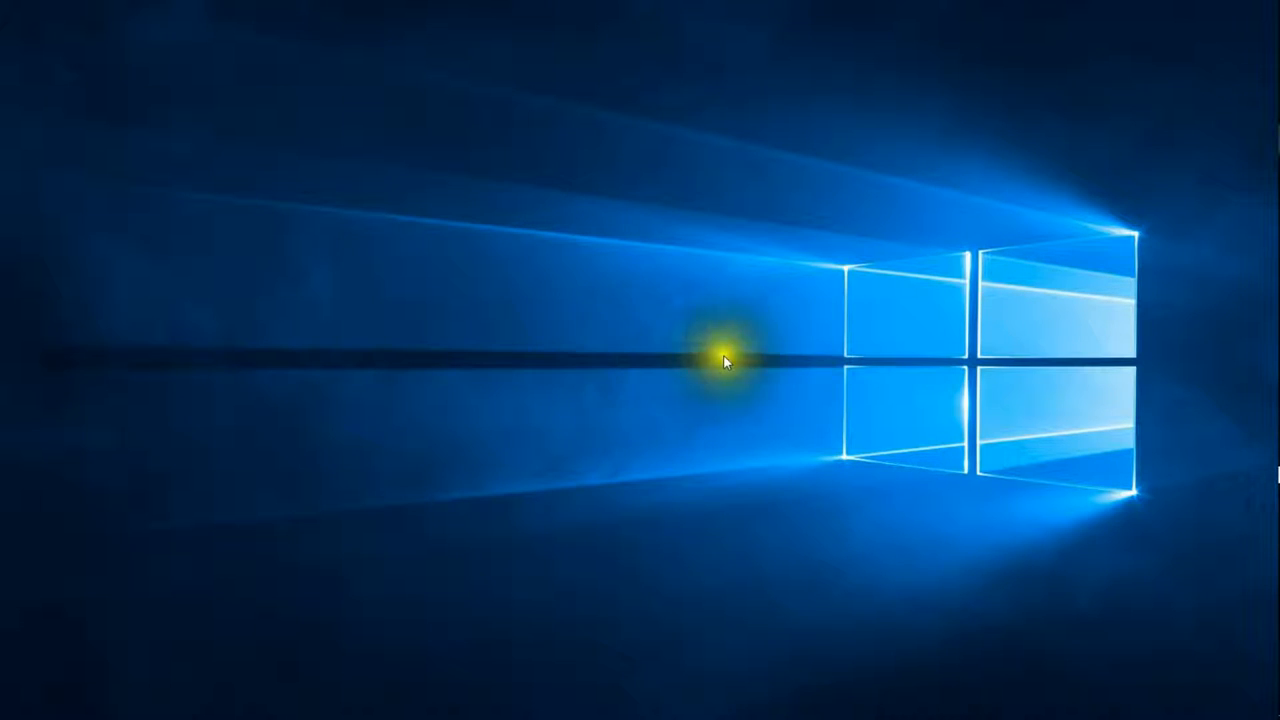